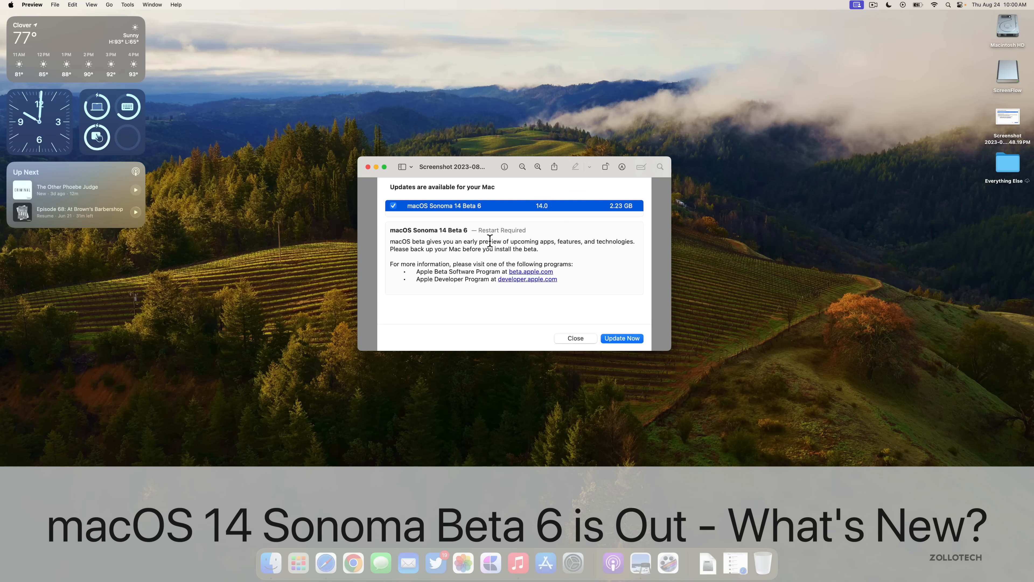
mouse_move(454, 218)
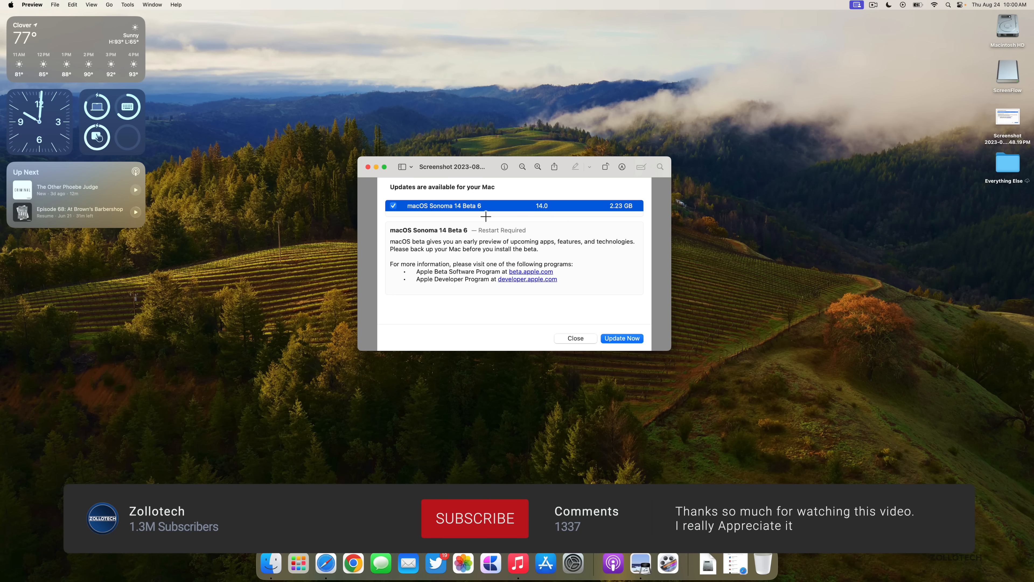
Close the update screenshot and show About This Mac with macOS 14.0 Beta build 23A5328b.
left_click(474, 517)
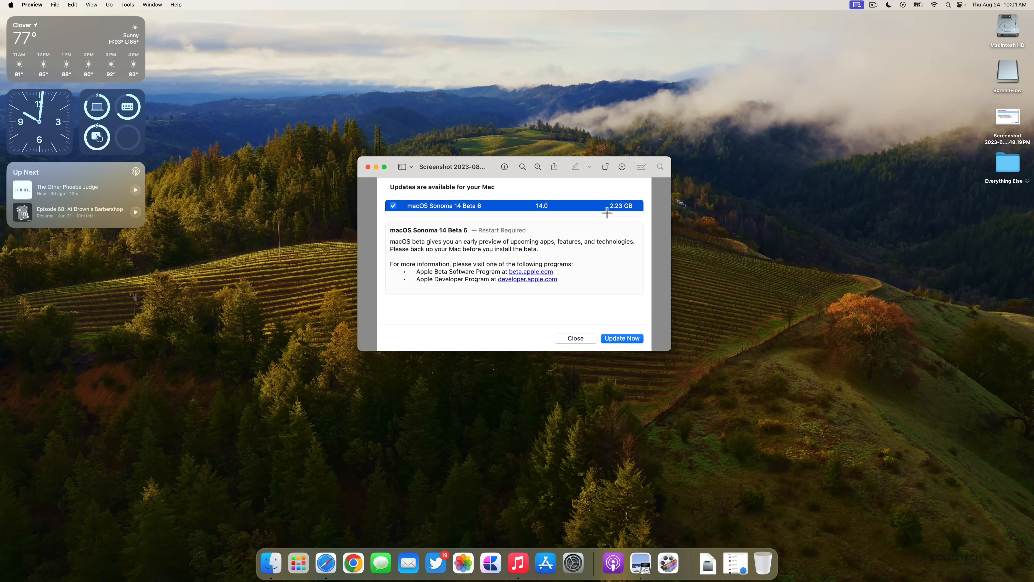
mouse_move(600, 226)
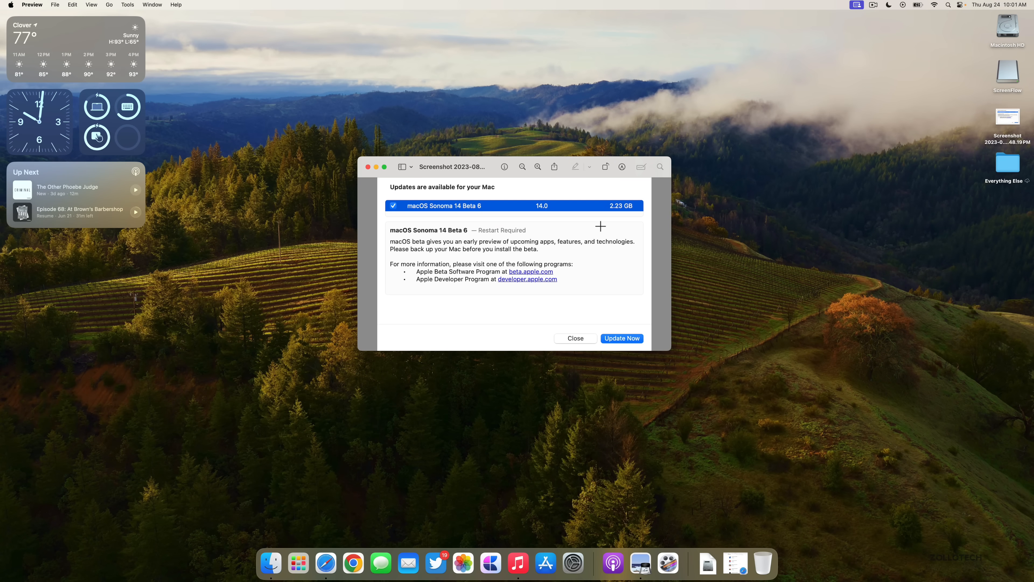
mouse_move(625, 200)
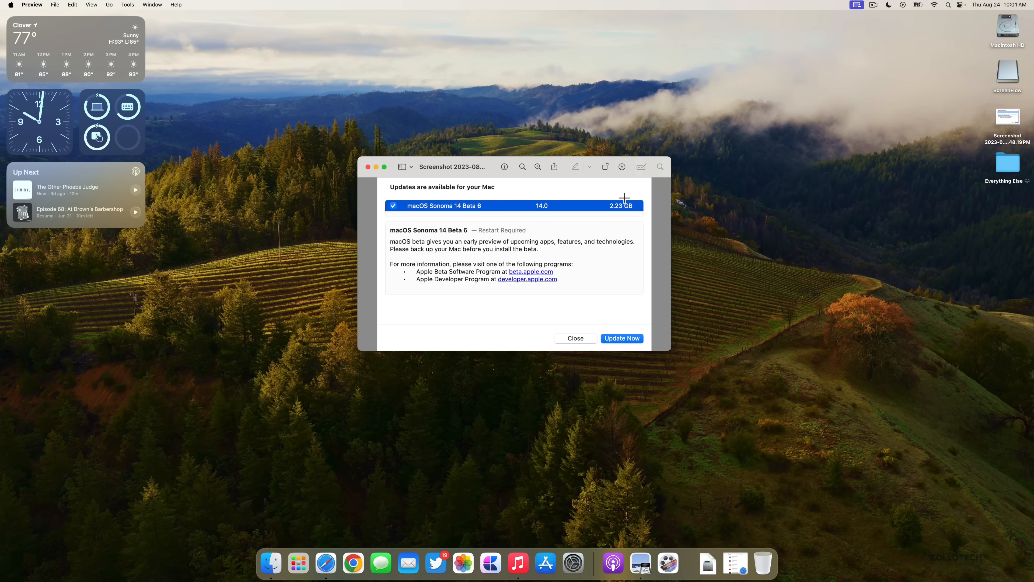
left_click(574, 338)
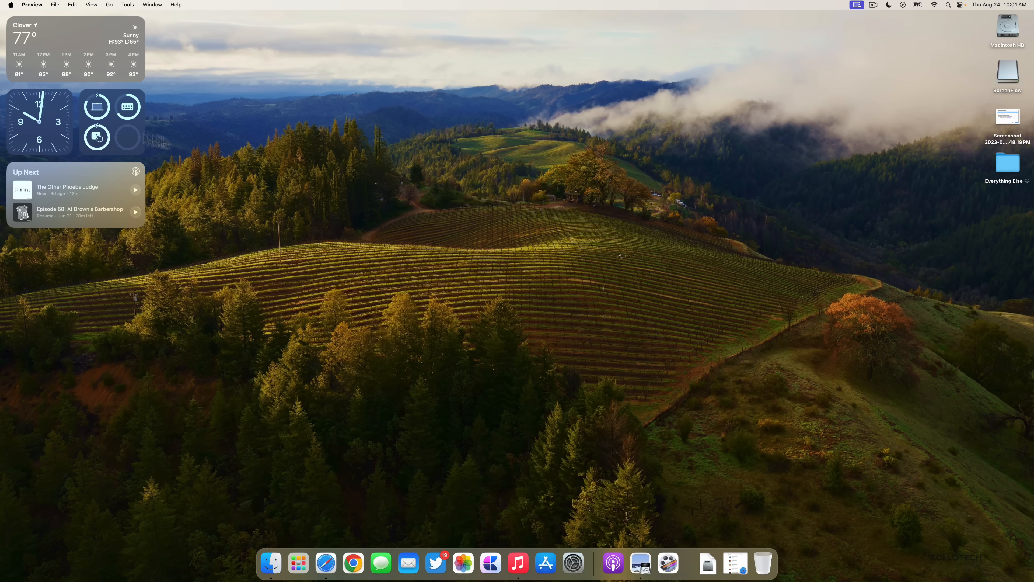
left_click(11, 5)
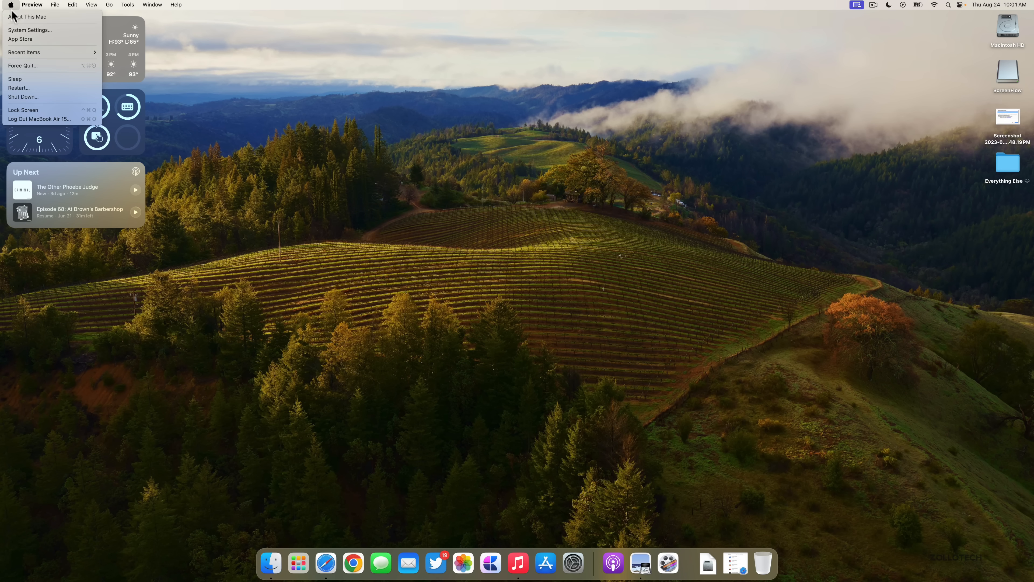
left_click(29, 17)
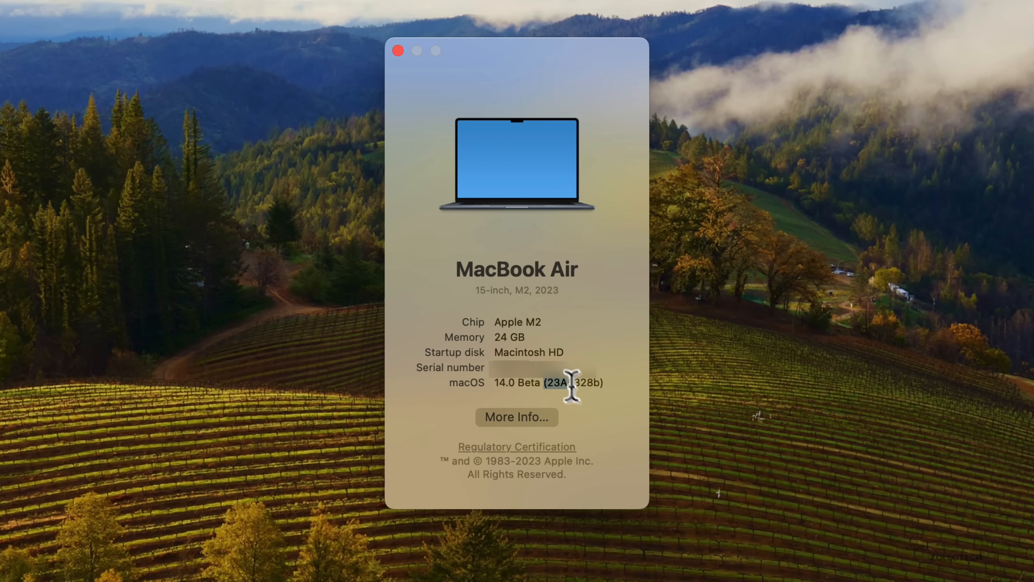
mouse_move(571, 406)
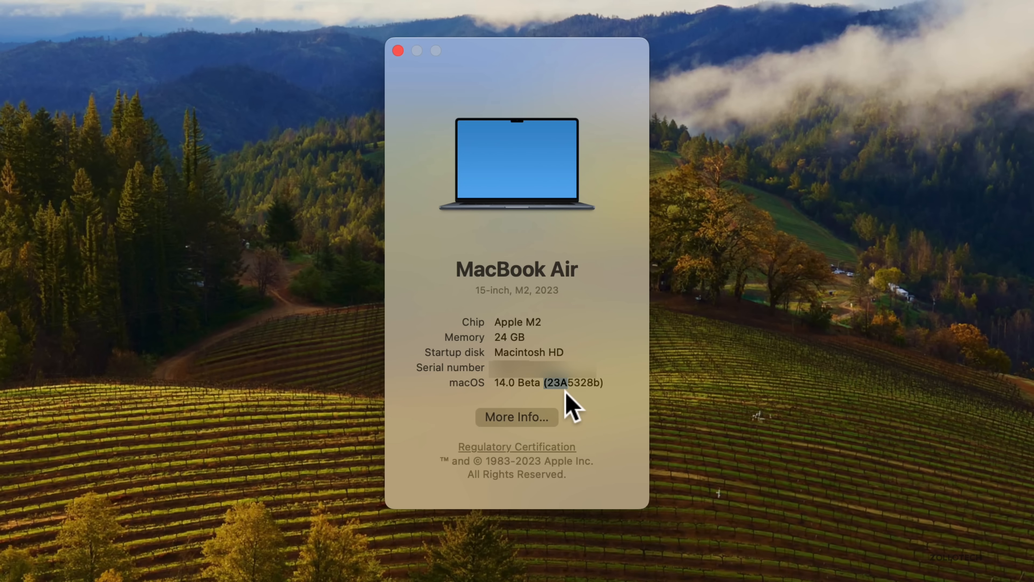
mouse_move(606, 401)
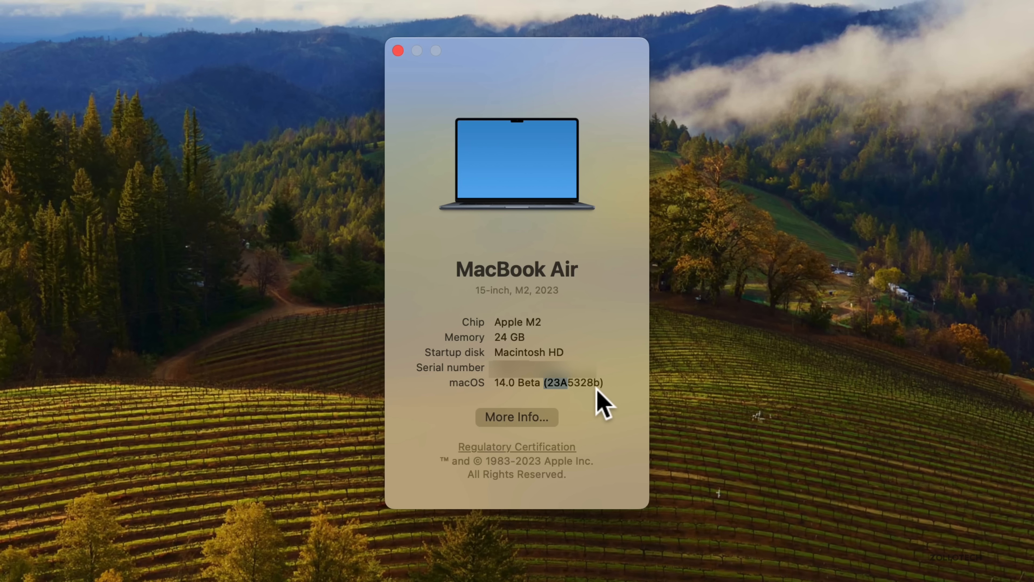
mouse_move(609, 405)
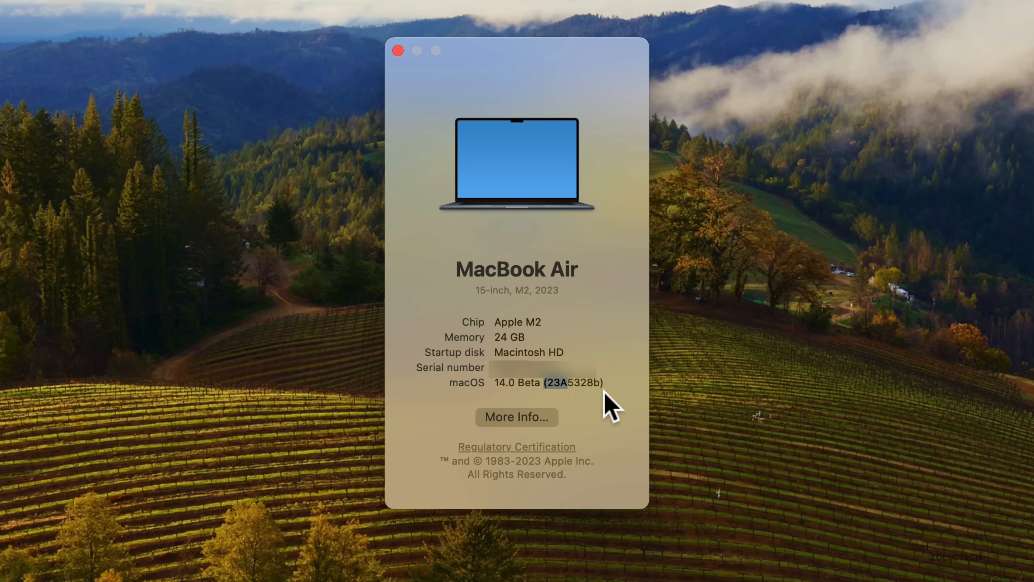
mouse_move(613, 409)
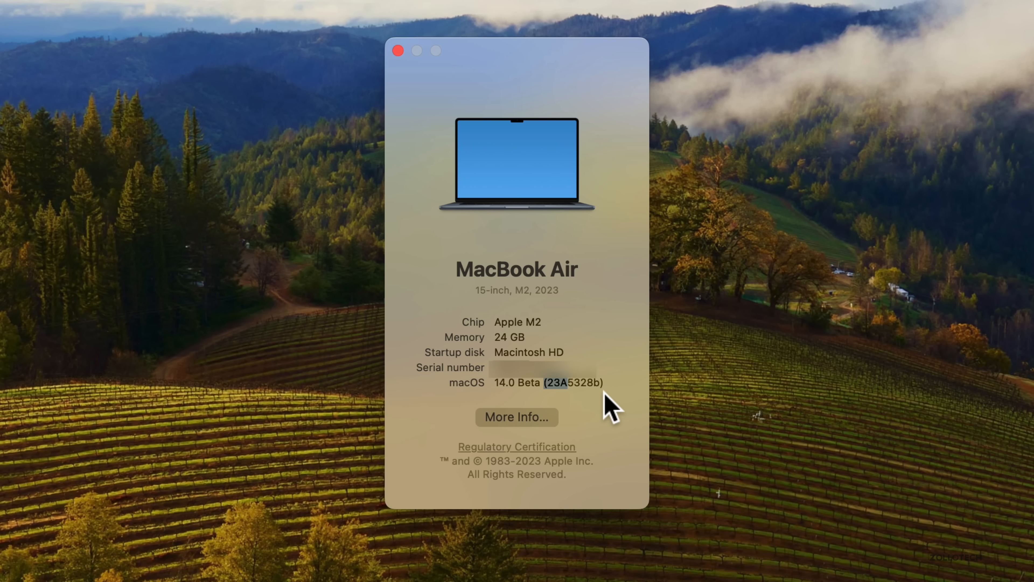
left_click(399, 50)
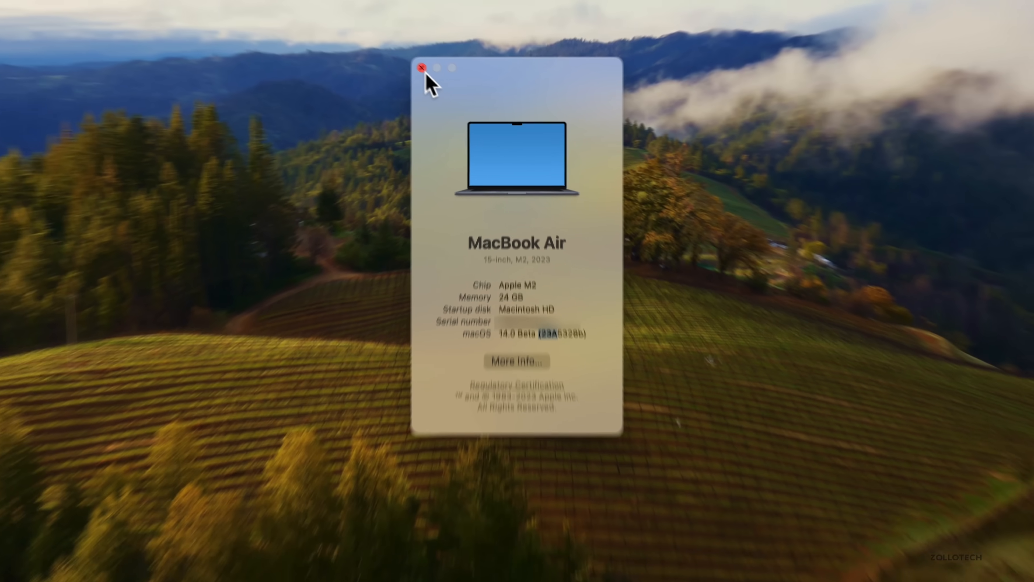
Close About This Mac and apply the Sonoma dynamic wallpaper in Wallpaper settings.
left_click(420, 67)
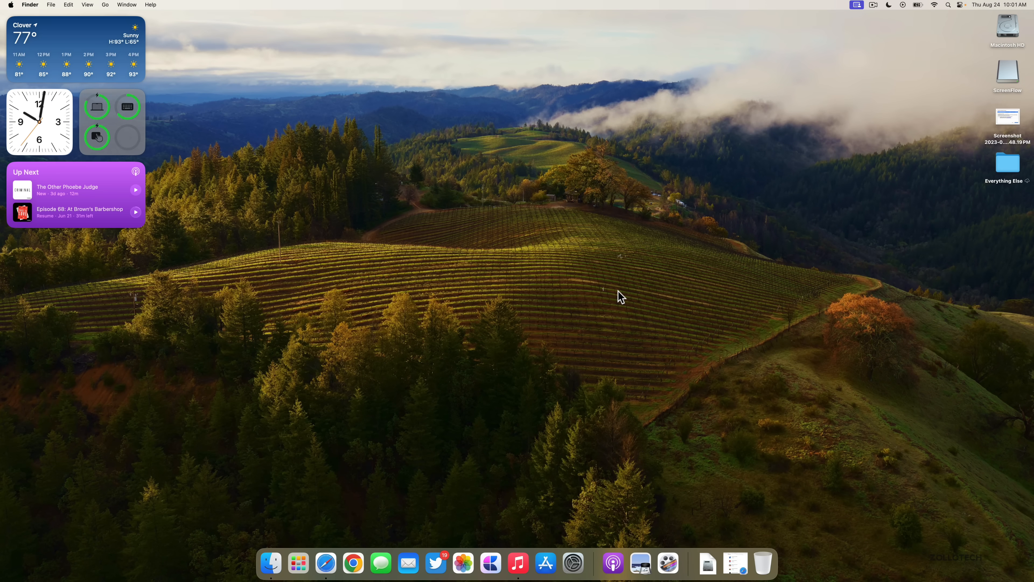
mouse_move(628, 367)
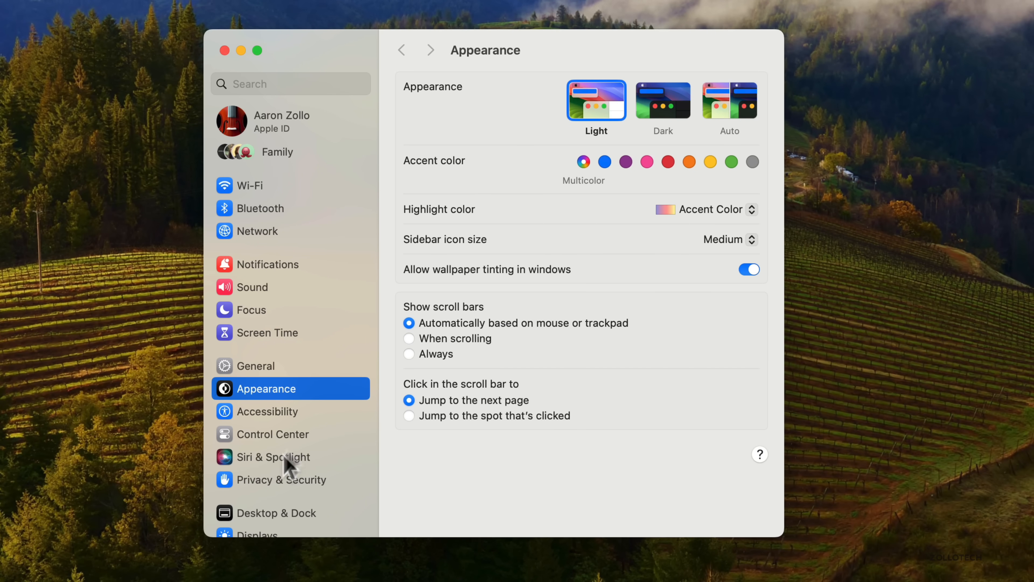
left_click(267, 362)
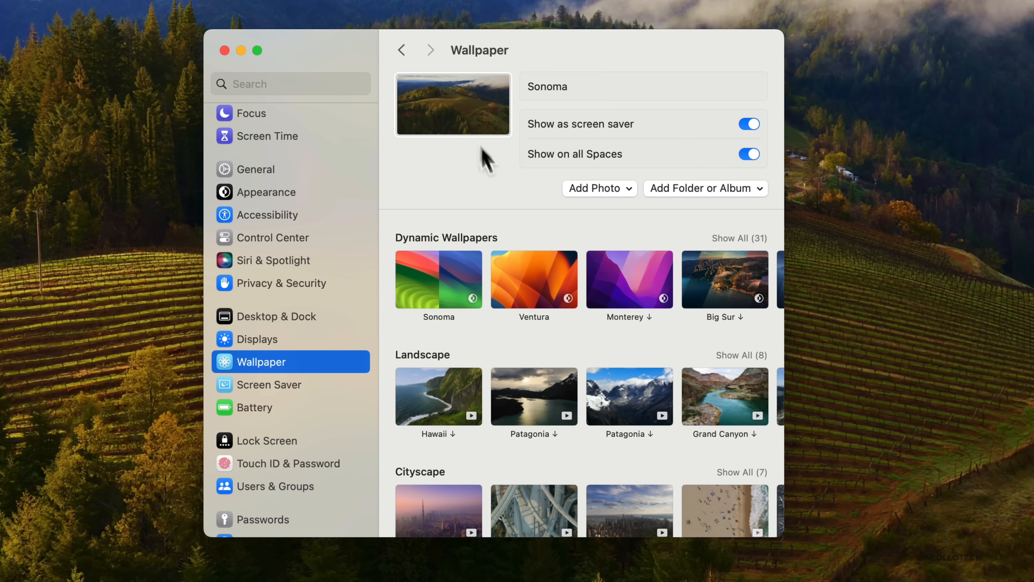
mouse_move(447, 298)
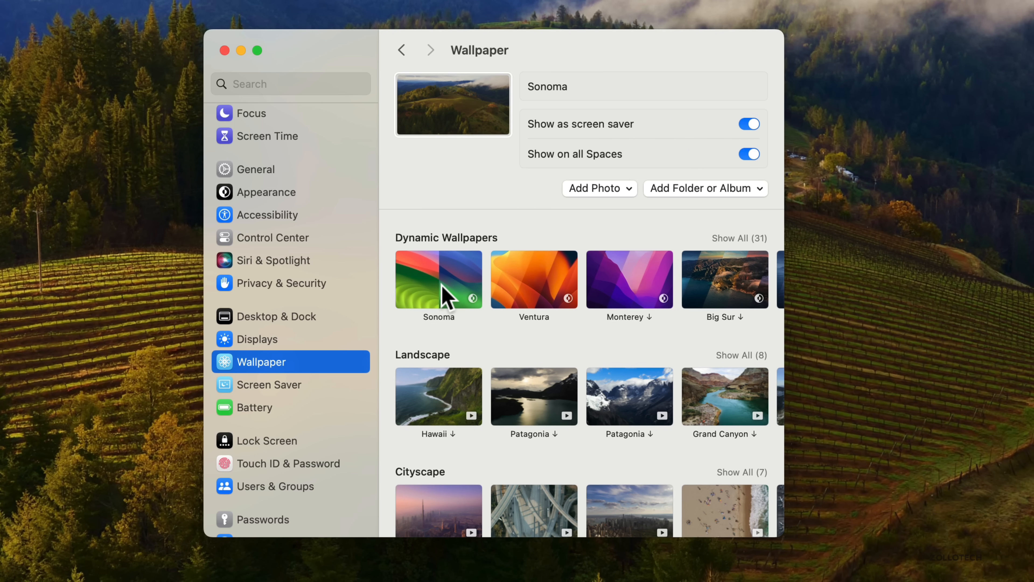
left_click(438, 280)
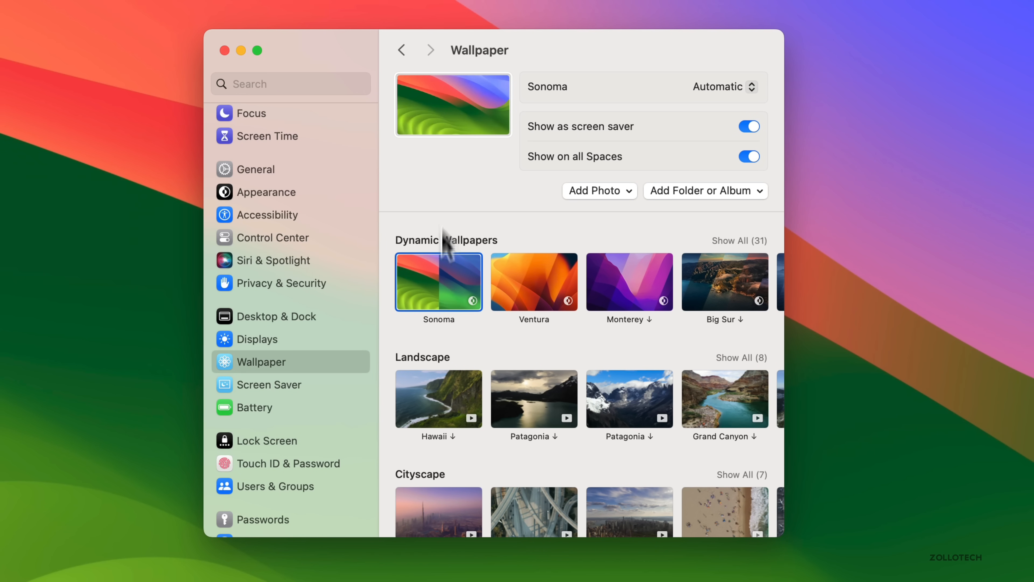
mouse_move(715, 143)
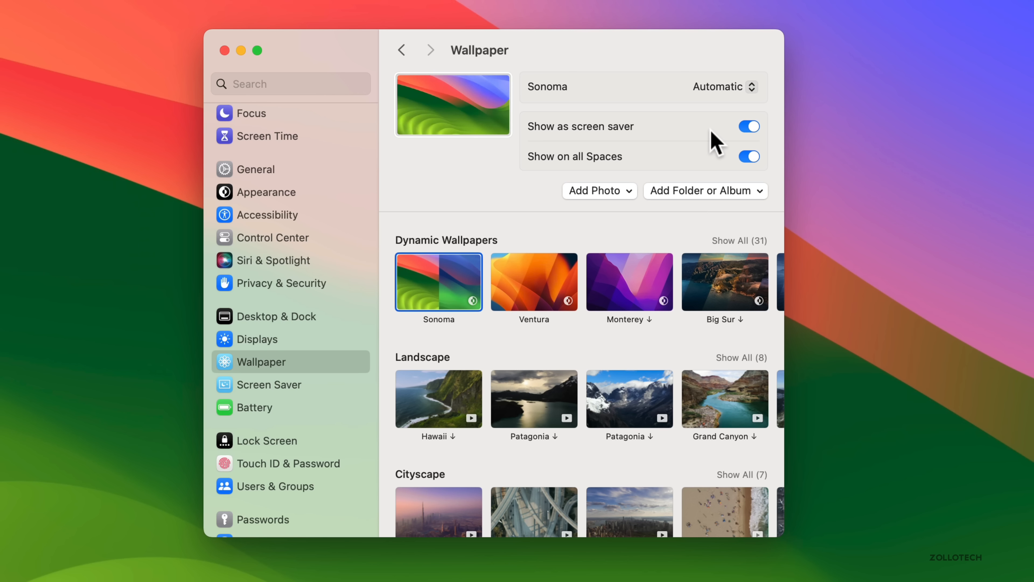
mouse_move(691, 144)
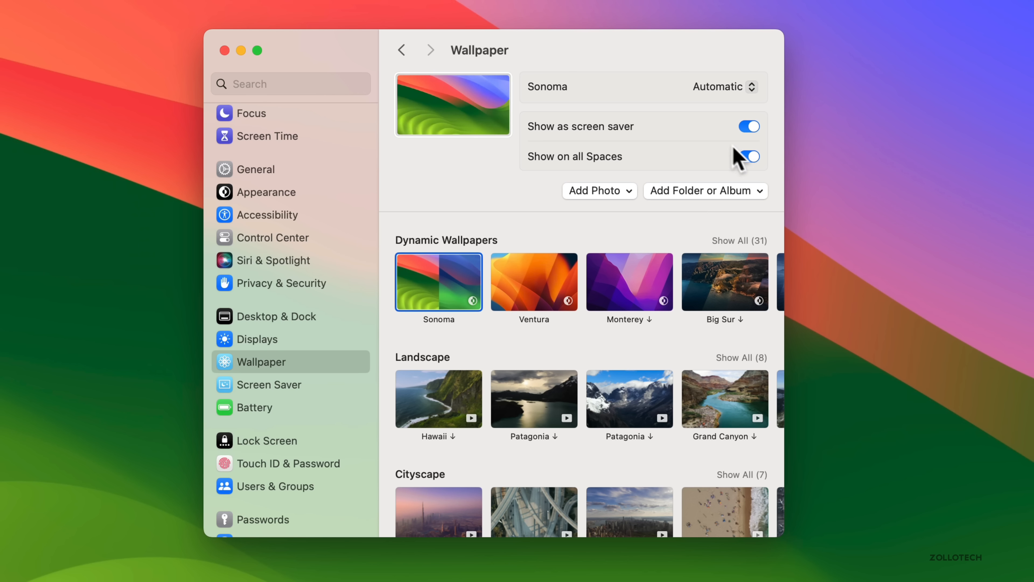
mouse_move(682, 150)
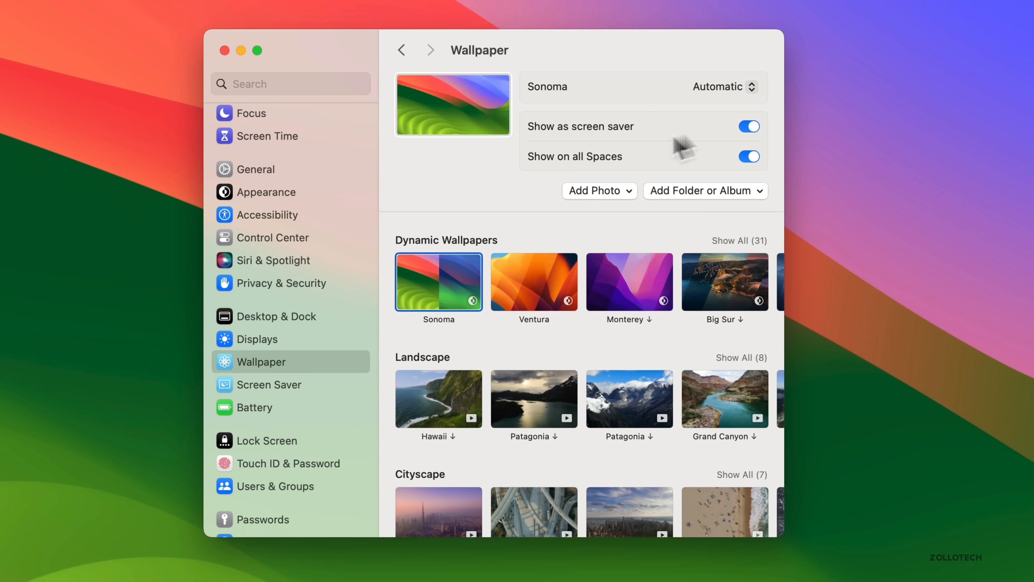
In Screen Saver settings, try the Sonoma saver's Dark version, then return it to Automatic.
left_click(267, 384)
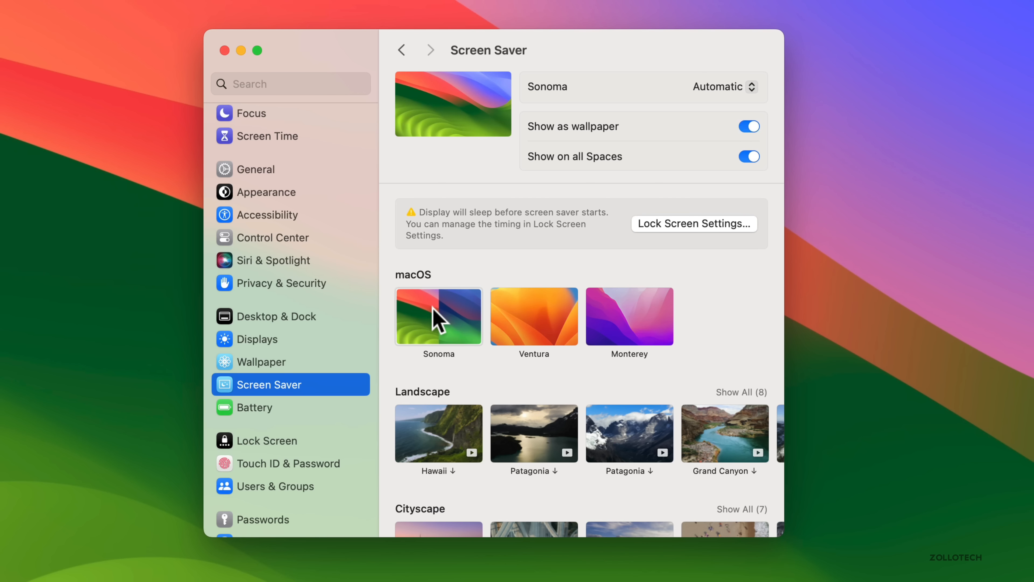
left_click(723, 86)
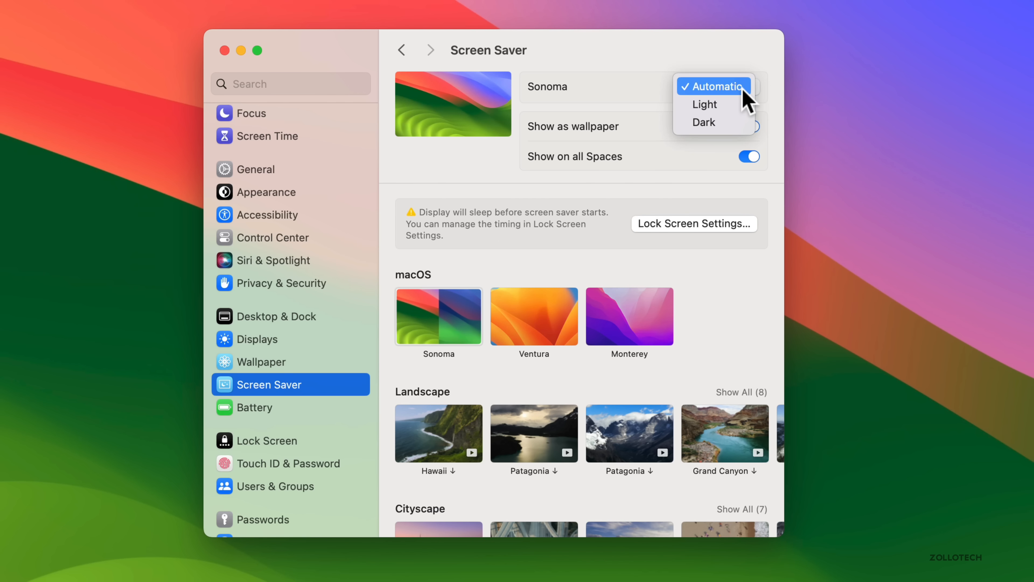
left_click(704, 122)
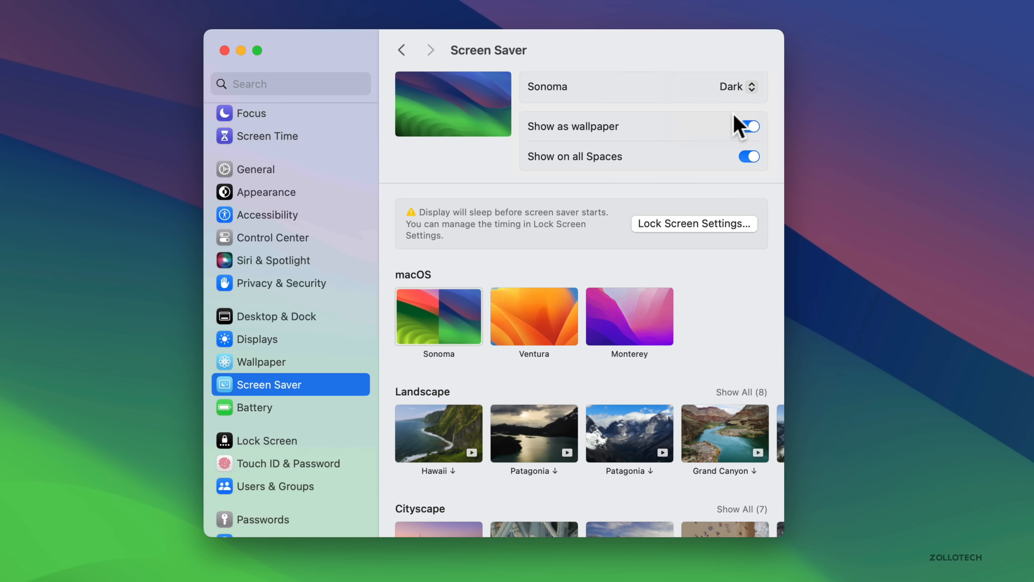
left_click(731, 87)
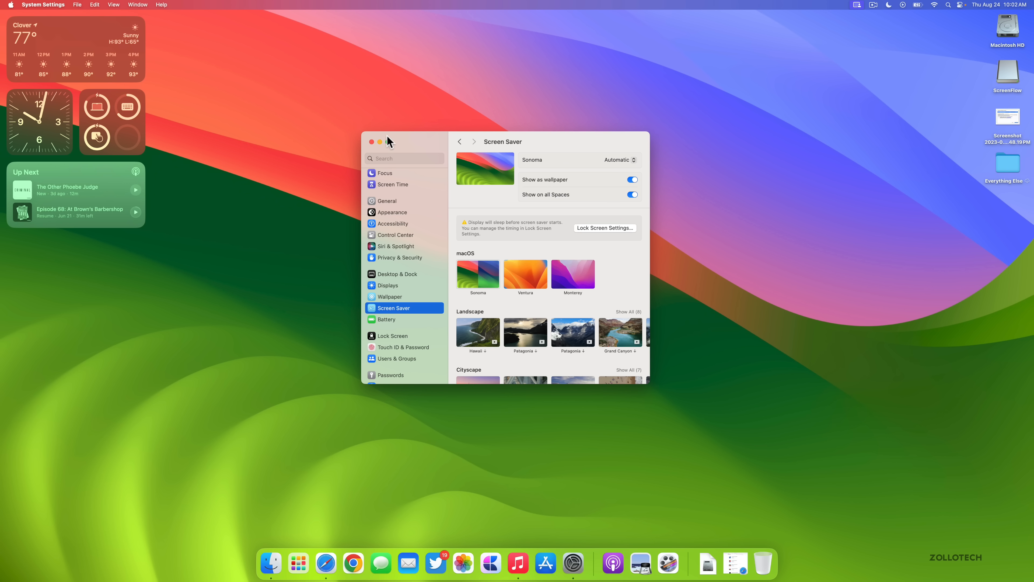
Reveal the desktop, then set the Sonoma screen saver to its Dark appearance.
left_click(371, 142)
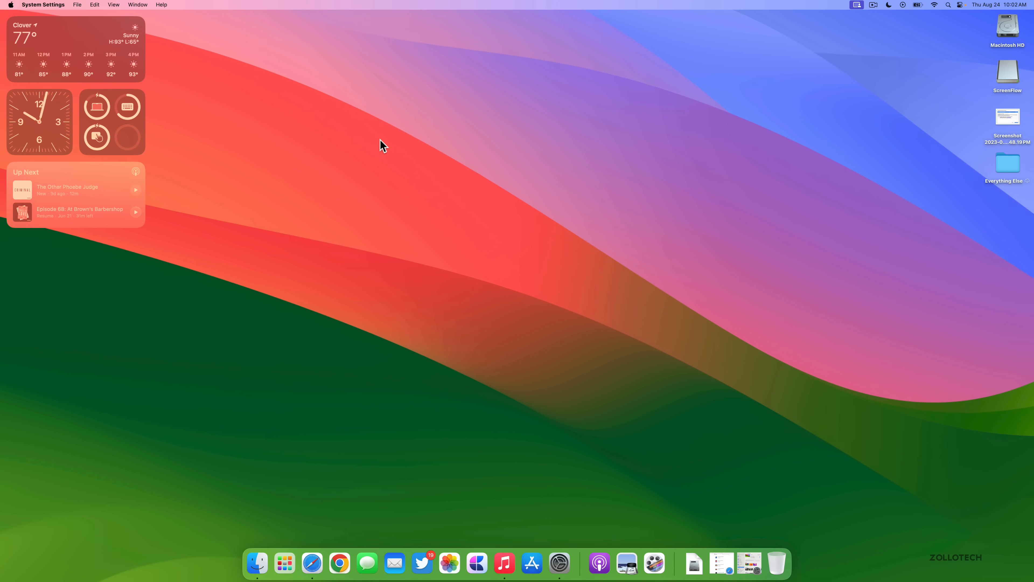
mouse_move(468, 256)
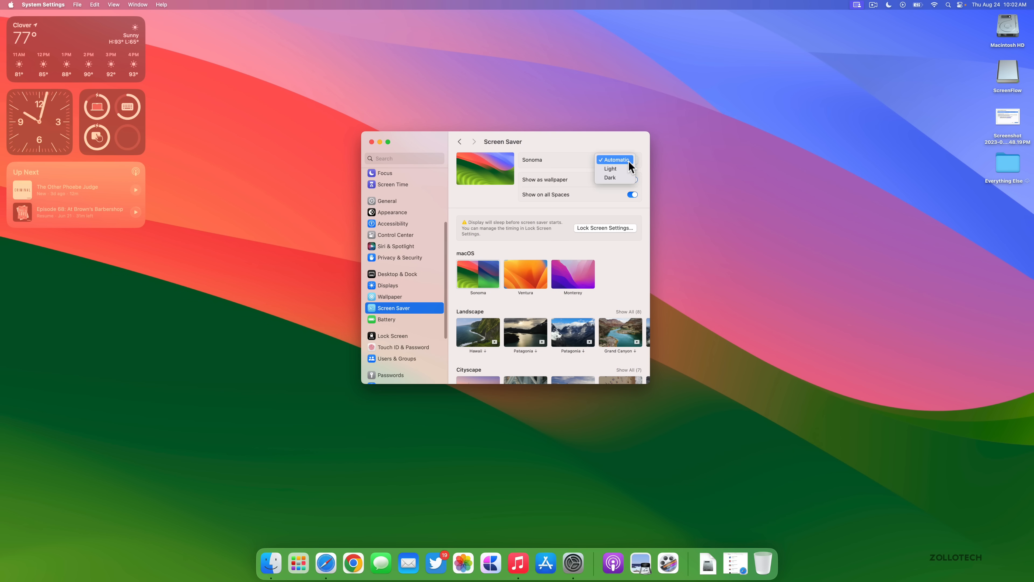
left_click(609, 178)
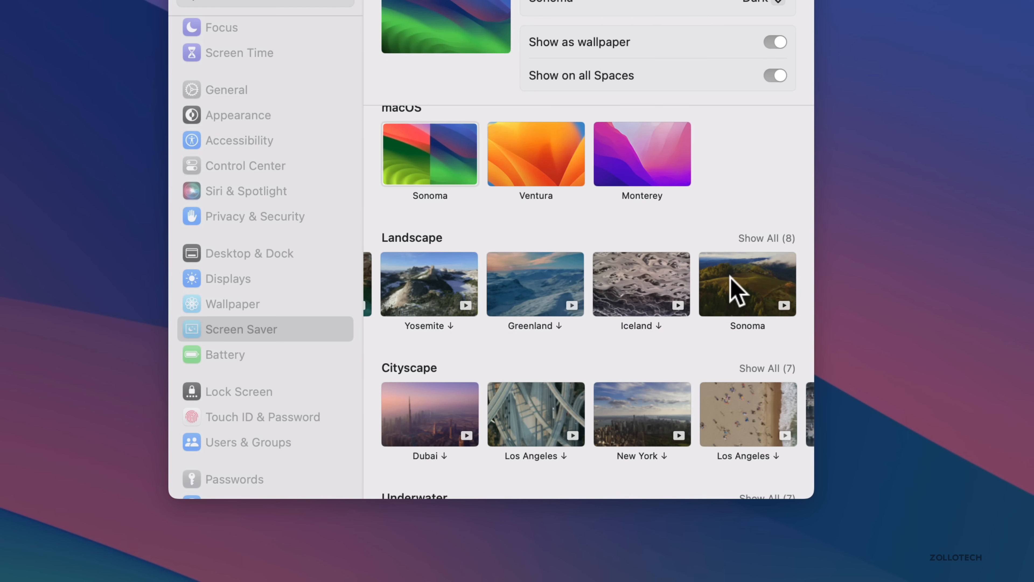
Choose the Sonoma aerial landscape as screen saver and wallpaper on all Spaces.
left_click(747, 281)
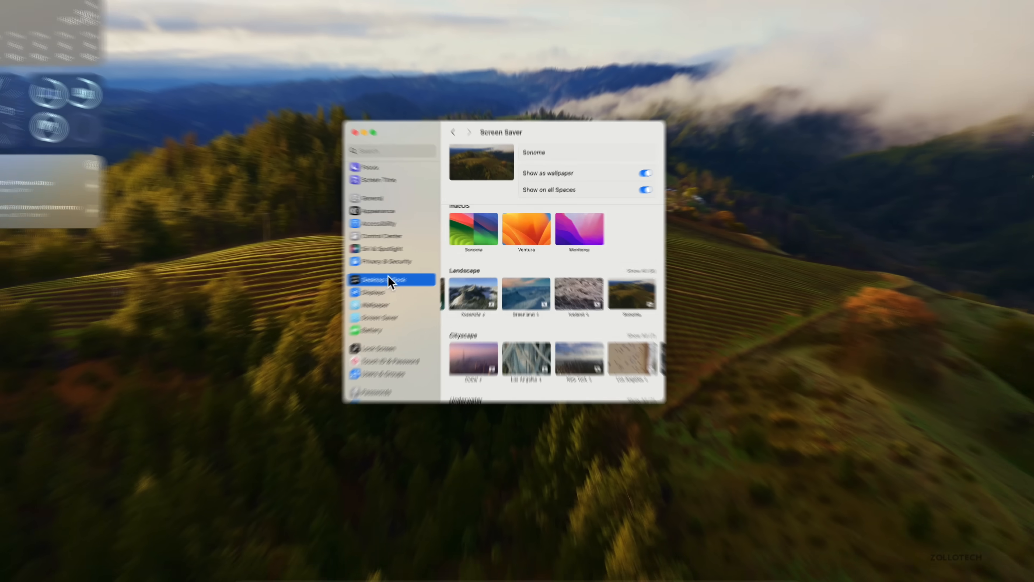
left_click(373, 292)
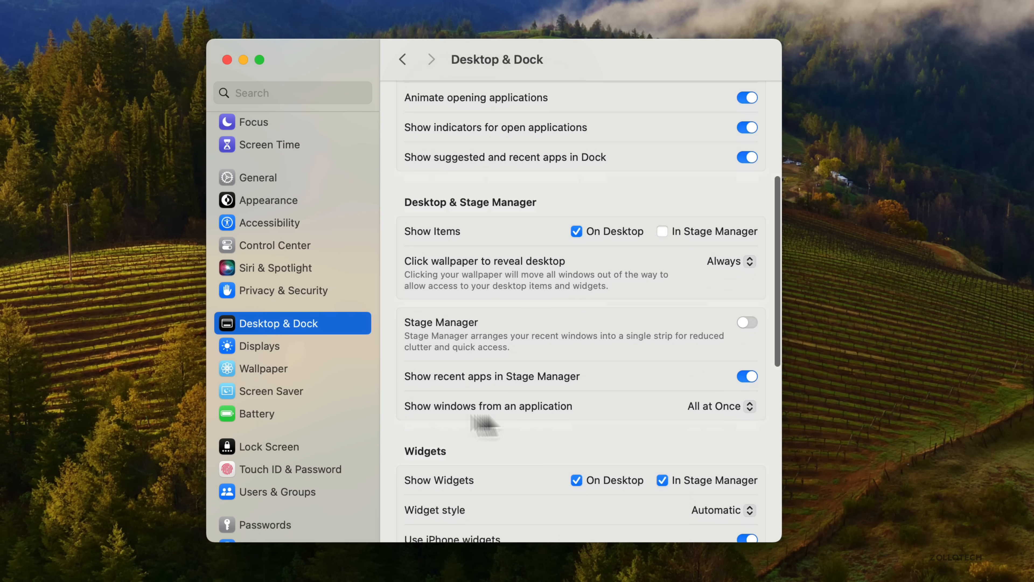
mouse_move(411, 320)
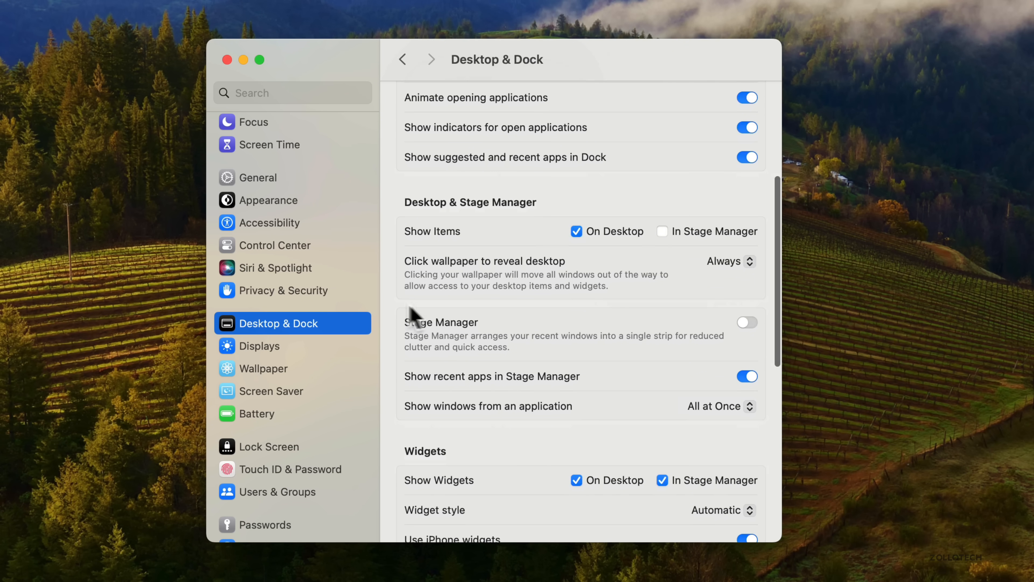
mouse_move(405, 238)
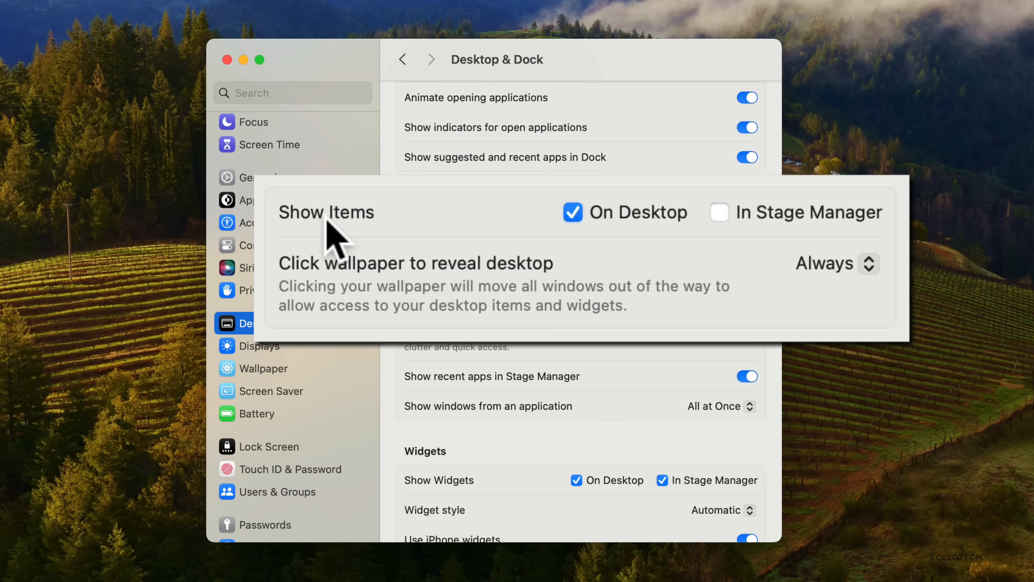
mouse_move(738, 237)
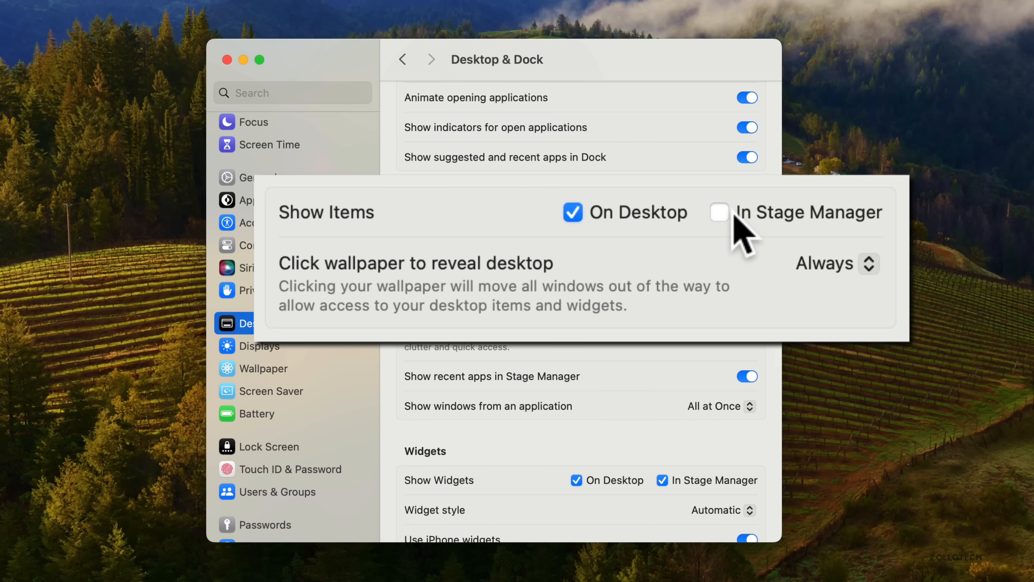
left_click(720, 212)
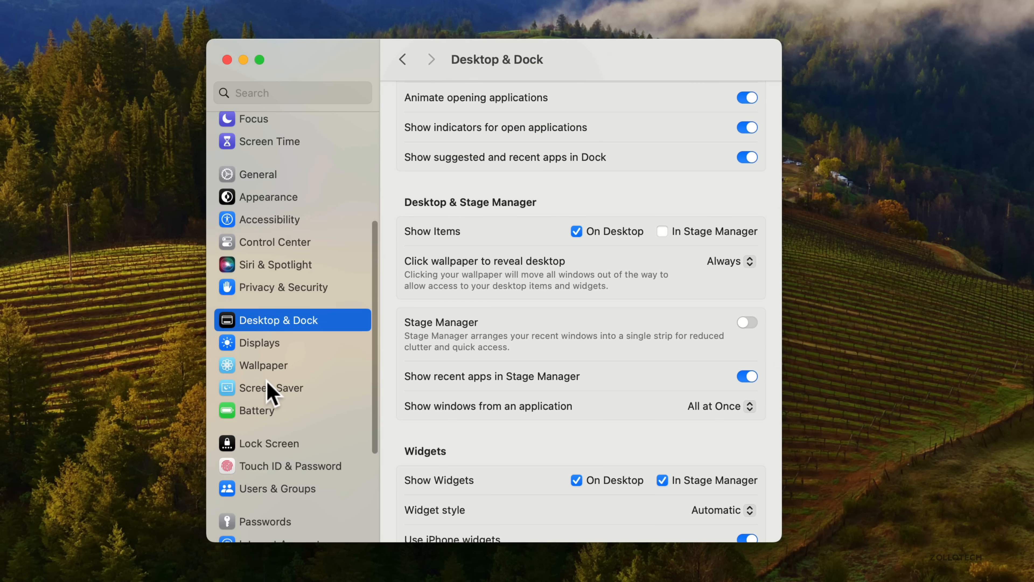
Toggle 'Show Widgets On Desktop' off and back on, then close System Settings.
scroll("down", 3)
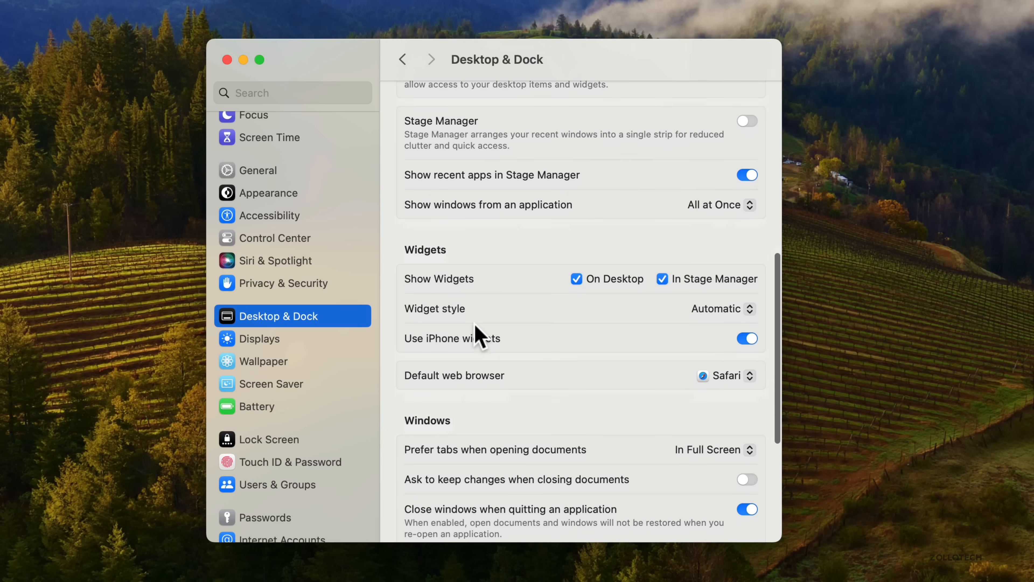
scroll("down", 3)
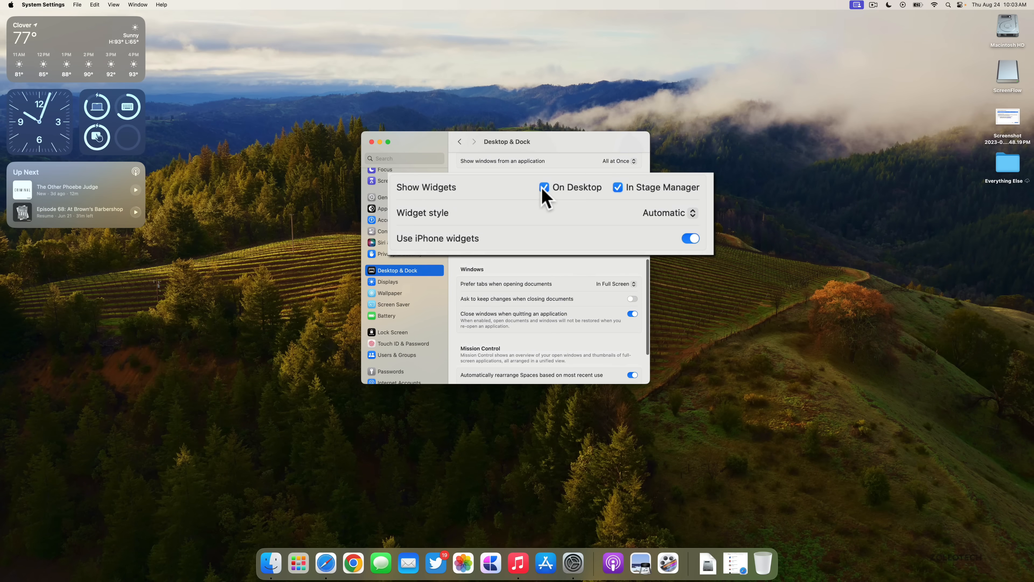
left_click(545, 187)
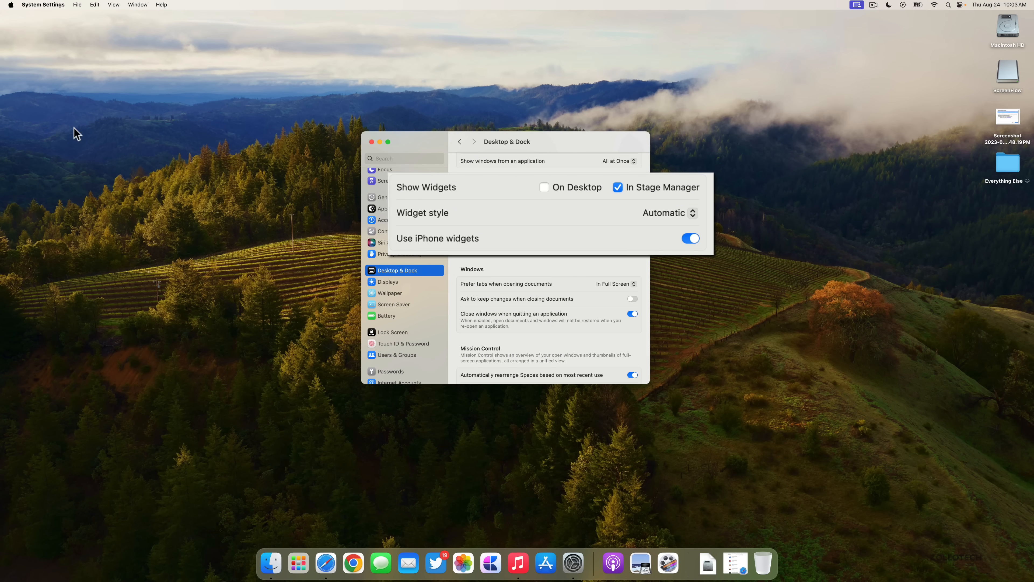
left_click(544, 188)
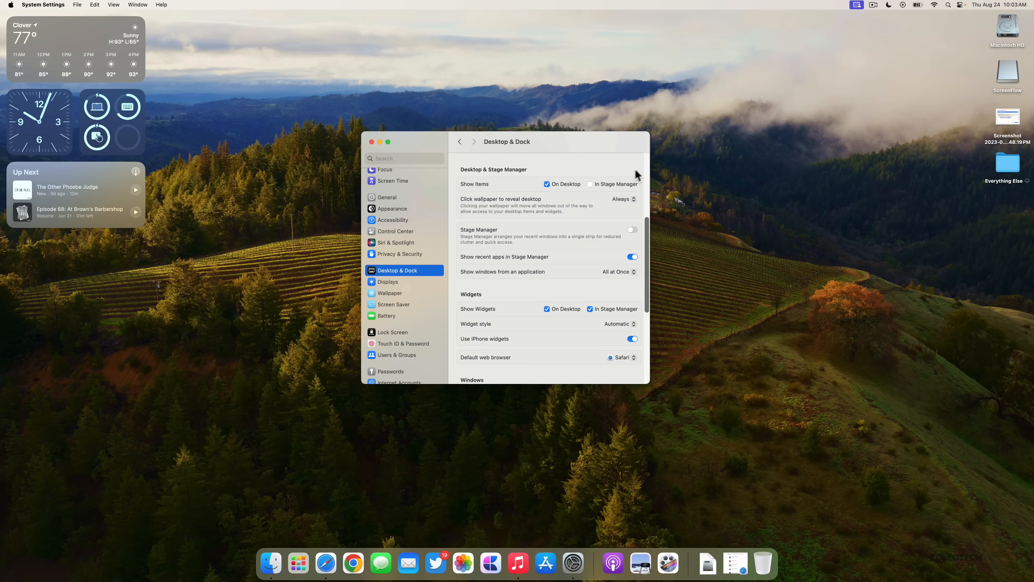
mouse_move(494, 187)
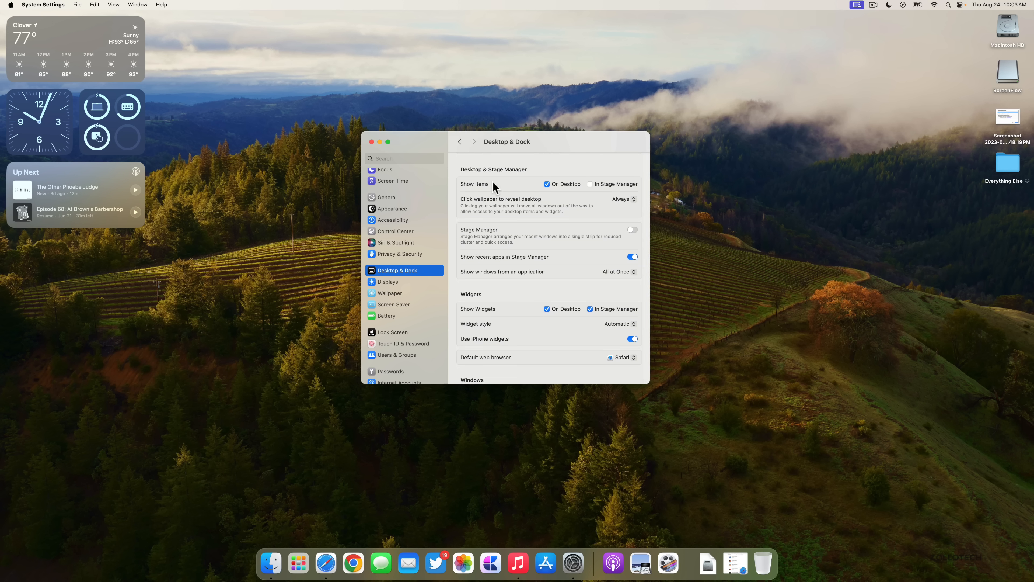
mouse_move(550, 239)
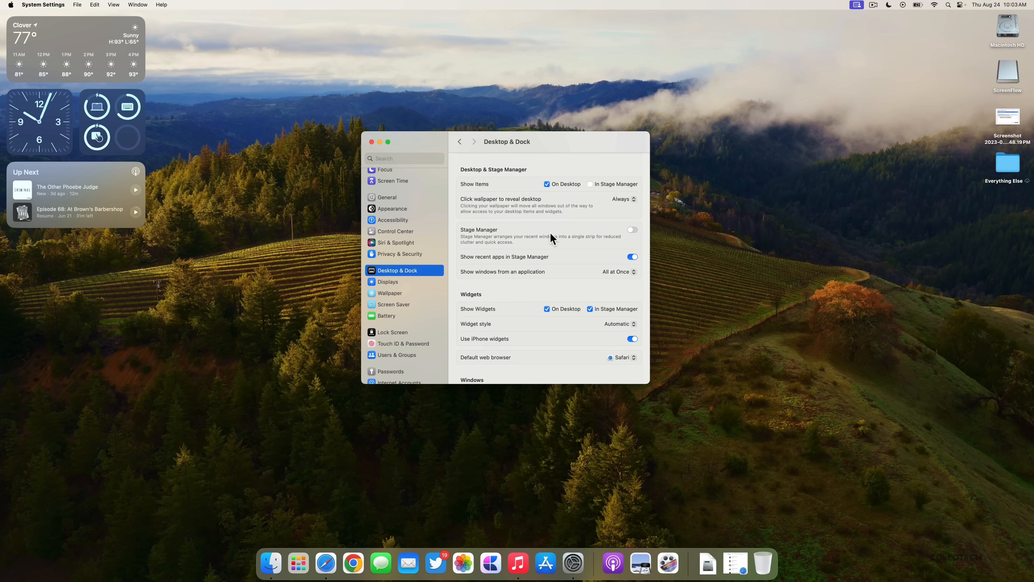
mouse_move(557, 167)
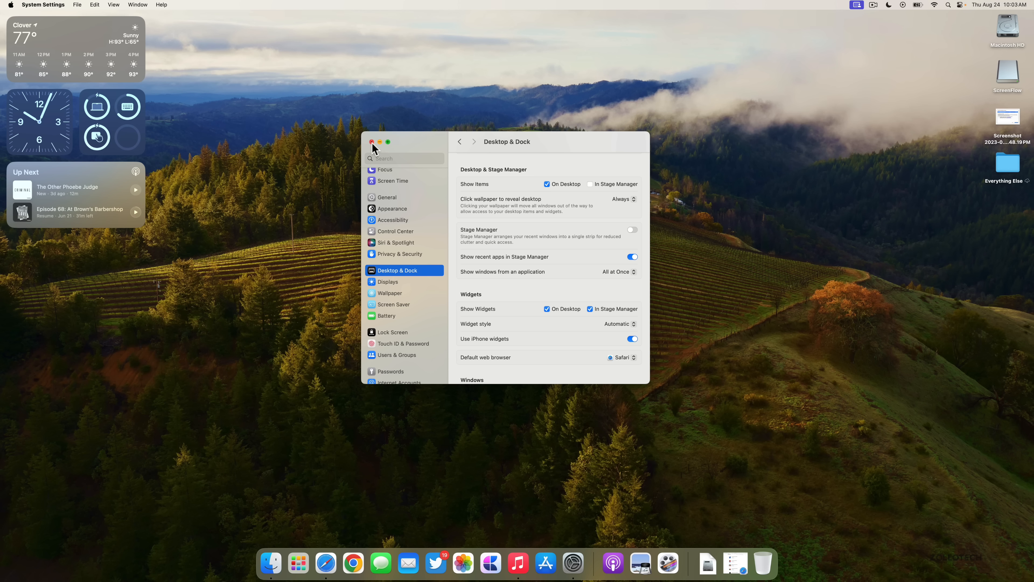
left_click(372, 142)
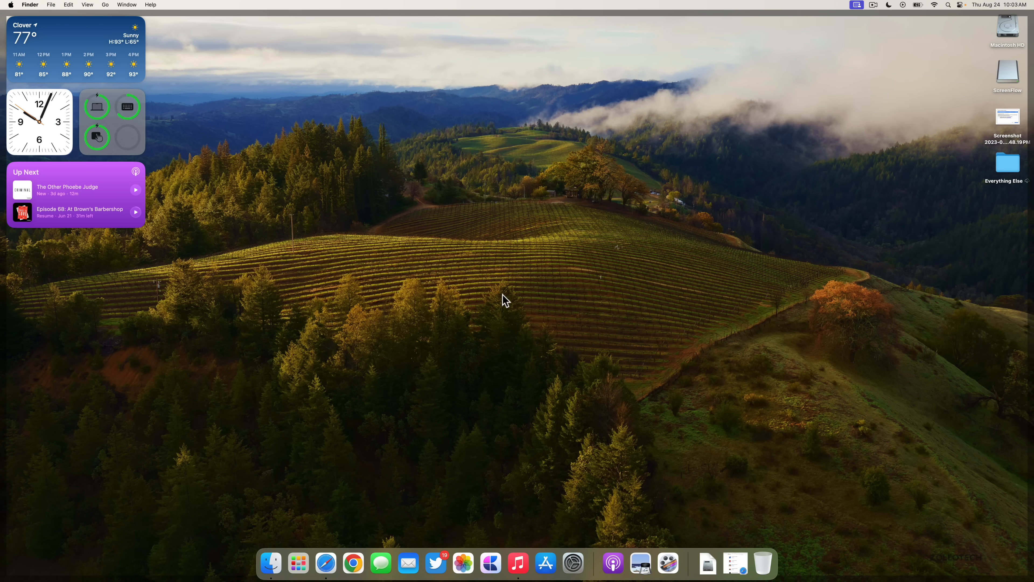
mouse_move(531, 276)
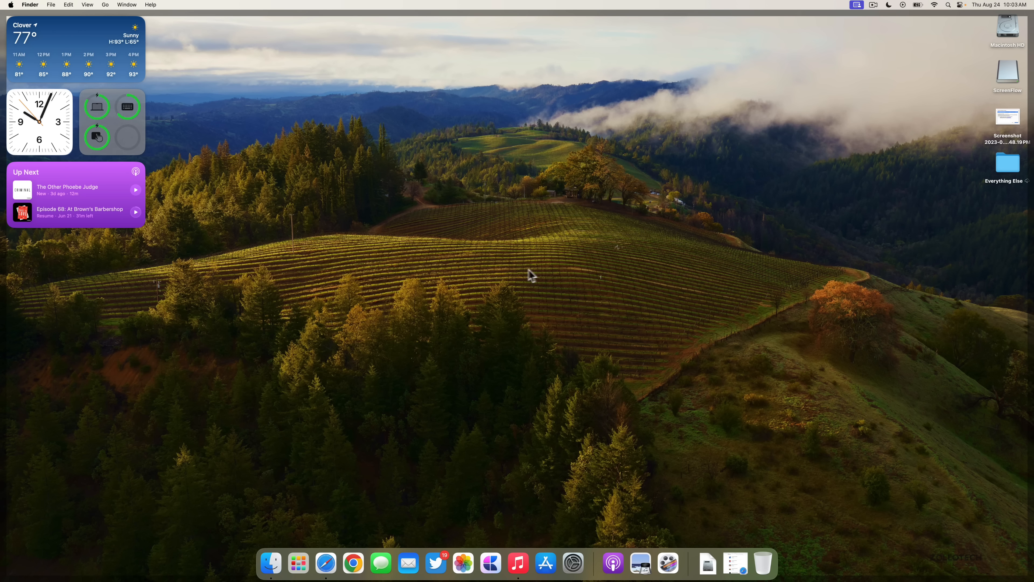
mouse_move(587, 183)
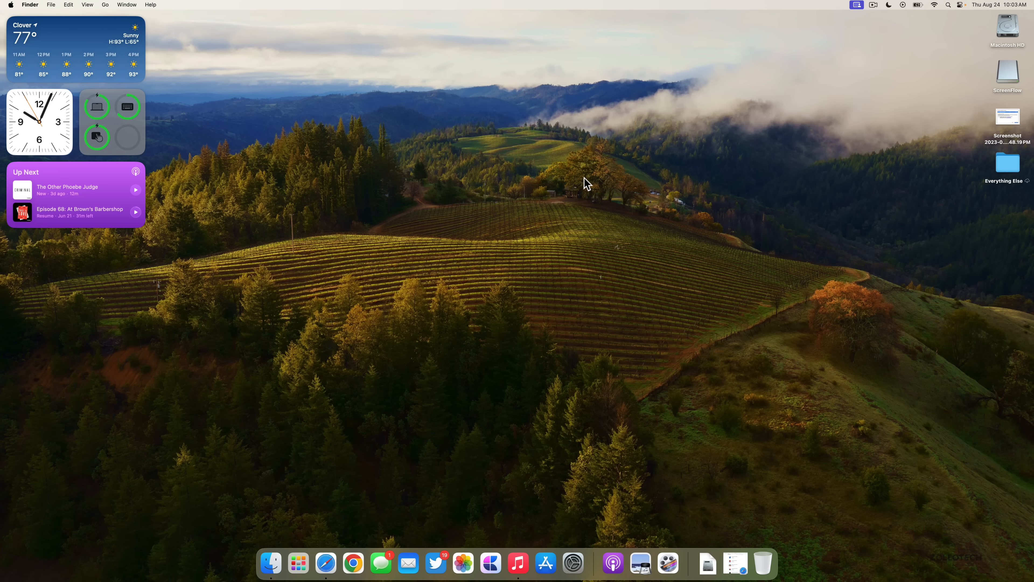
Launch Music, play NF's 'The Search' on the AirPods, dismiss the connection notice and pause.
left_click(519, 562)
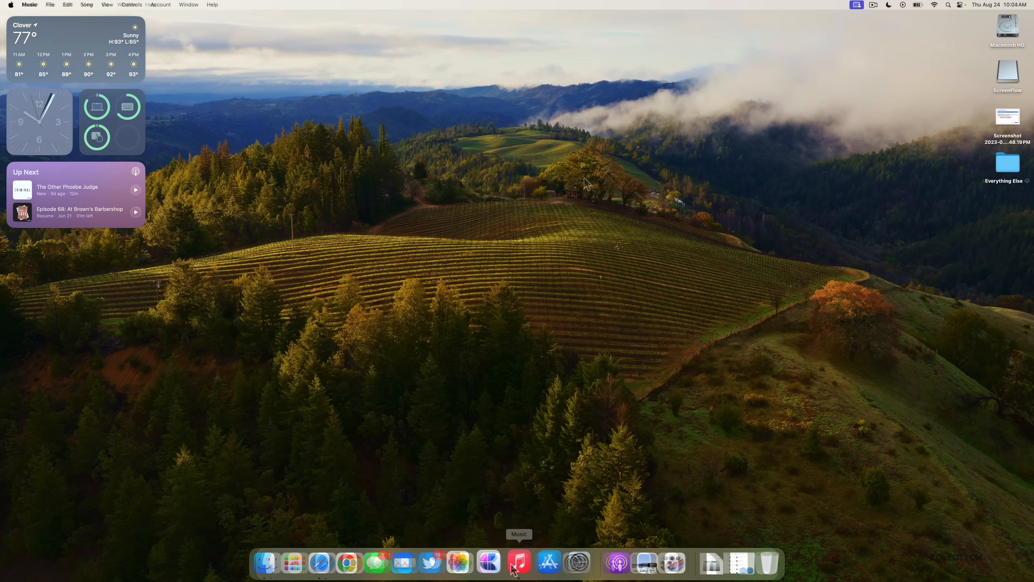
left_click(520, 562)
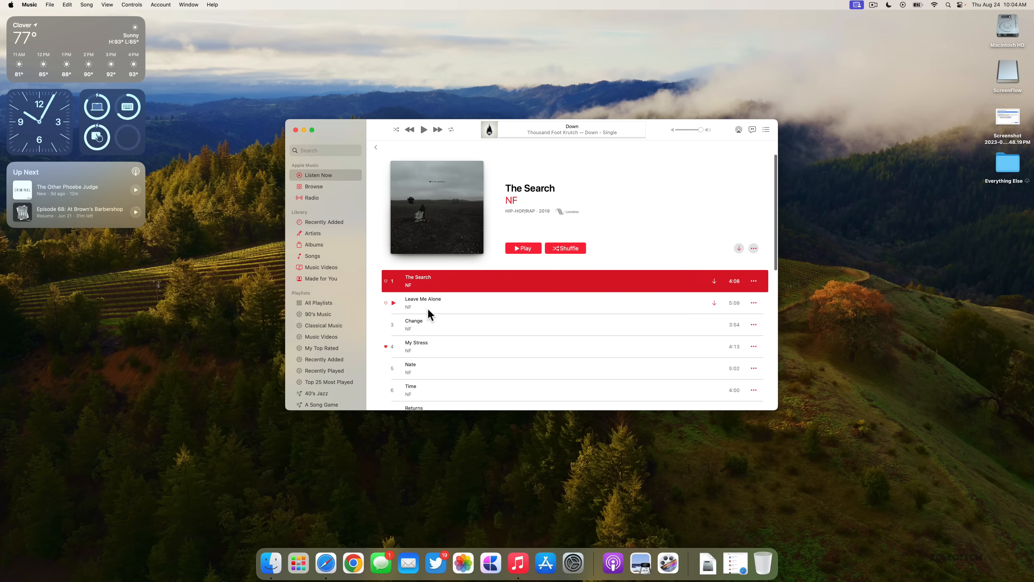
left_click(522, 248)
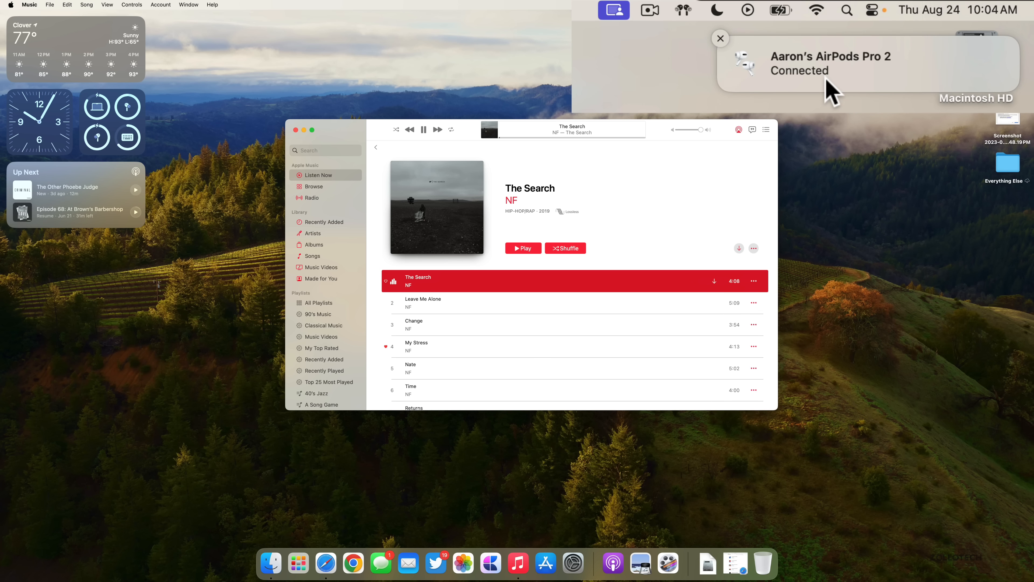
left_click(721, 38)
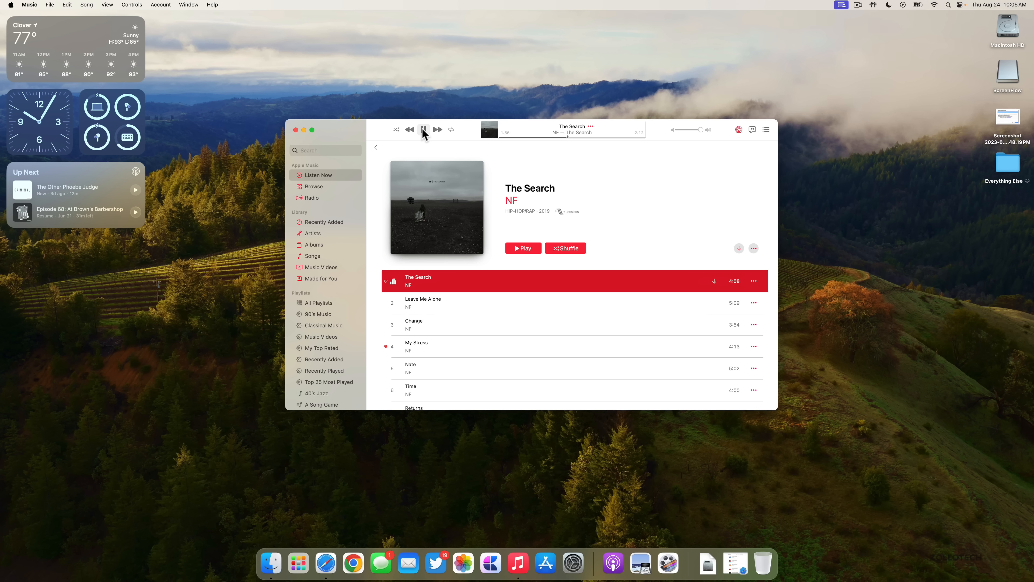
left_click(423, 129)
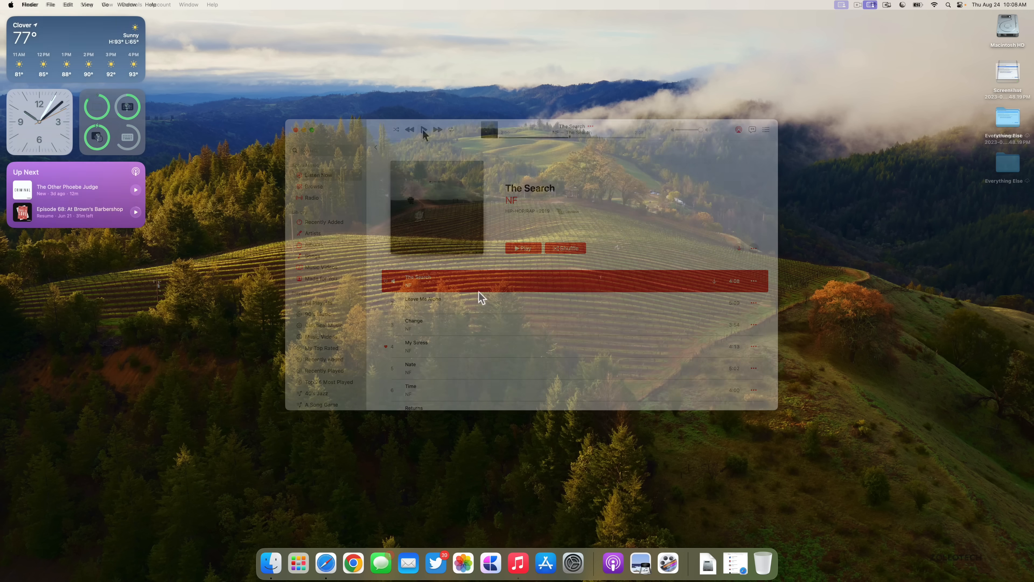
left_click(296, 129)
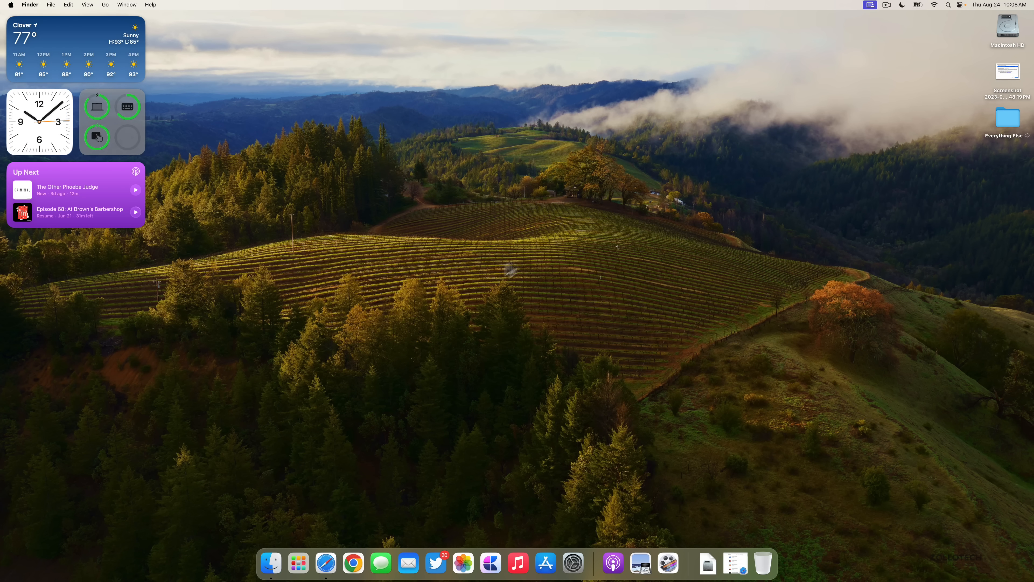
mouse_move(595, 259)
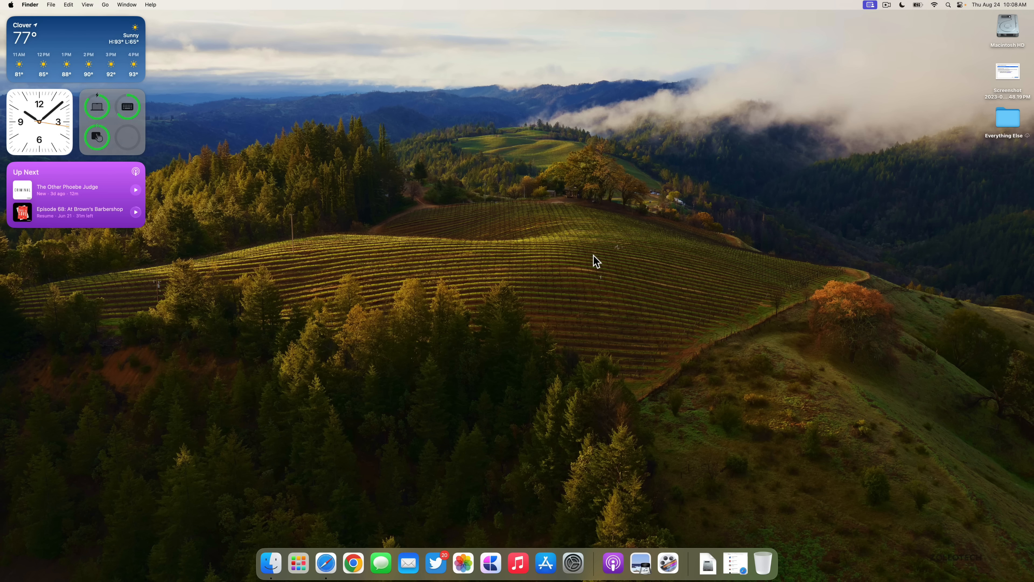
mouse_move(463, 200)
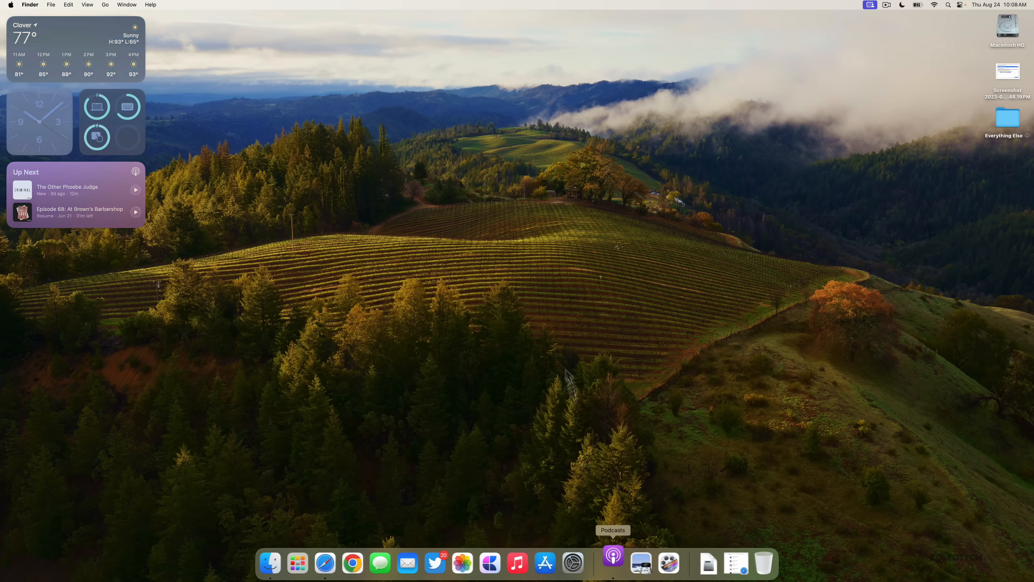
left_click(613, 563)
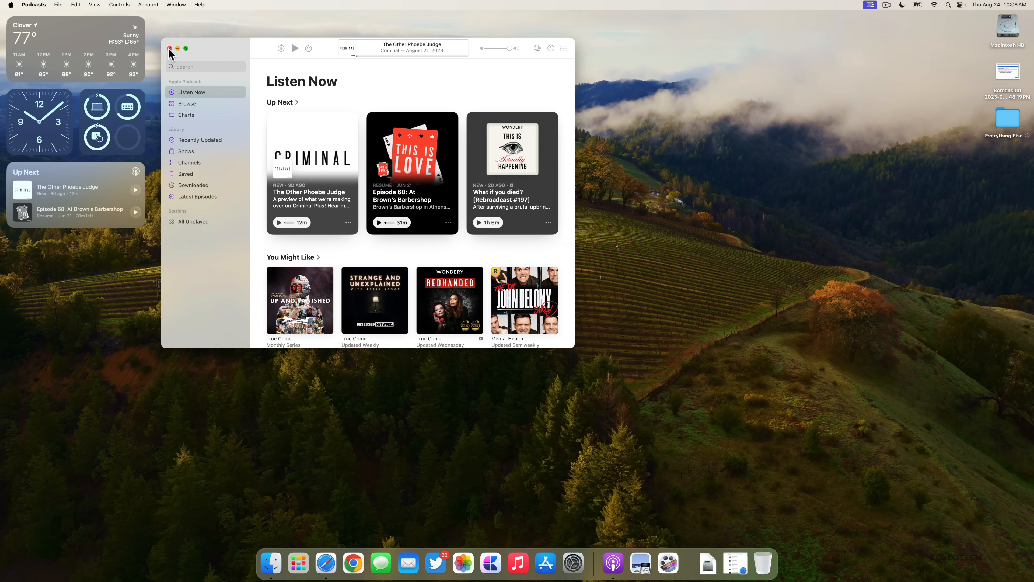
left_click(33, 5)
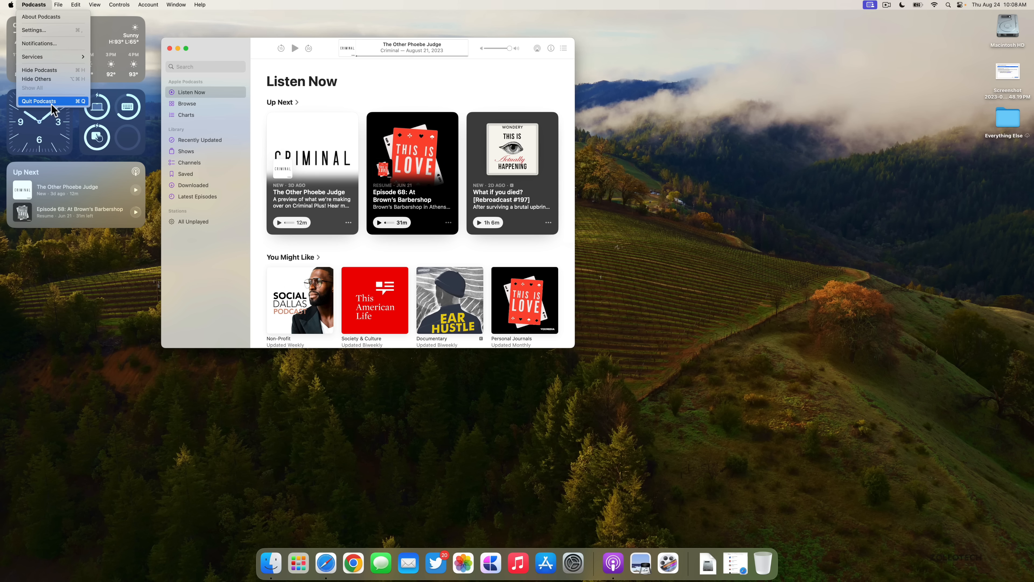
left_click(40, 100)
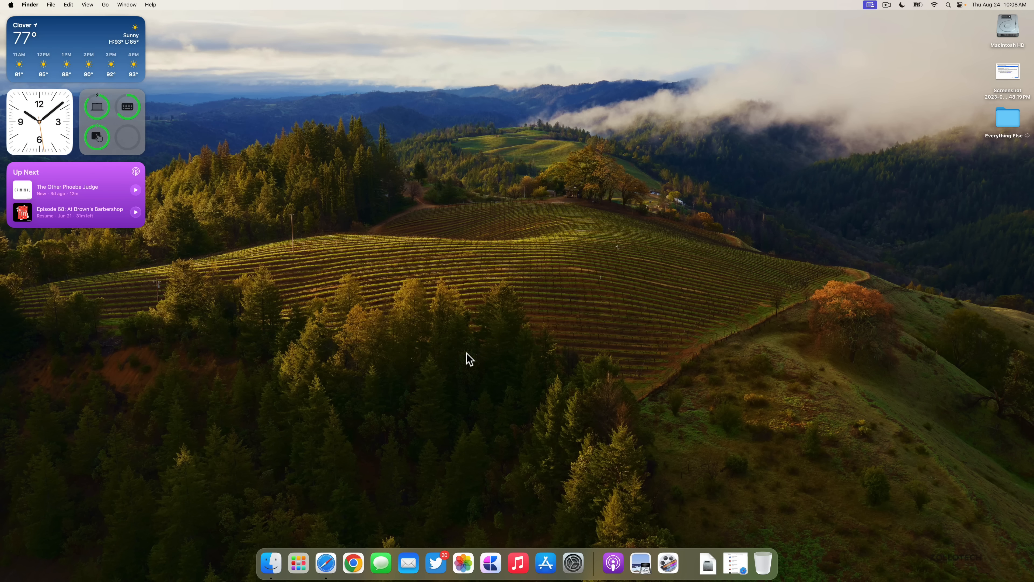
mouse_move(541, 338)
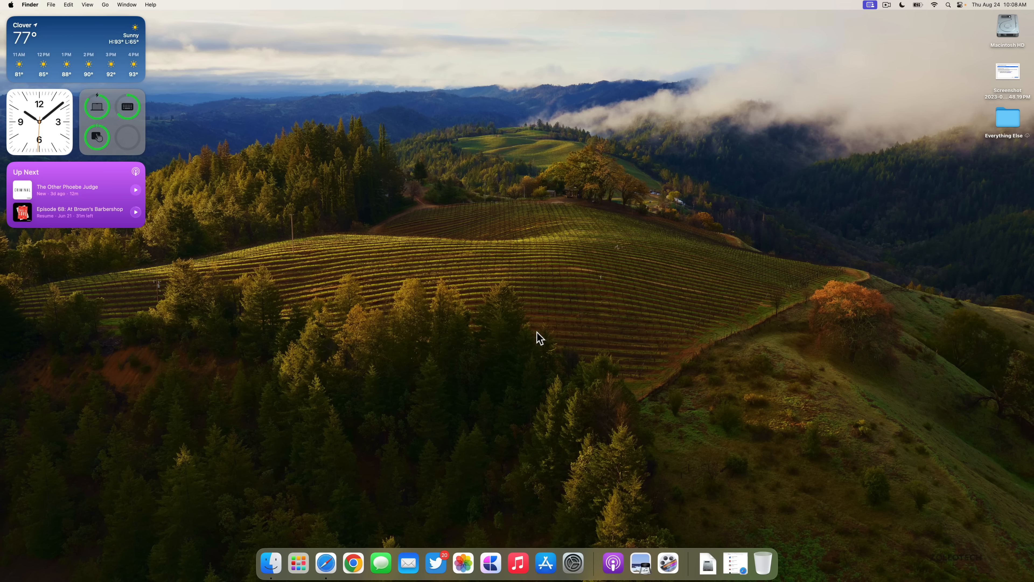
mouse_move(688, 380)
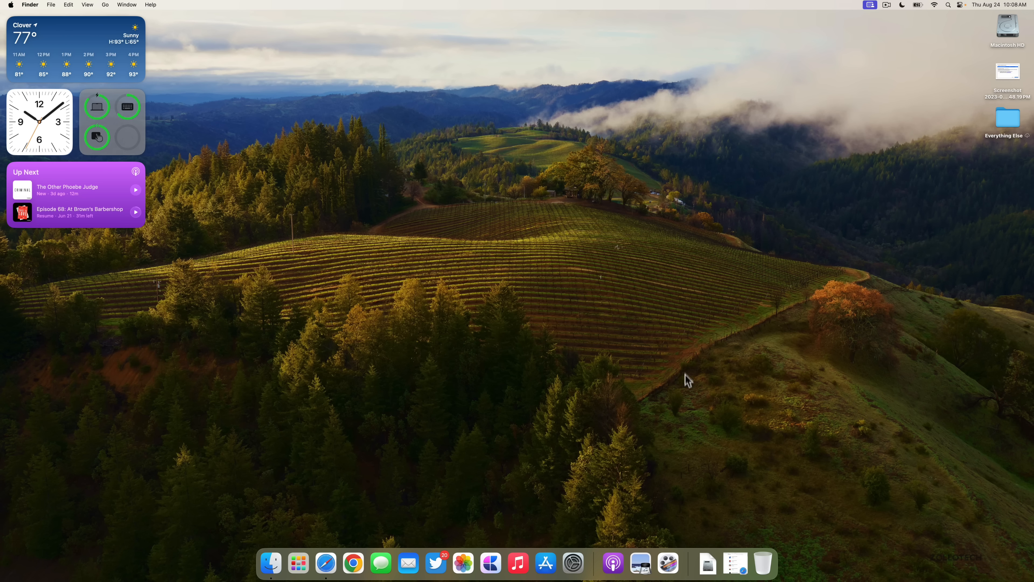
Bring up Apple Developer News and Updates in Safari with the macOS 14 beta 6 entry in view.
left_click(326, 562)
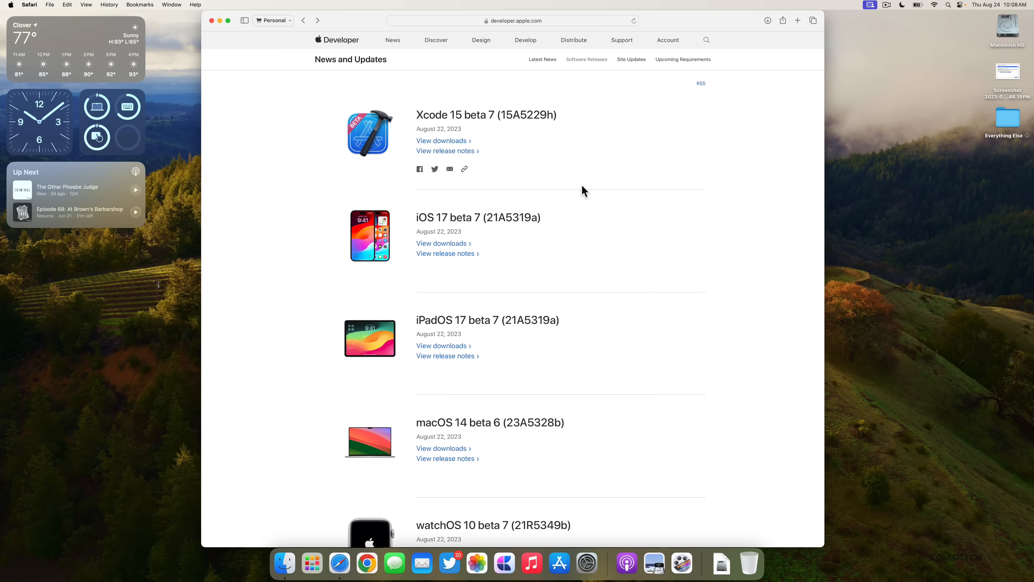
scroll("down", 3)
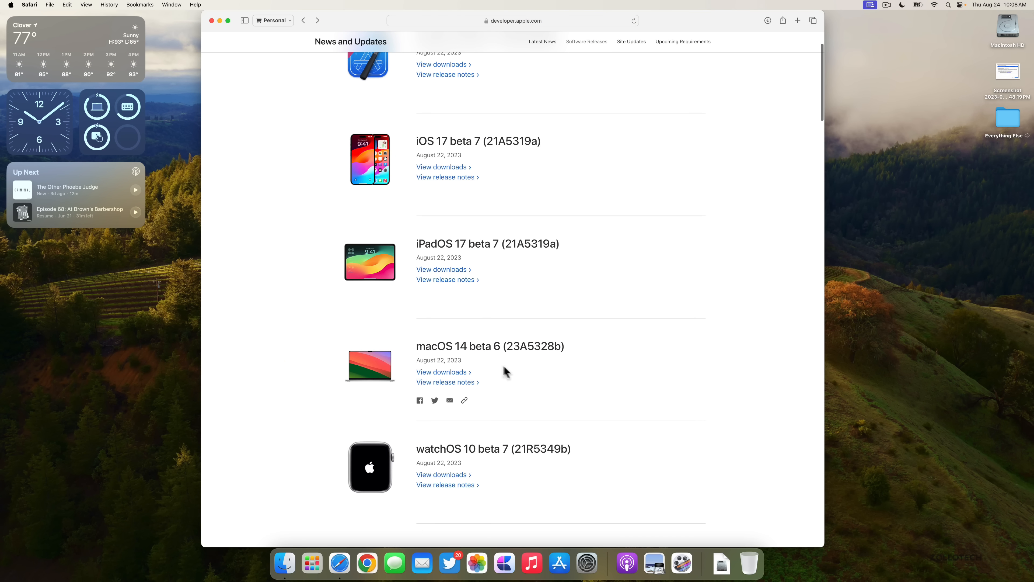
mouse_move(455, 389)
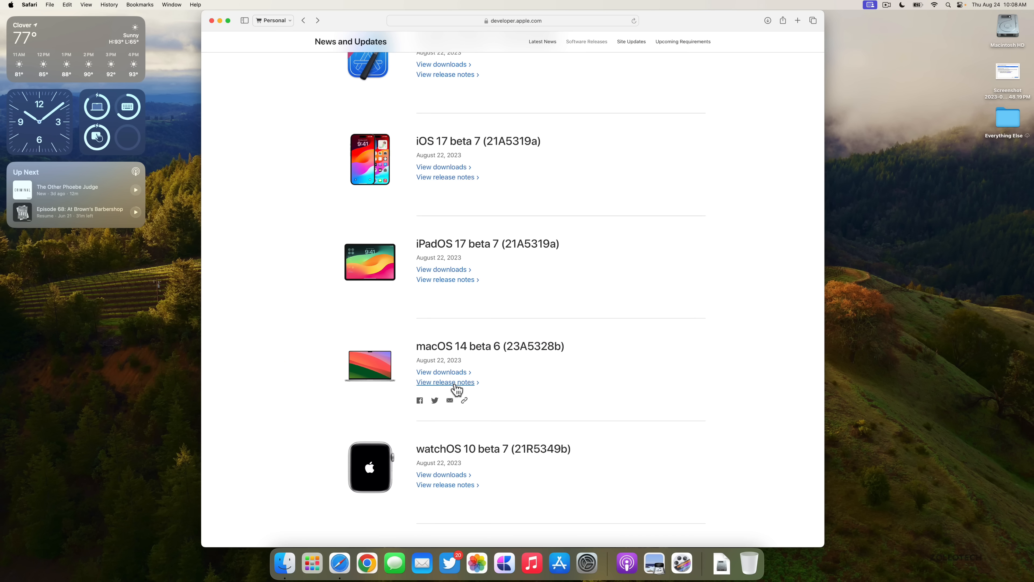
Read through the macOS 14 beta 6 release notes, then minimize the Safari window.
left_click(446, 382)
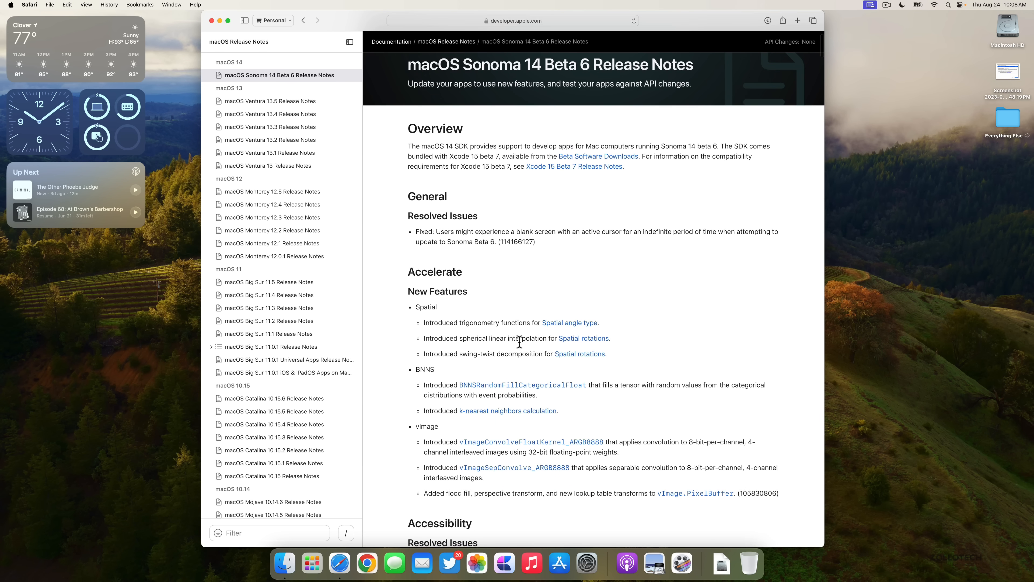
mouse_move(473, 229)
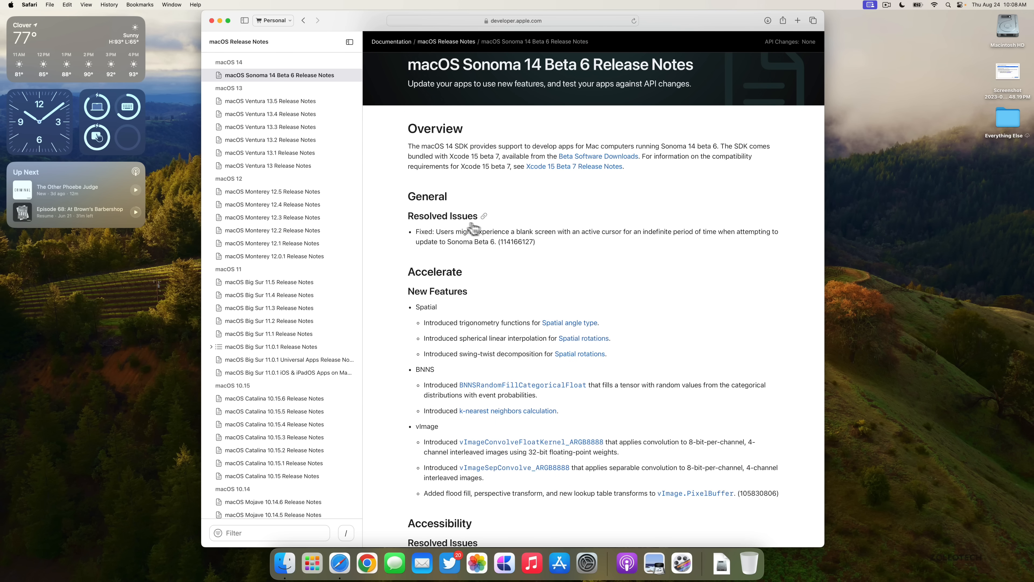
mouse_move(436, 241)
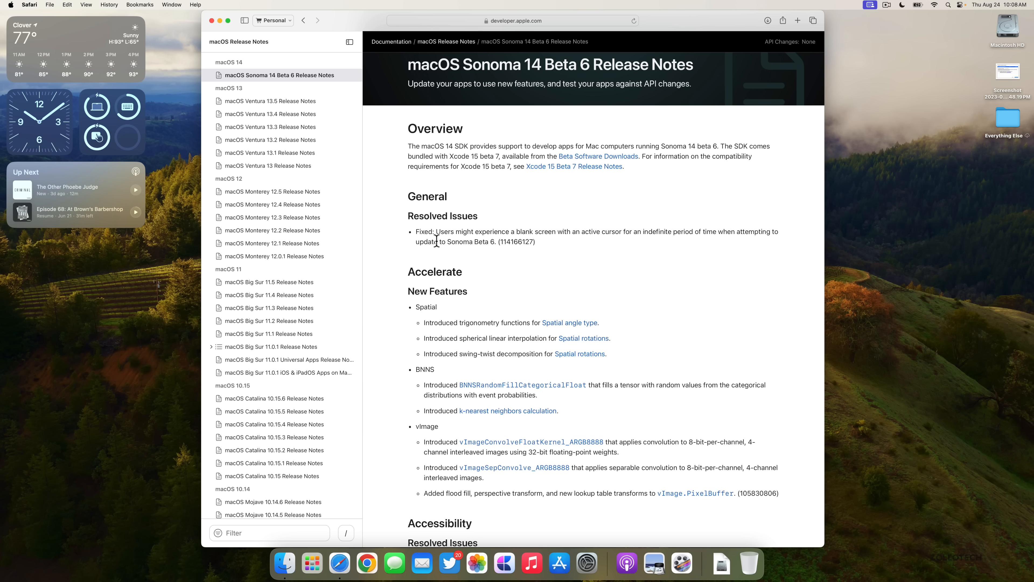
mouse_move(622, 258)
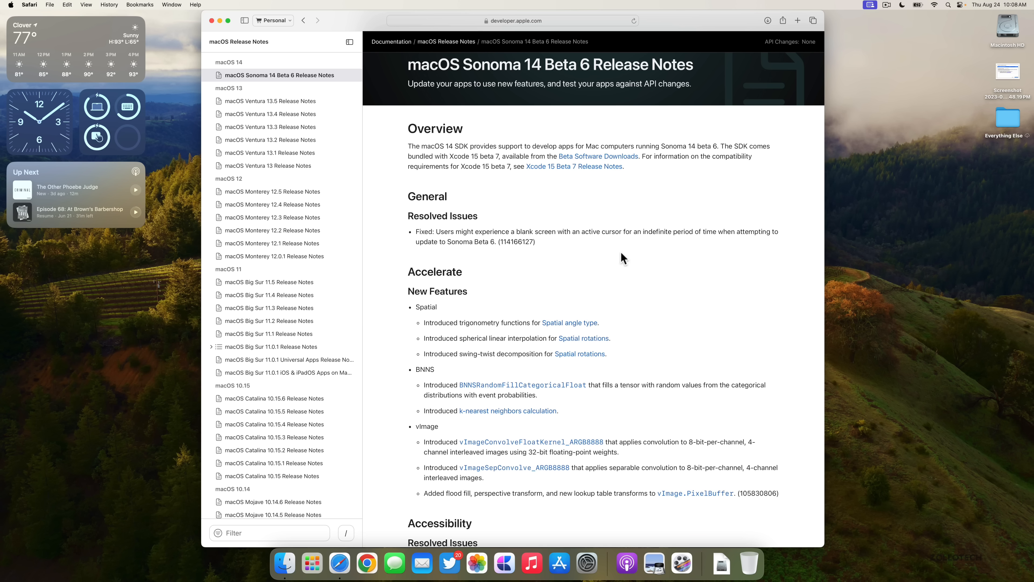
mouse_move(569, 281)
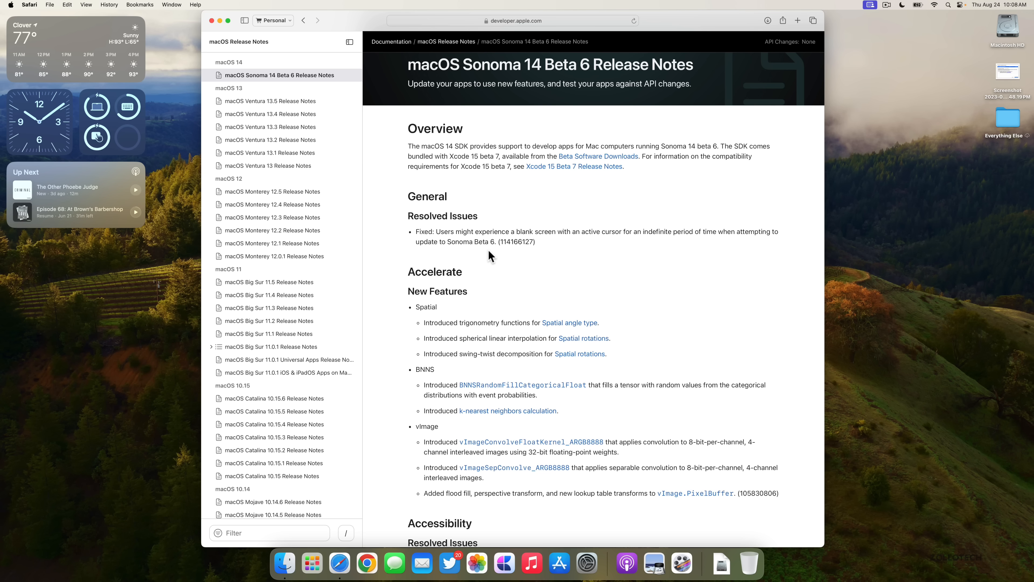
mouse_move(523, 258)
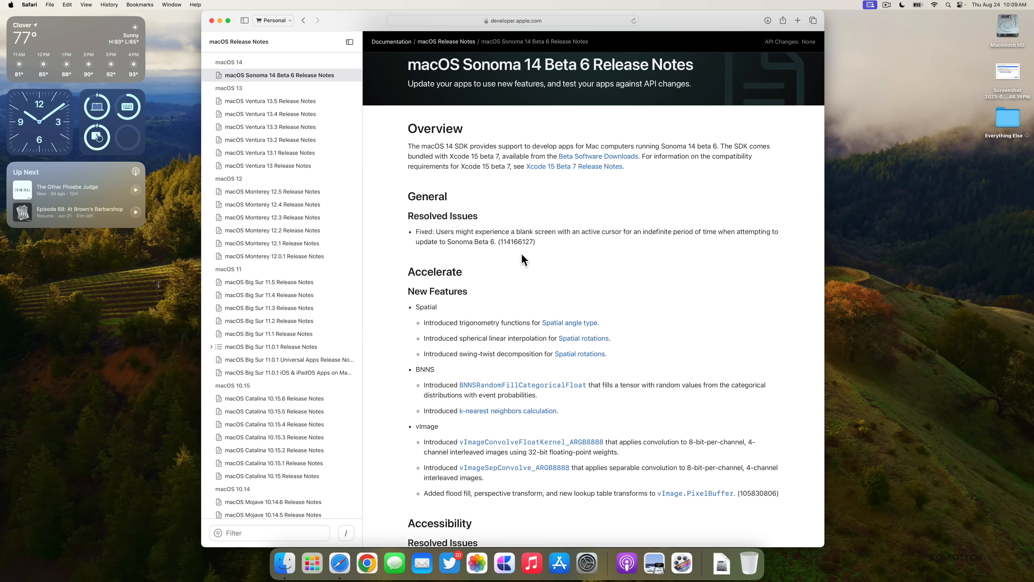
scroll("down", 3)
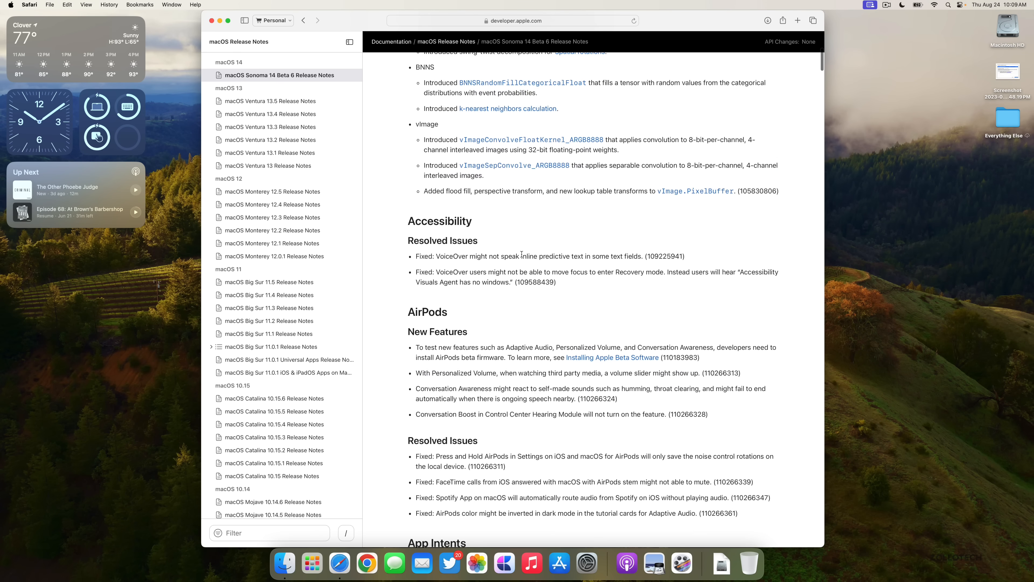
scroll("down", 3)
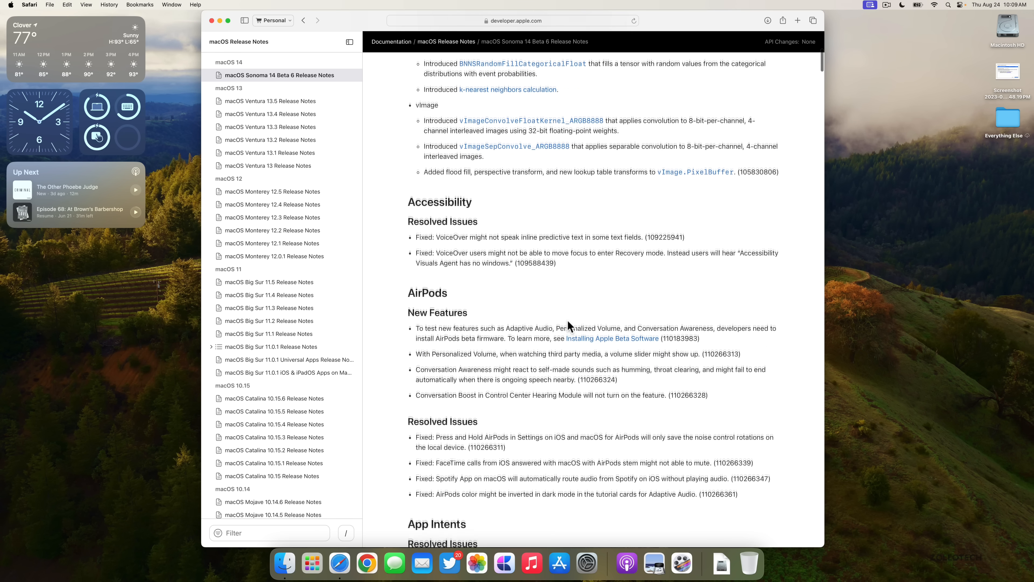
scroll("down", 3)
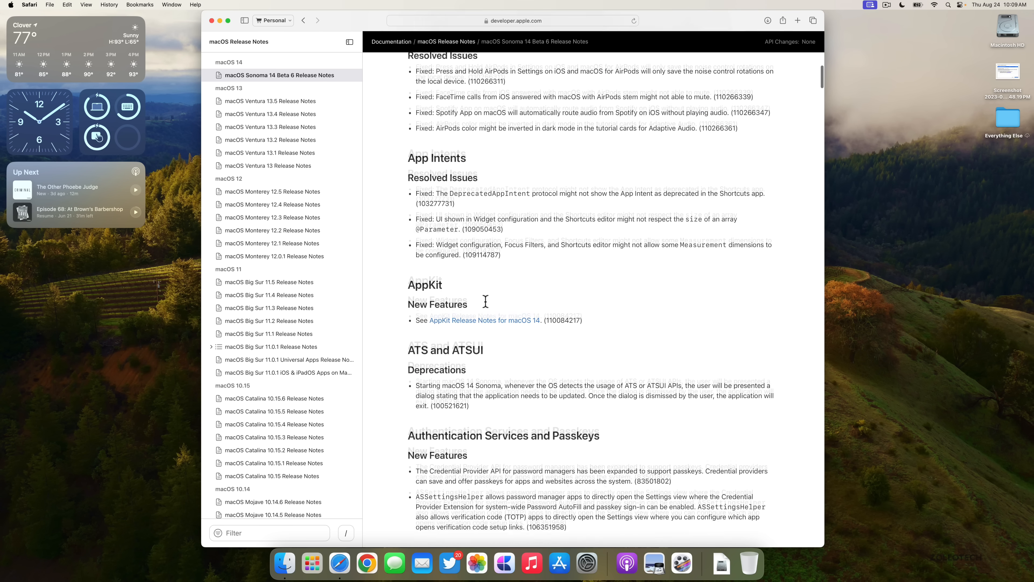
scroll("down", 3)
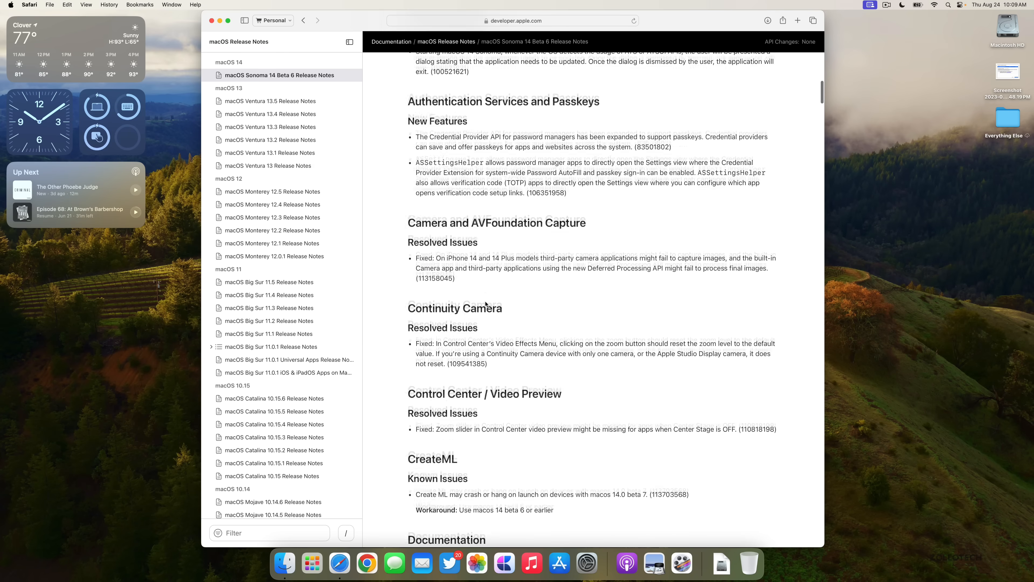
scroll("down", 3)
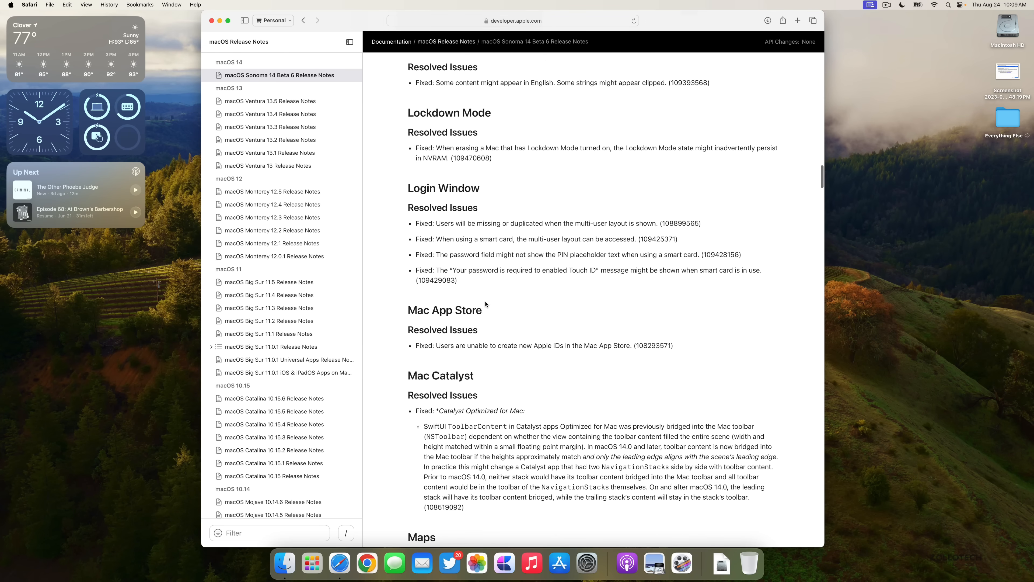
mouse_move(481, 209)
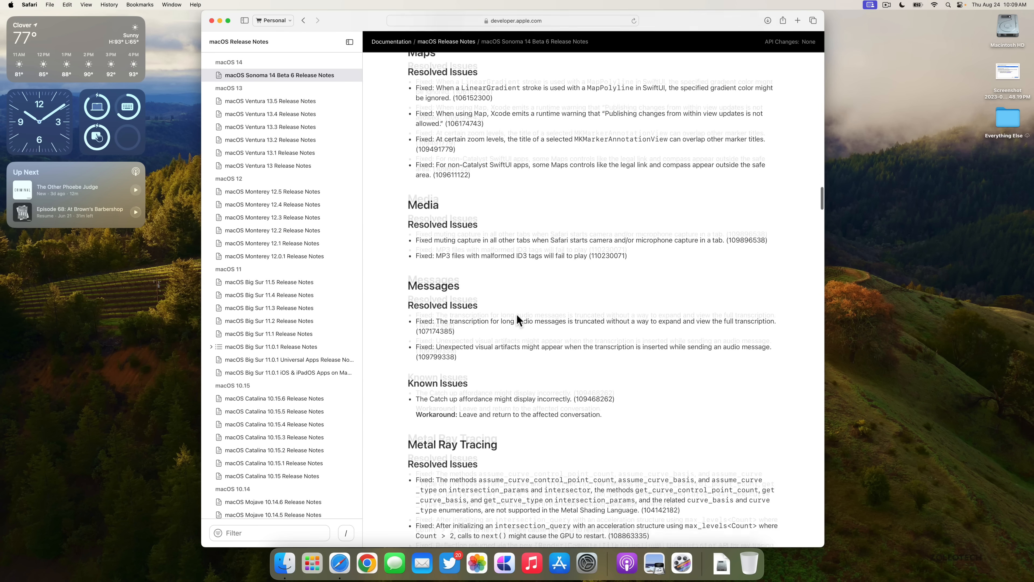
scroll("down", 3)
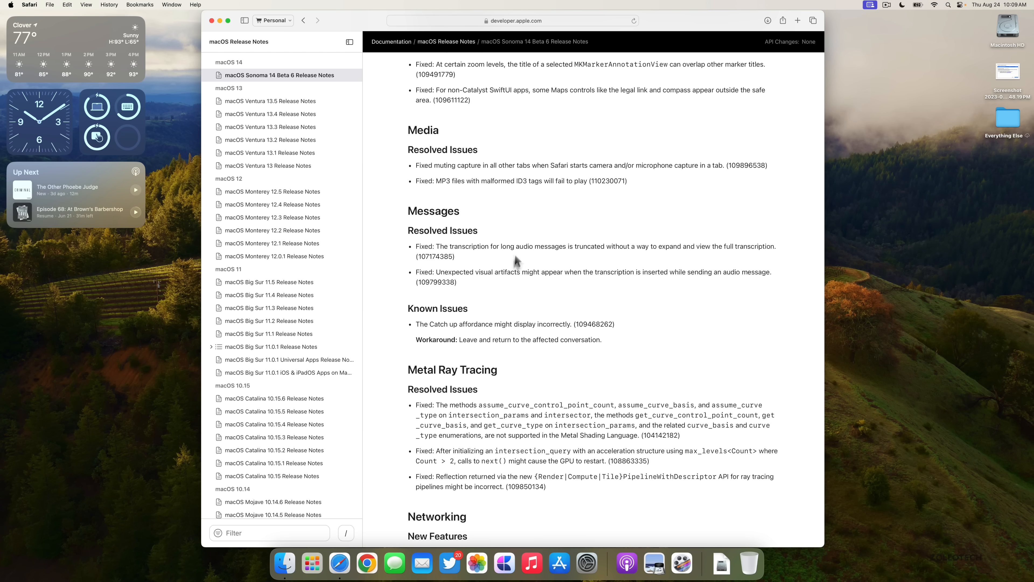
scroll("down", 3)
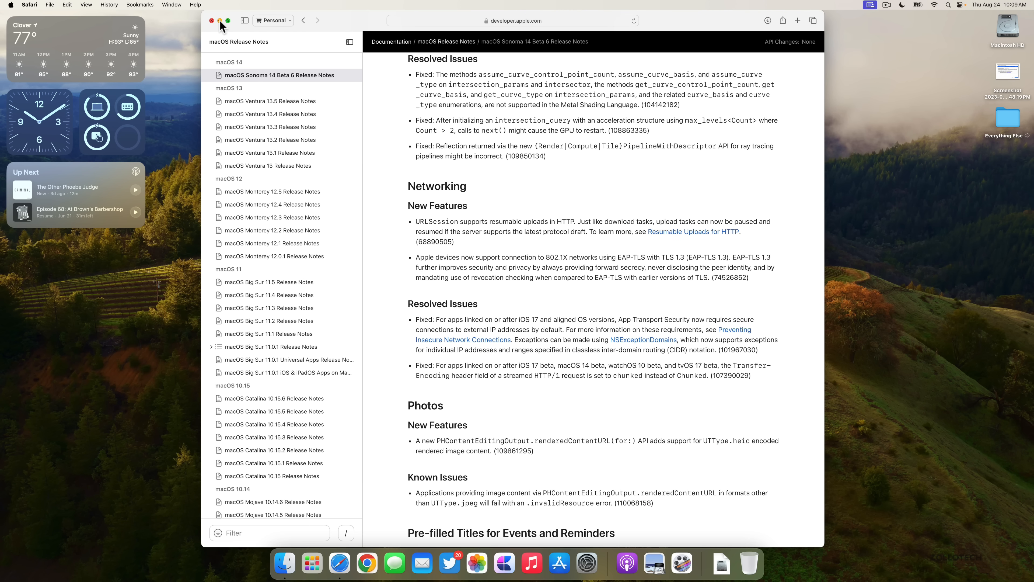
left_click(212, 20)
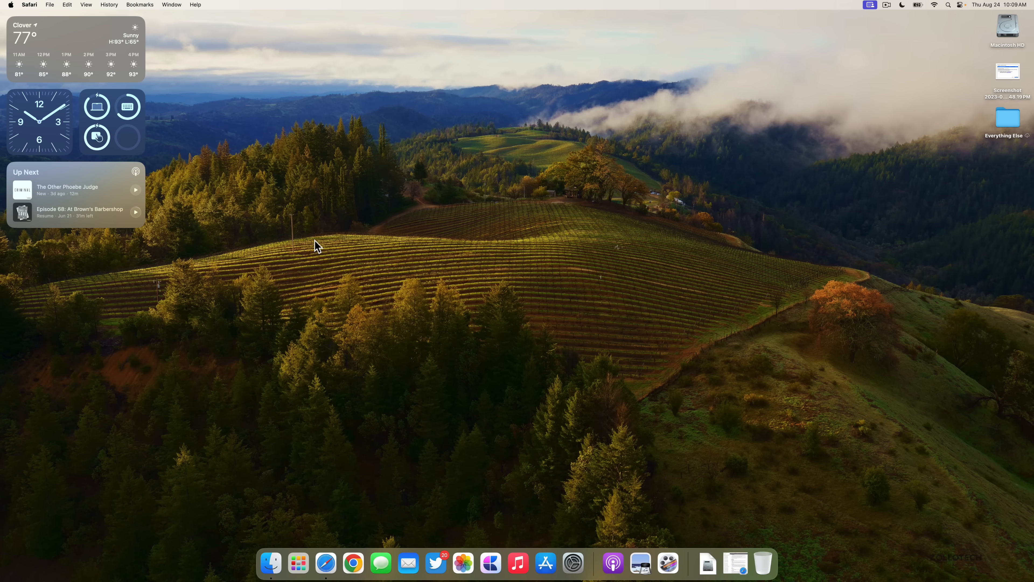
mouse_move(98, 256)
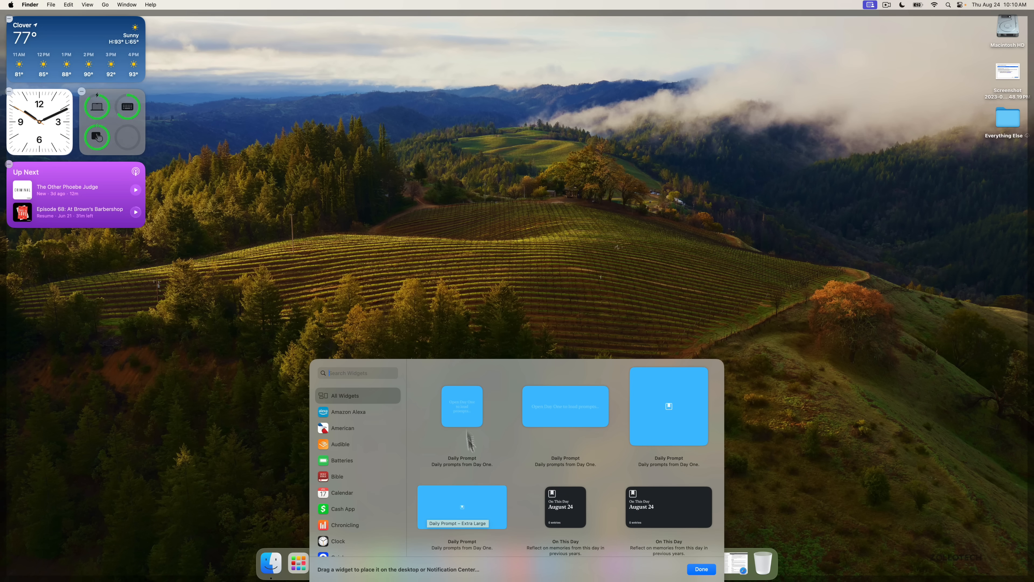
mouse_move(614, 441)
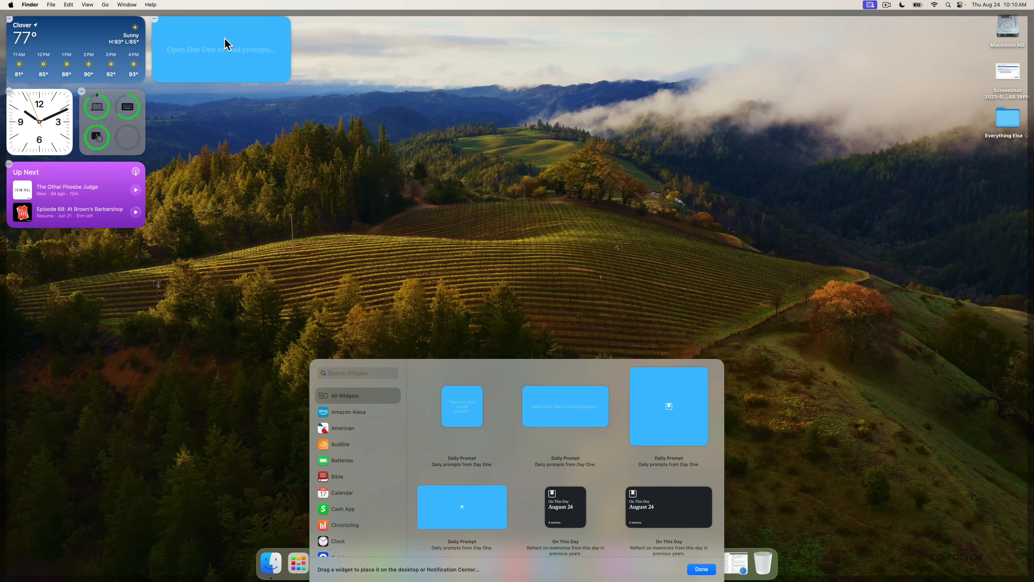
mouse_move(396, 217)
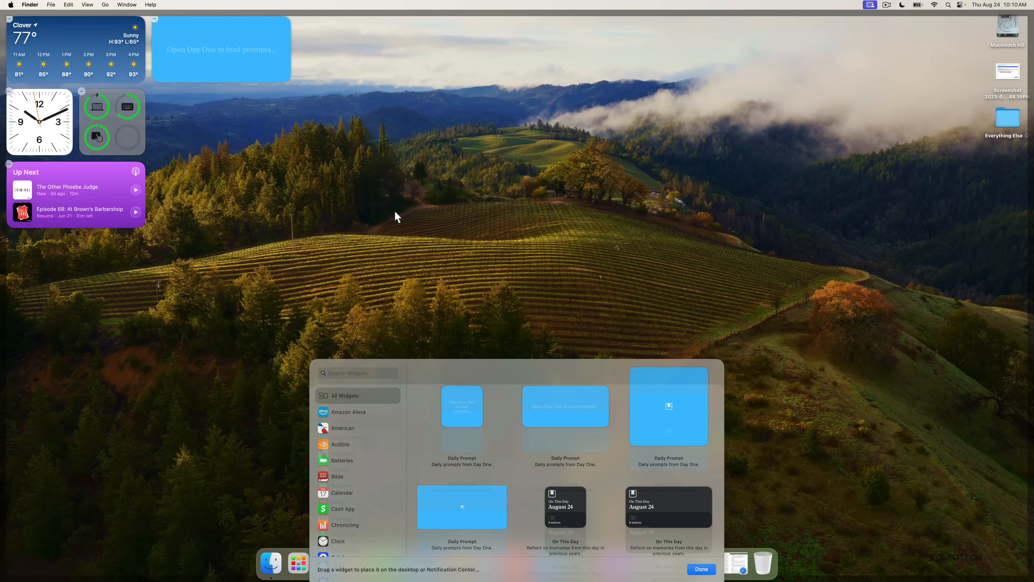
left_click(700, 569)
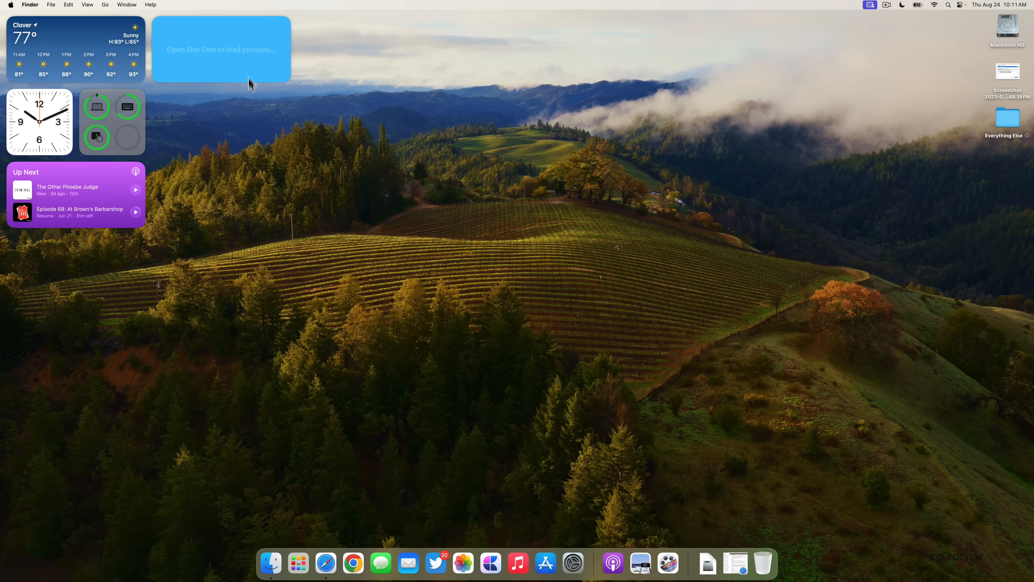
mouse_move(257, 72)
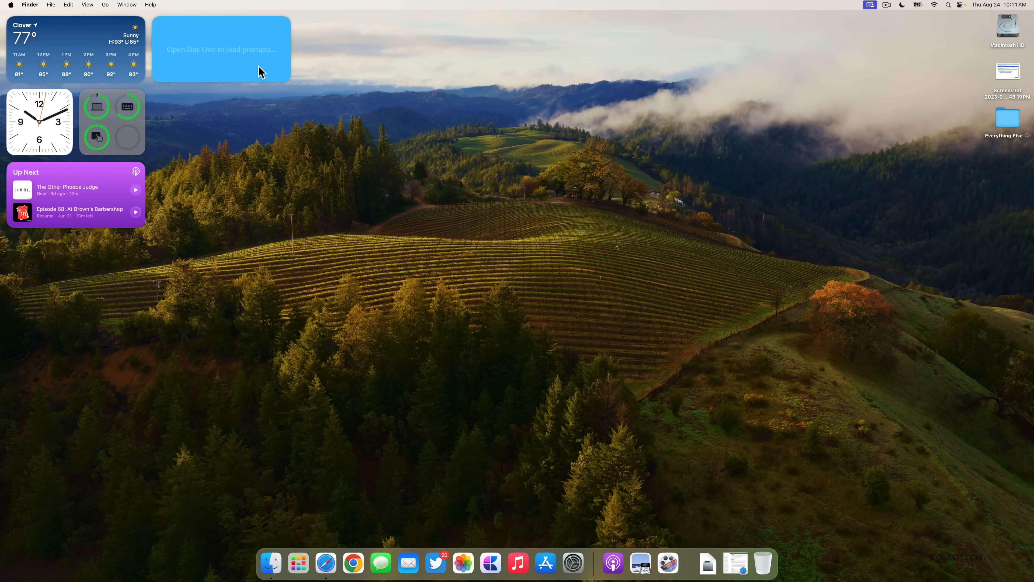
right_click(221, 49)
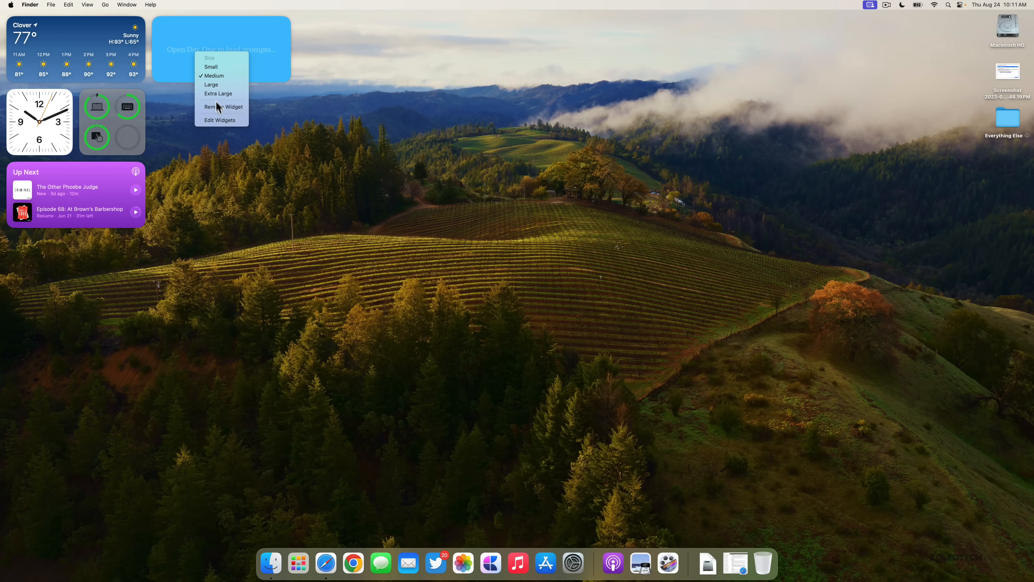
left_click(343, 249)
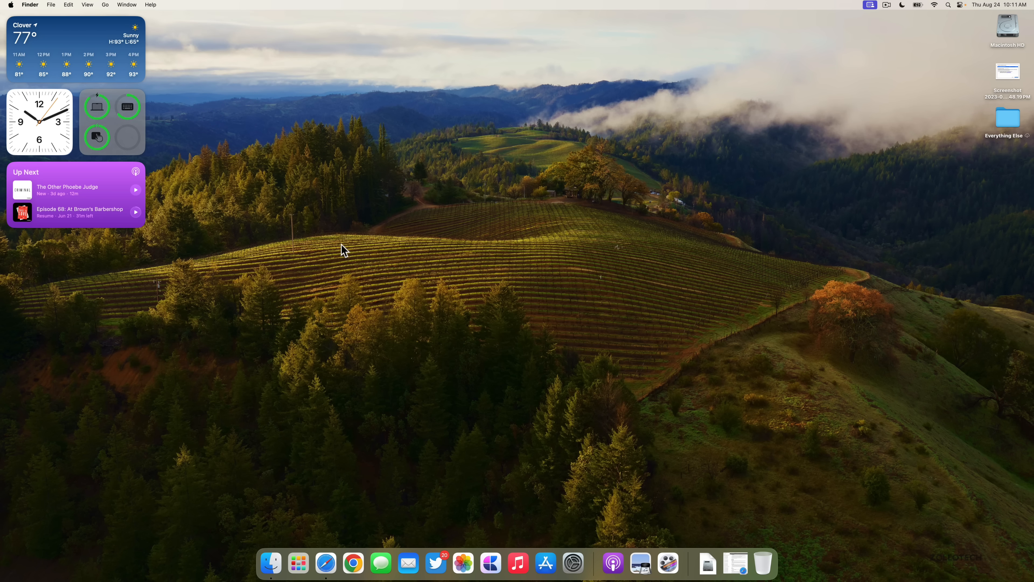
mouse_move(411, 249)
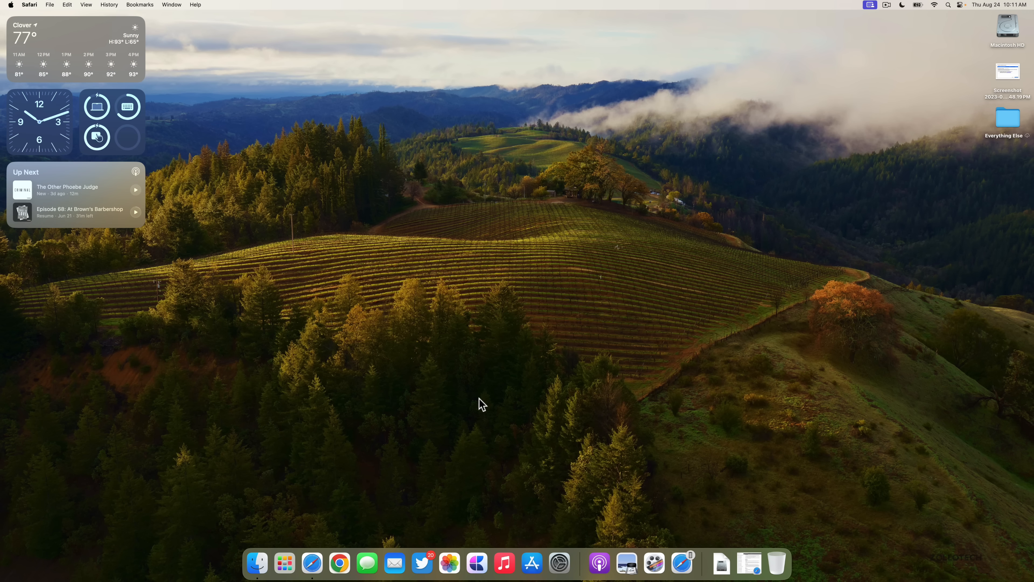
mouse_move(593, 315)
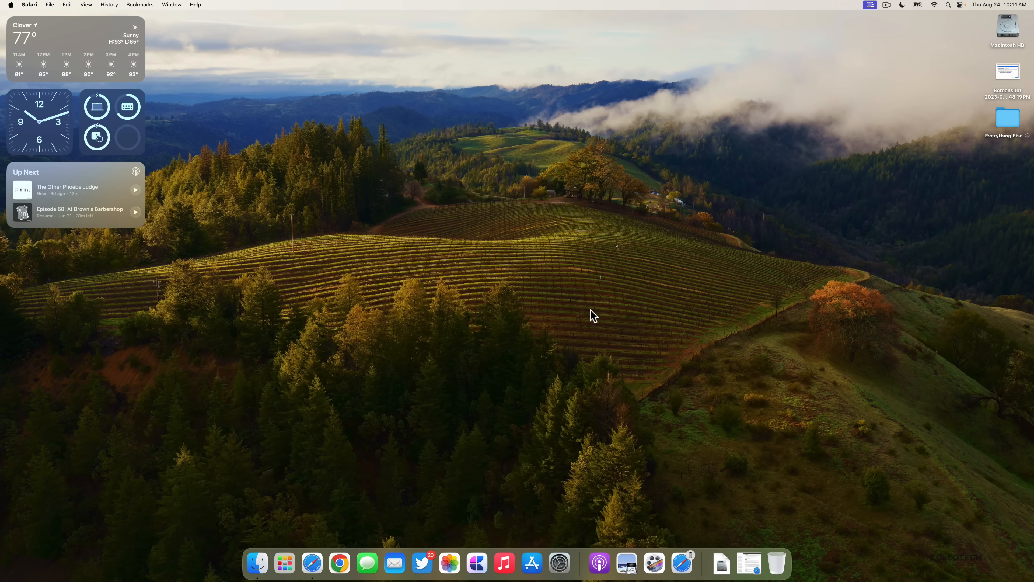
mouse_move(556, 443)
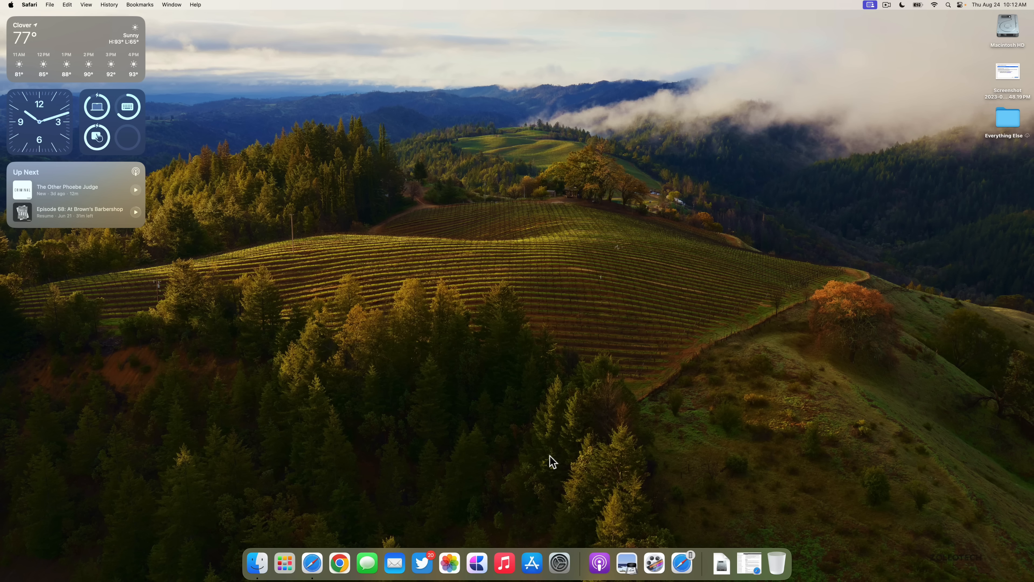
mouse_move(644, 446)
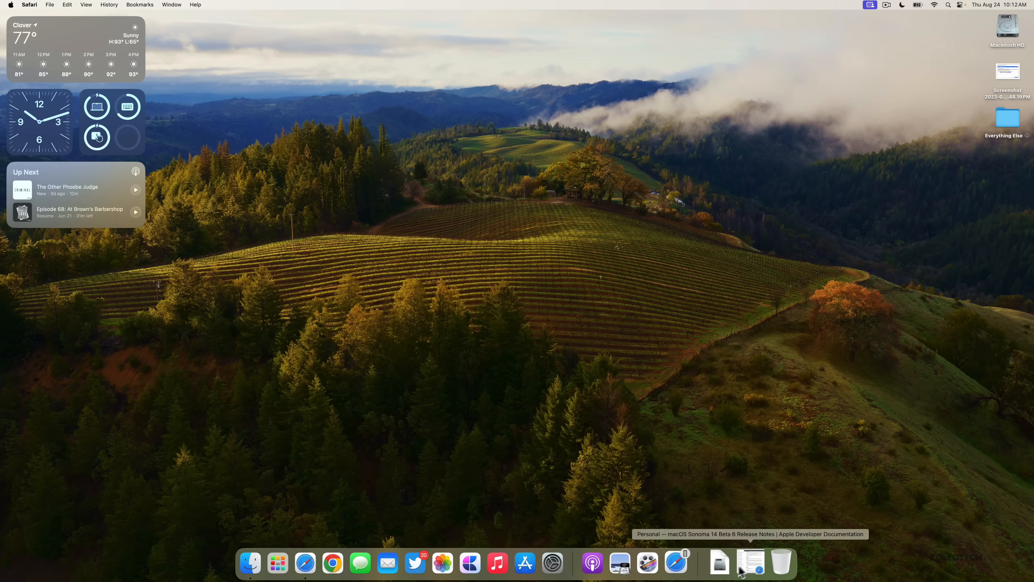
Restore the minimized release notes window from the Dock so it can be closed.
left_click(750, 562)
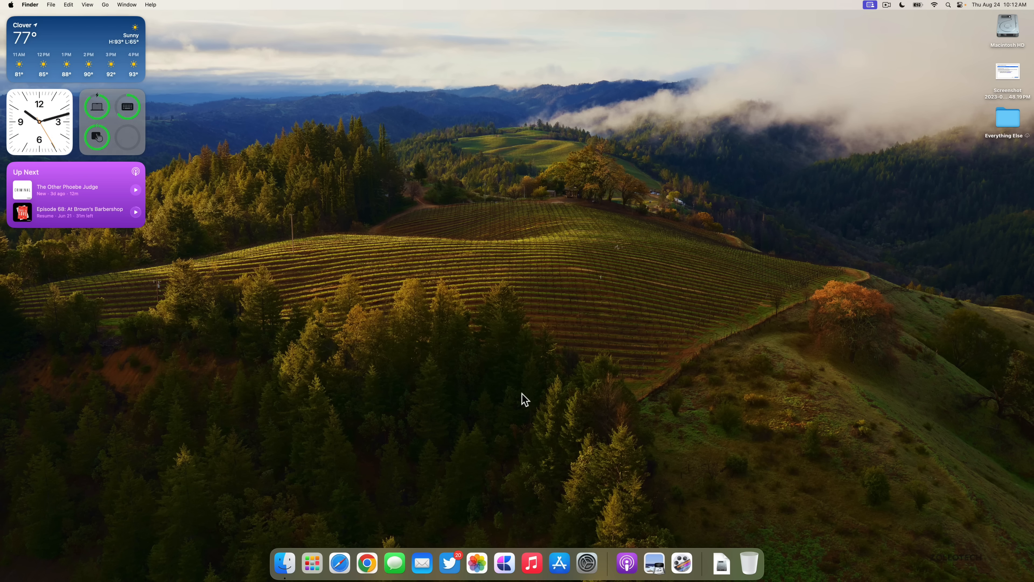
mouse_move(586, 562)
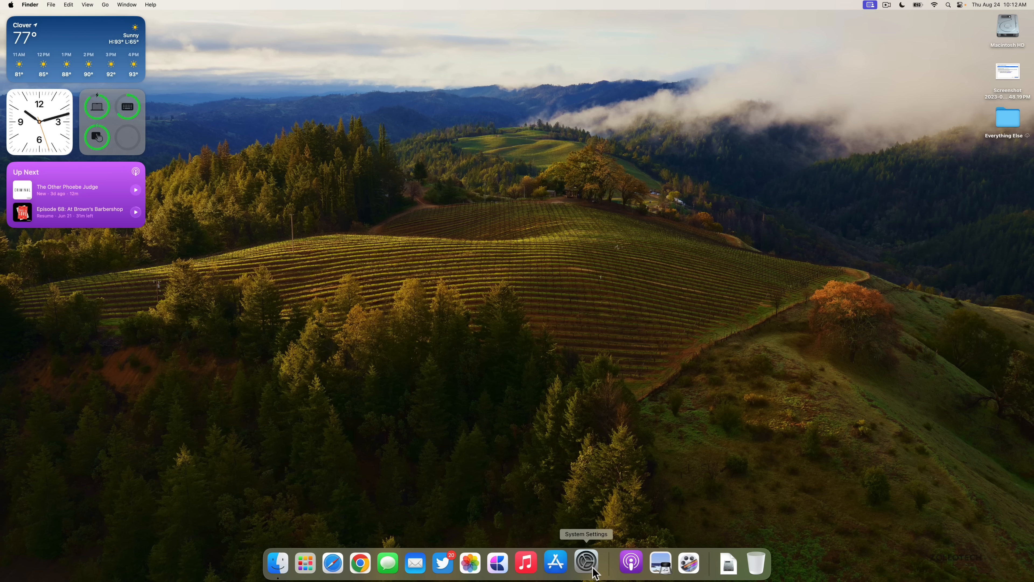
Review the Battery Health details in System Settings showing Normal health at 90% charging.
left_click(587, 562)
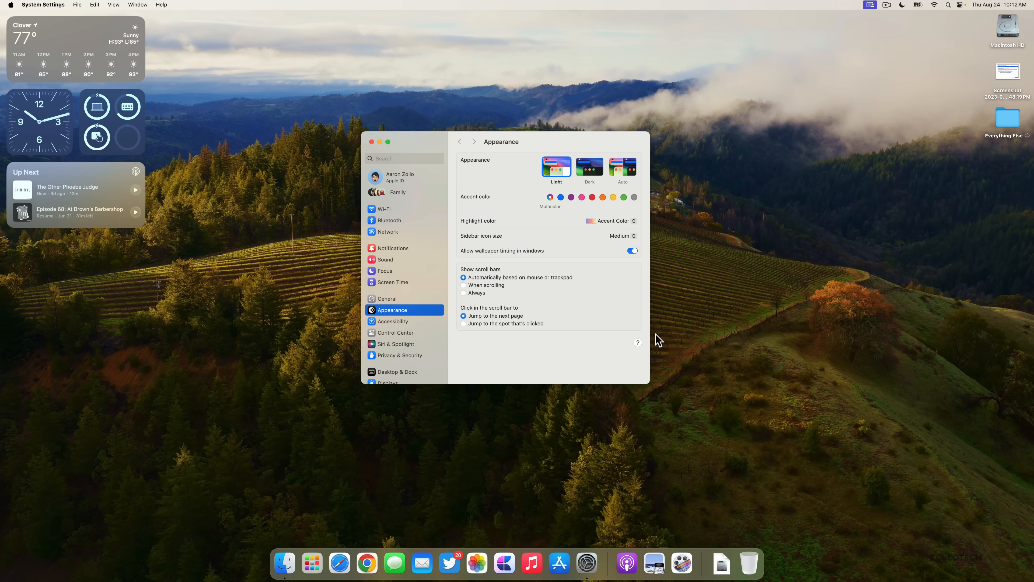
scroll("down", 3)
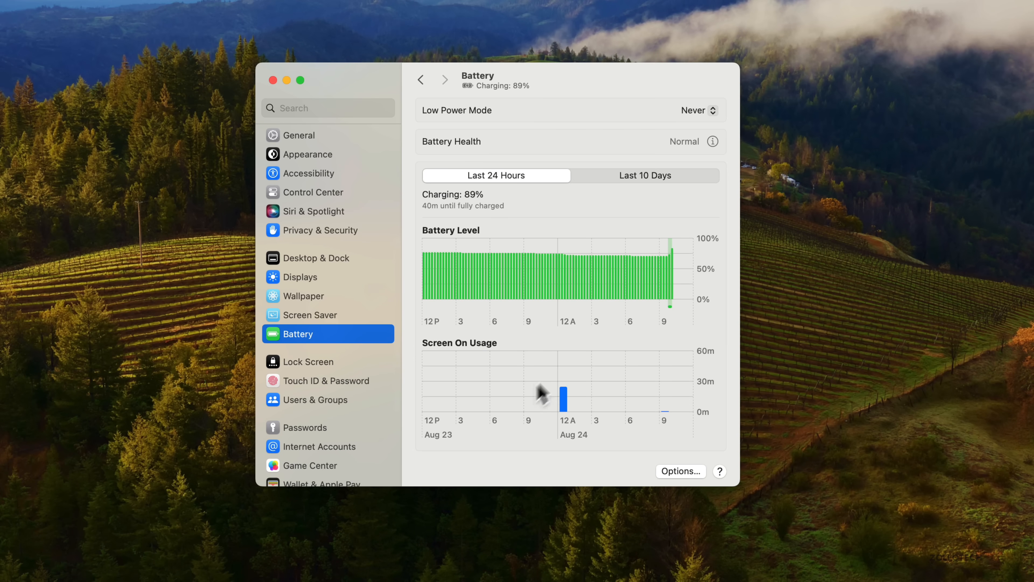
mouse_move(711, 142)
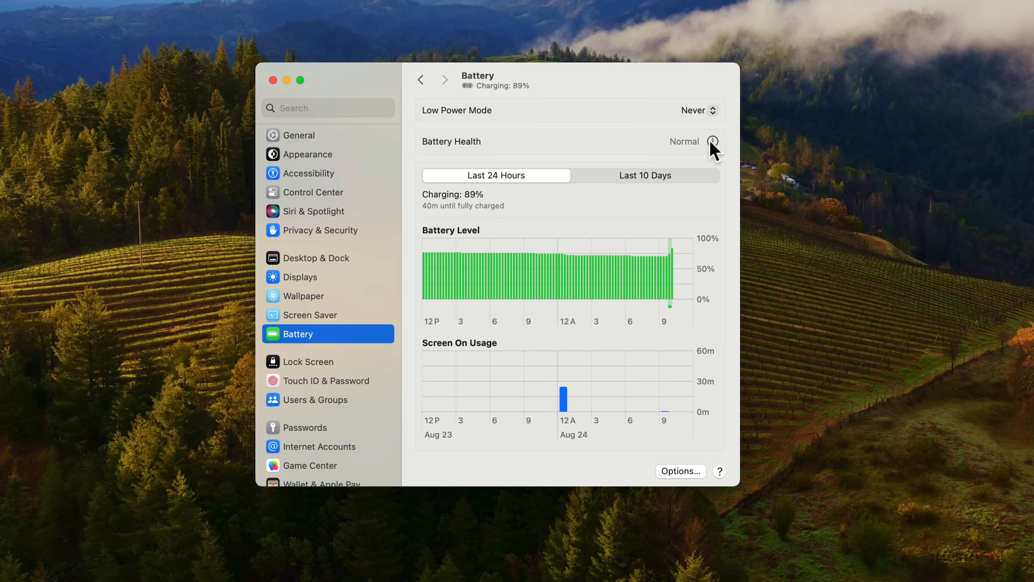
left_click(712, 141)
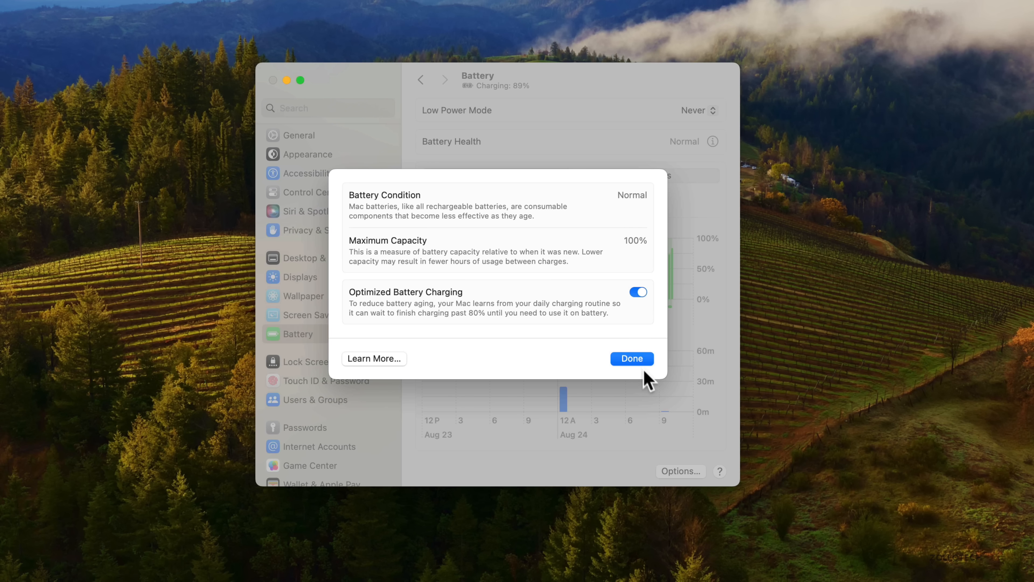
left_click(631, 358)
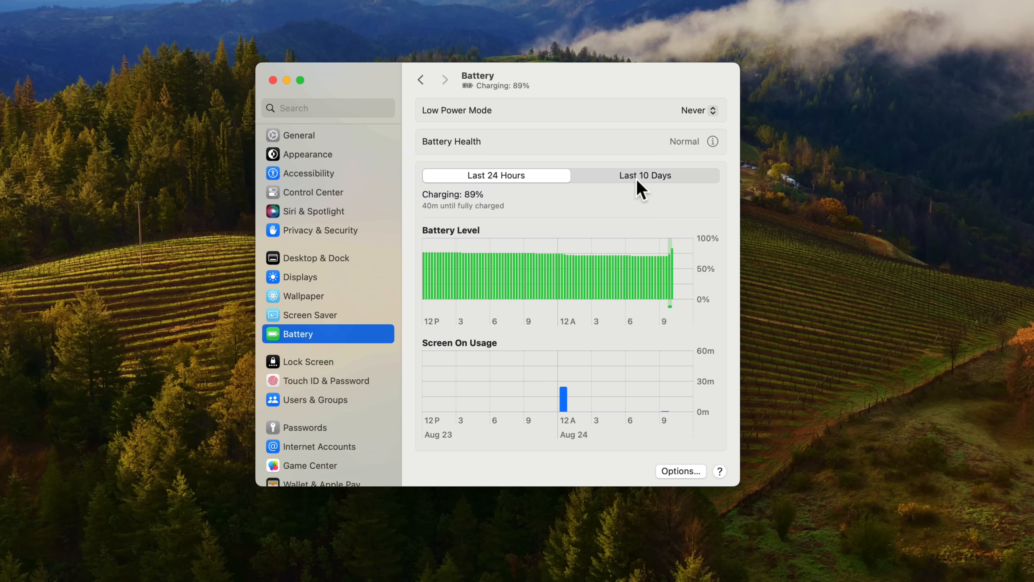
Compare the Last 10 Days and Last 24 Hours battery charts, then close System Settings.
left_click(645, 175)
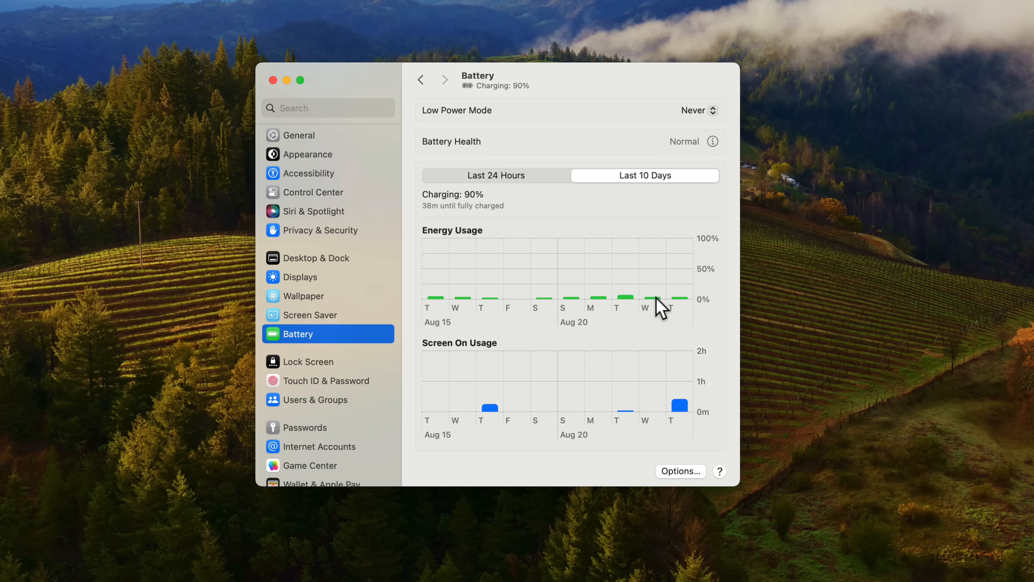
mouse_move(627, 306)
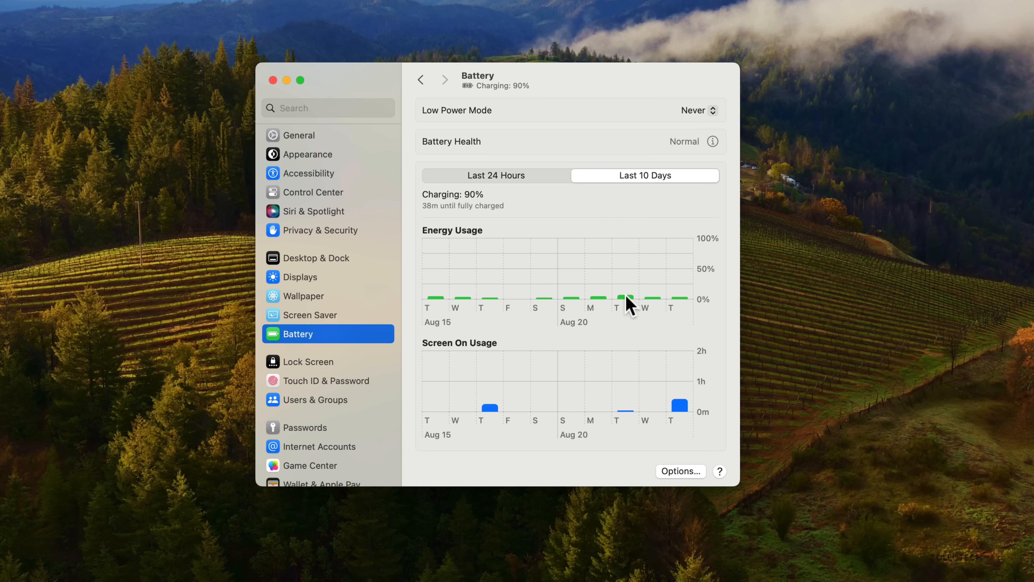
mouse_move(459, 238)
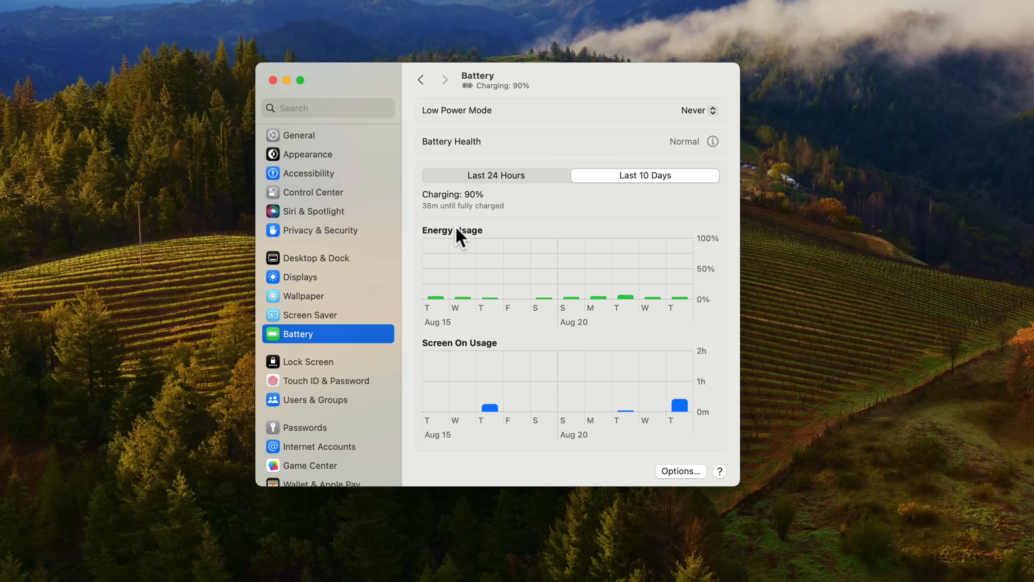
mouse_move(451, 220)
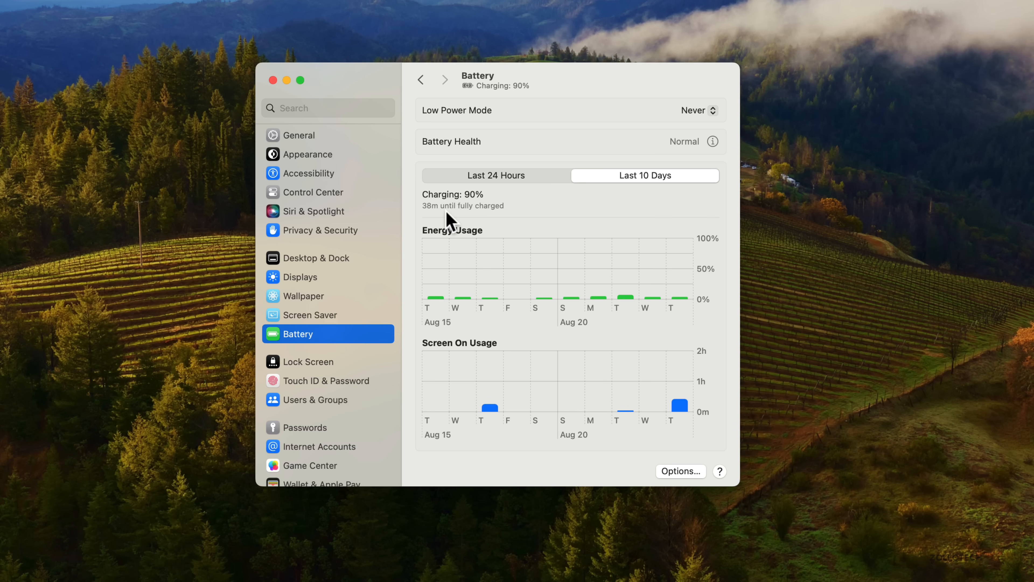
mouse_move(457, 226)
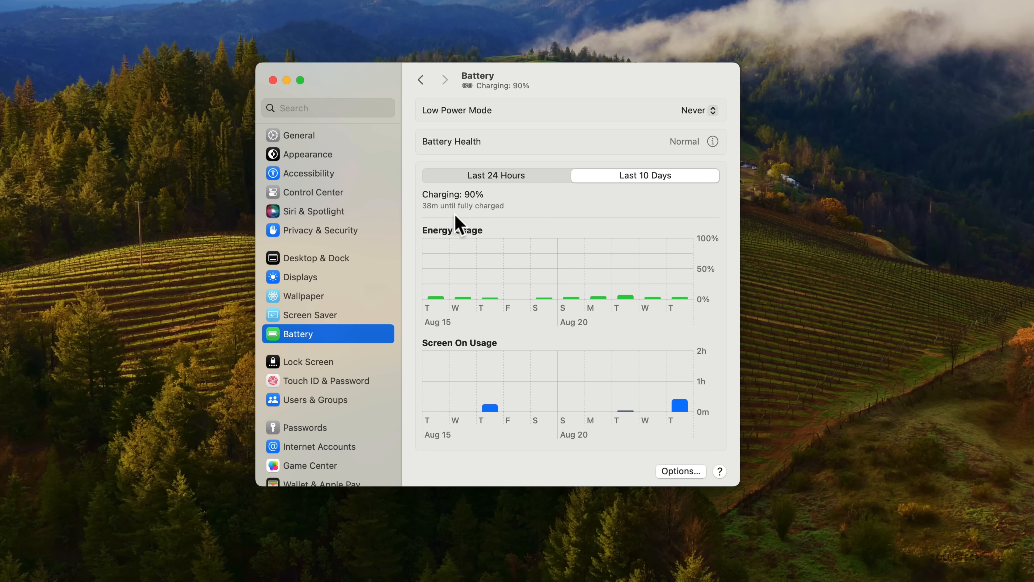
left_click(496, 175)
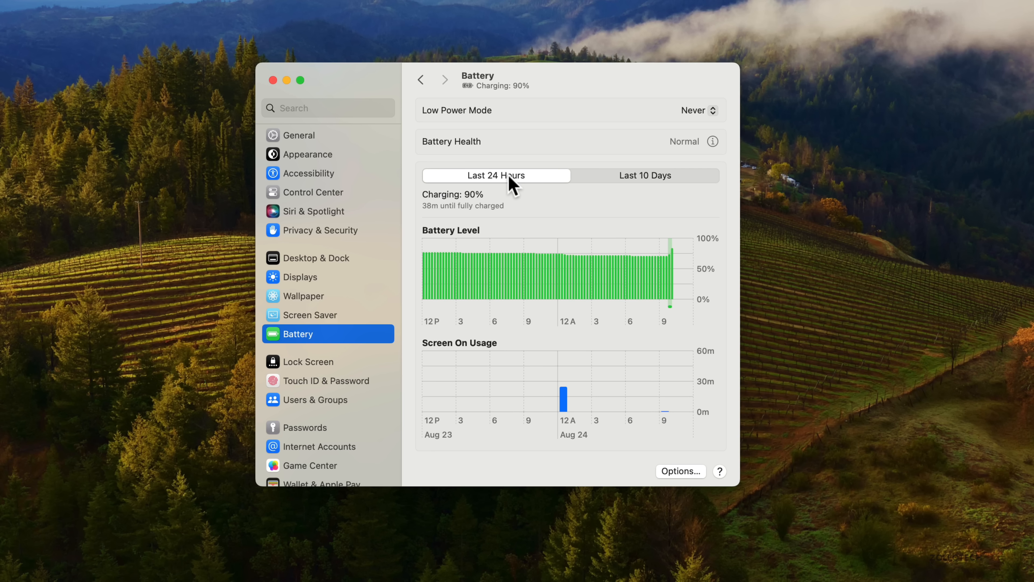
mouse_move(647, 373)
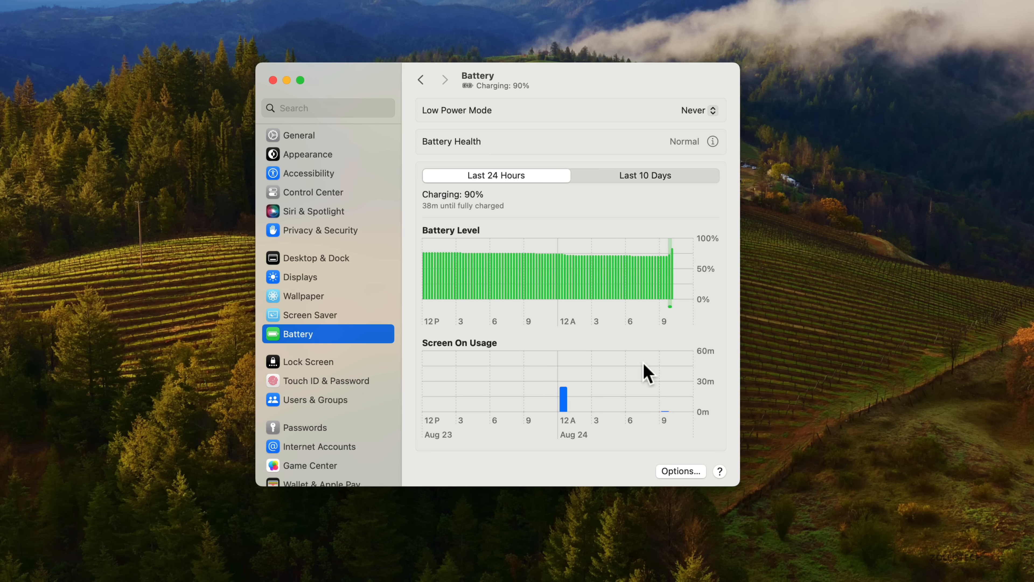
mouse_move(656, 287)
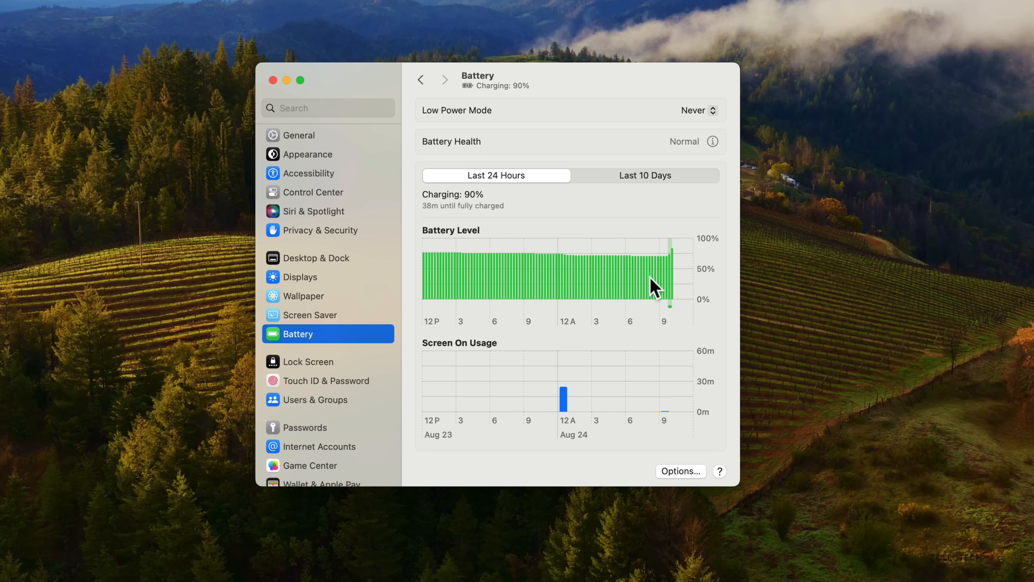
mouse_move(440, 118)
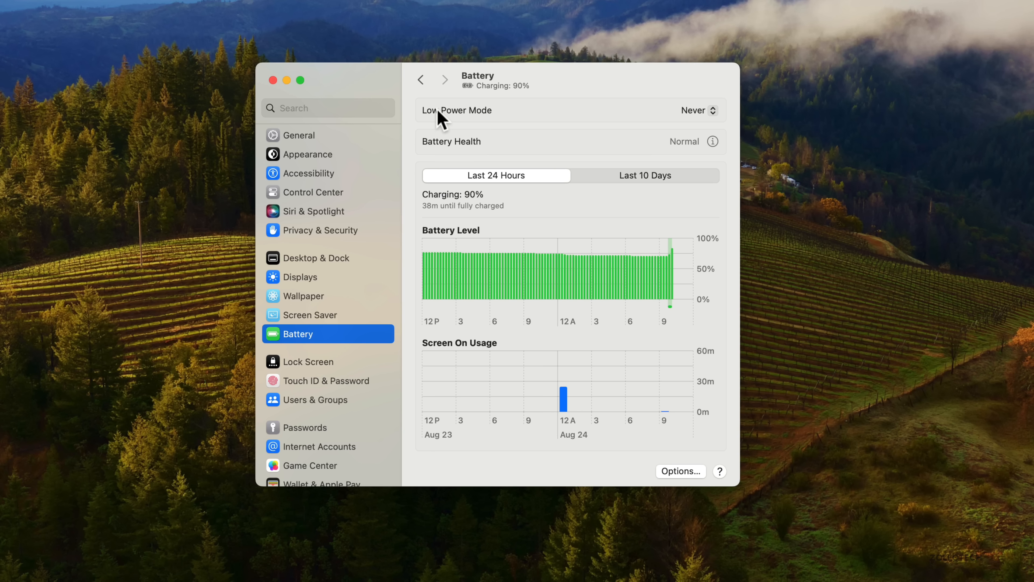
mouse_move(279, 88)
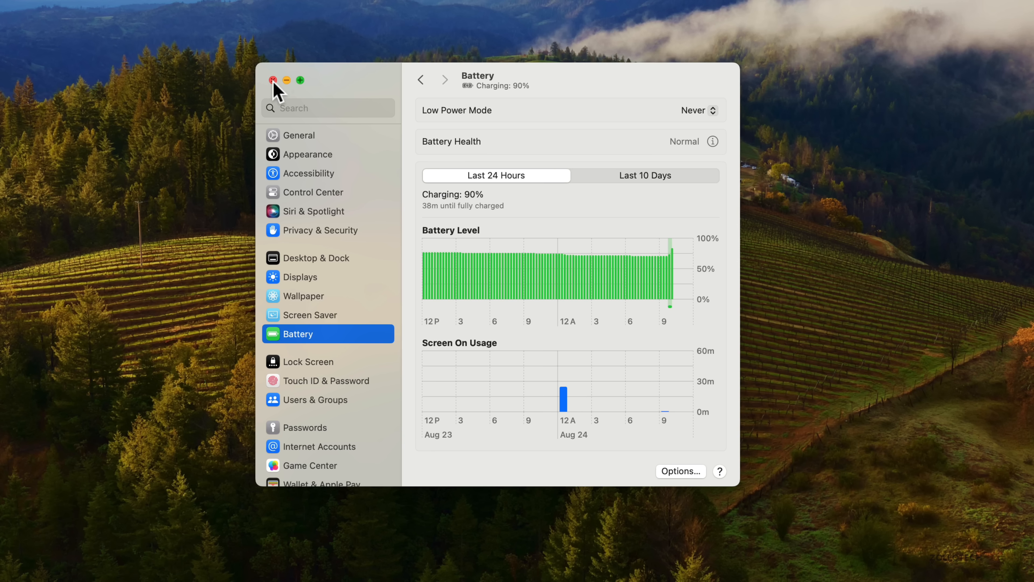
left_click(272, 81)
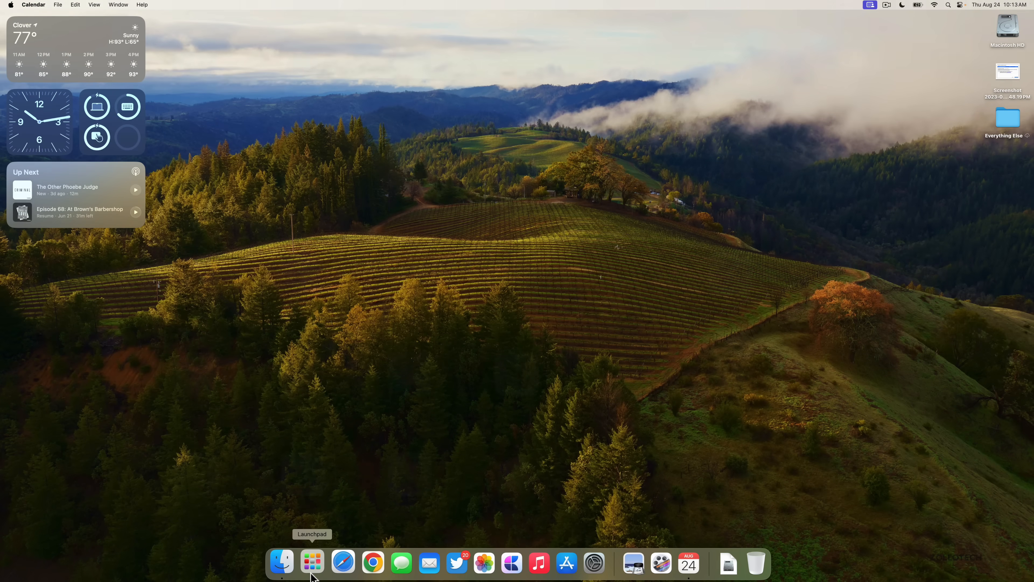
Launch Calendar from the Dock showing the 2023 Year view with August 24 marked.
left_click(312, 562)
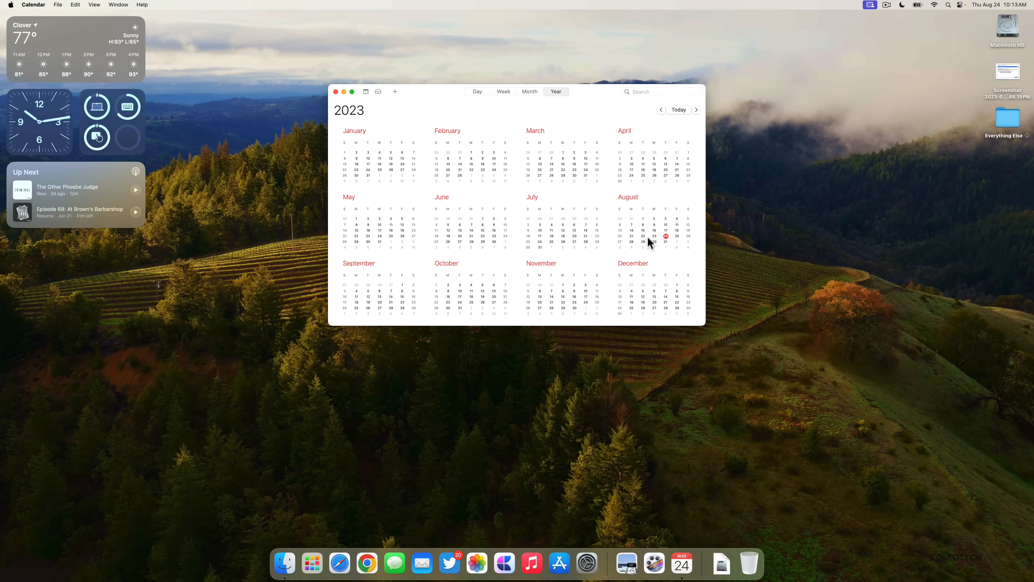
mouse_move(649, 249)
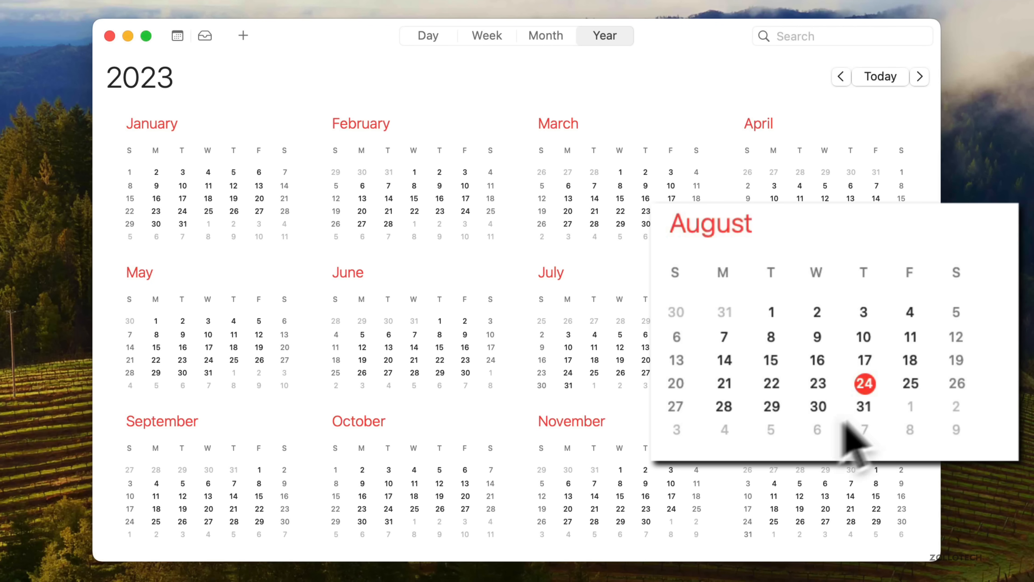
mouse_move(782, 442)
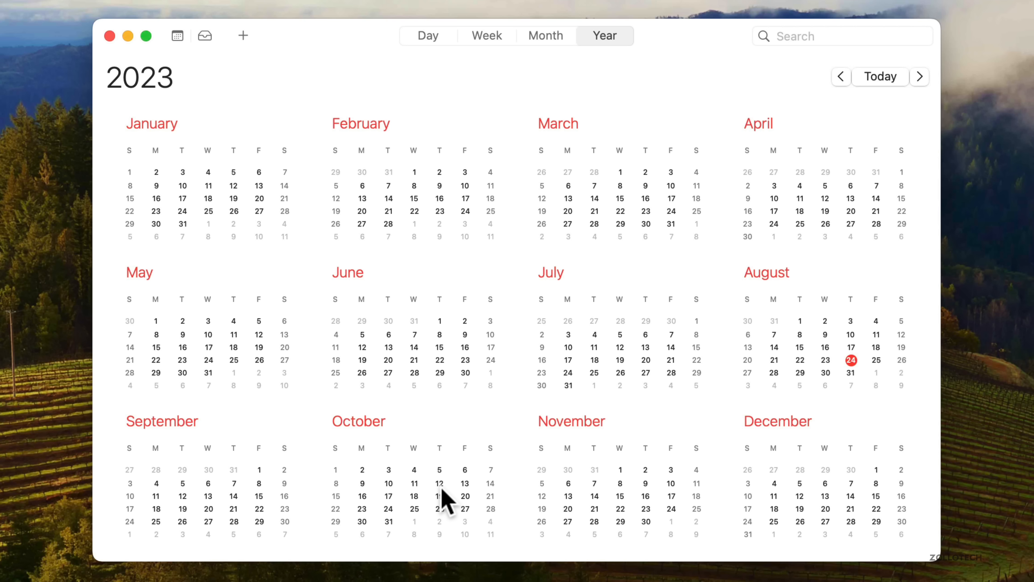
mouse_move(438, 491)
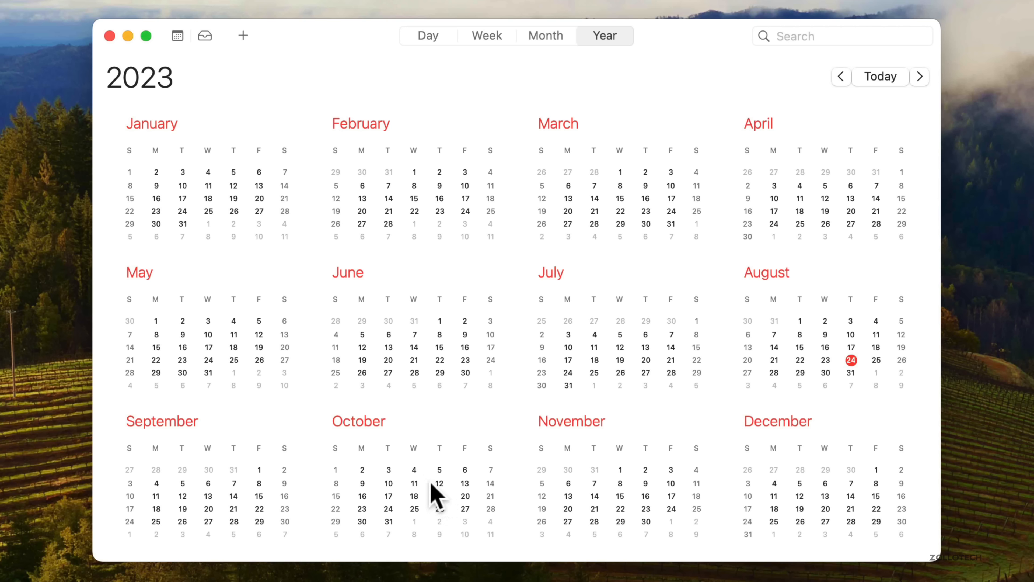
mouse_move(434, 495)
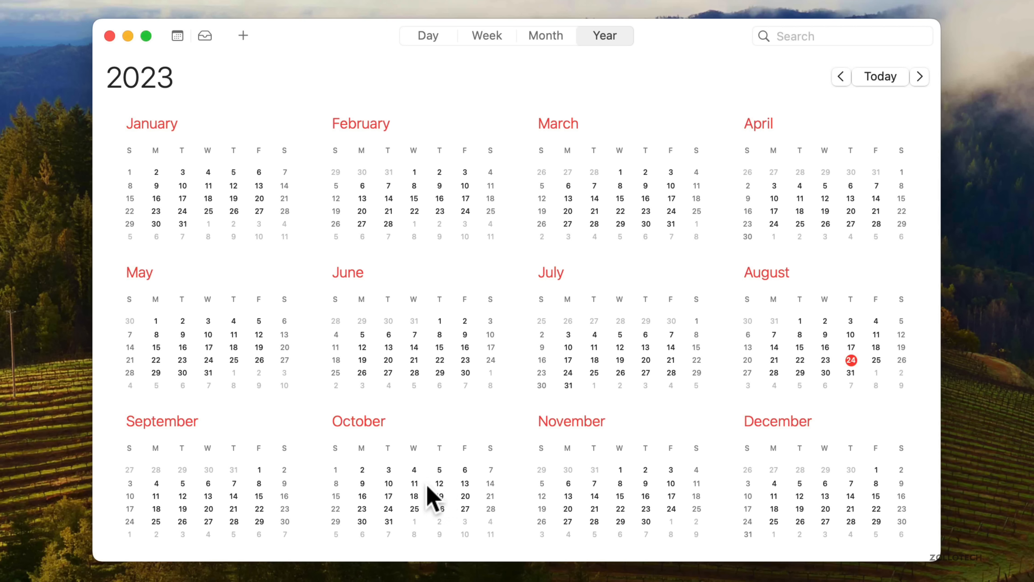
mouse_move(426, 469)
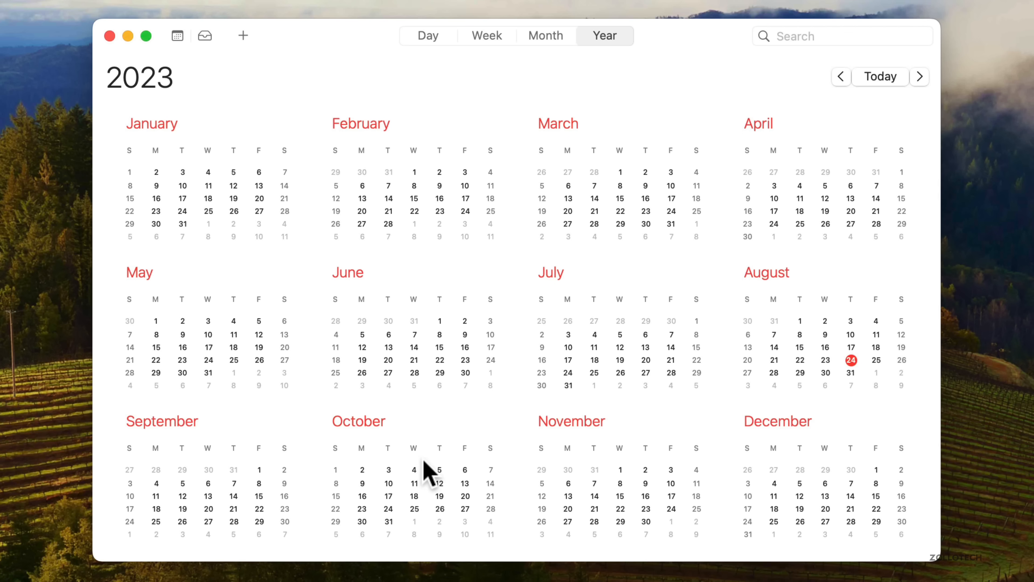
mouse_move(312, 485)
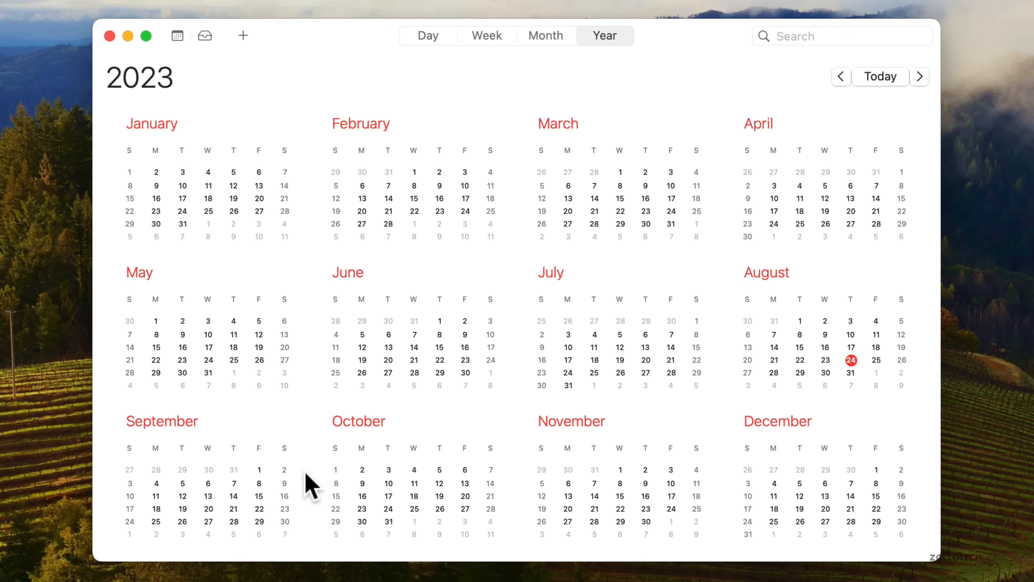
mouse_move(461, 503)
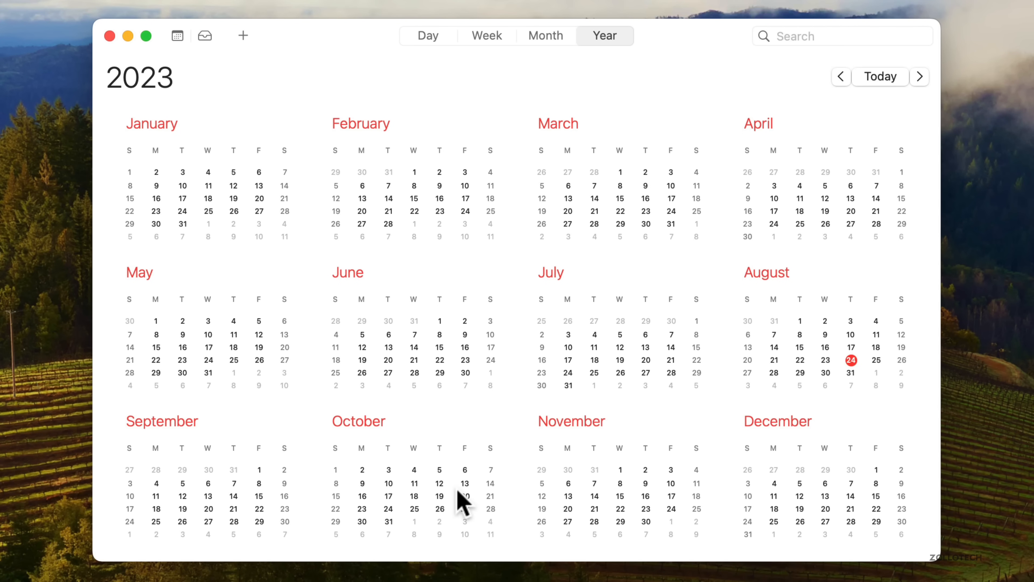
mouse_move(431, 476)
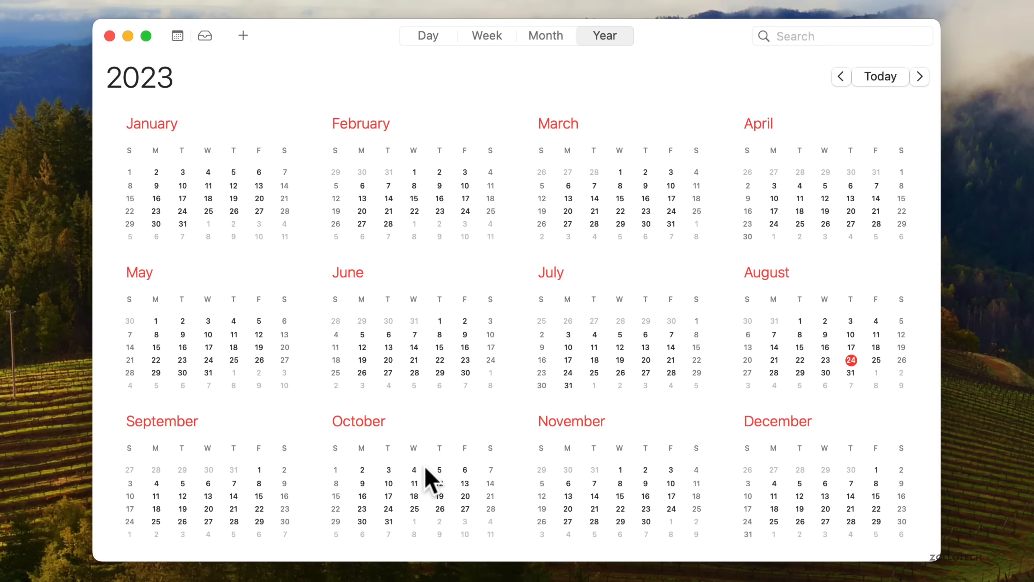
mouse_move(429, 485)
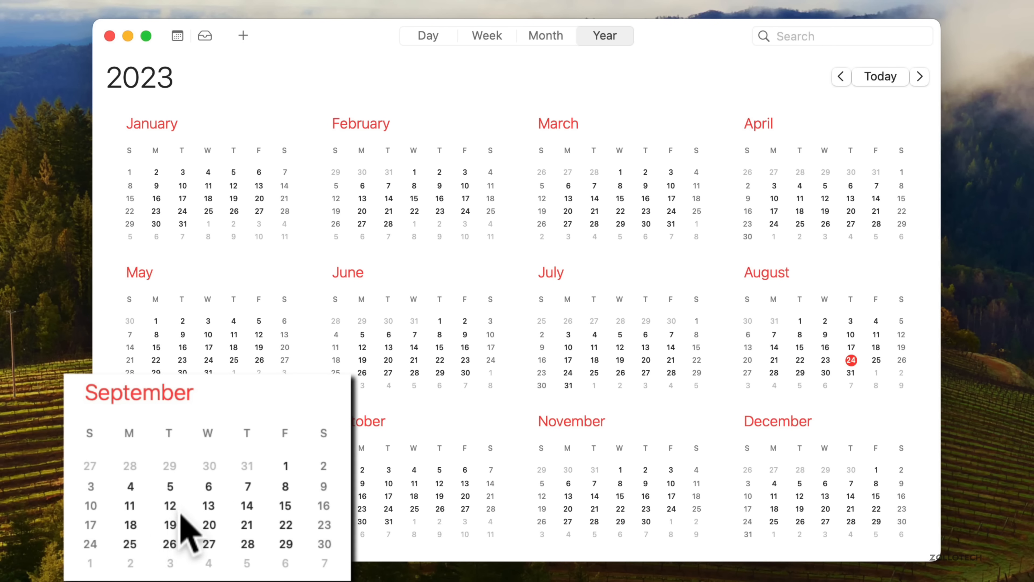
mouse_move(188, 535)
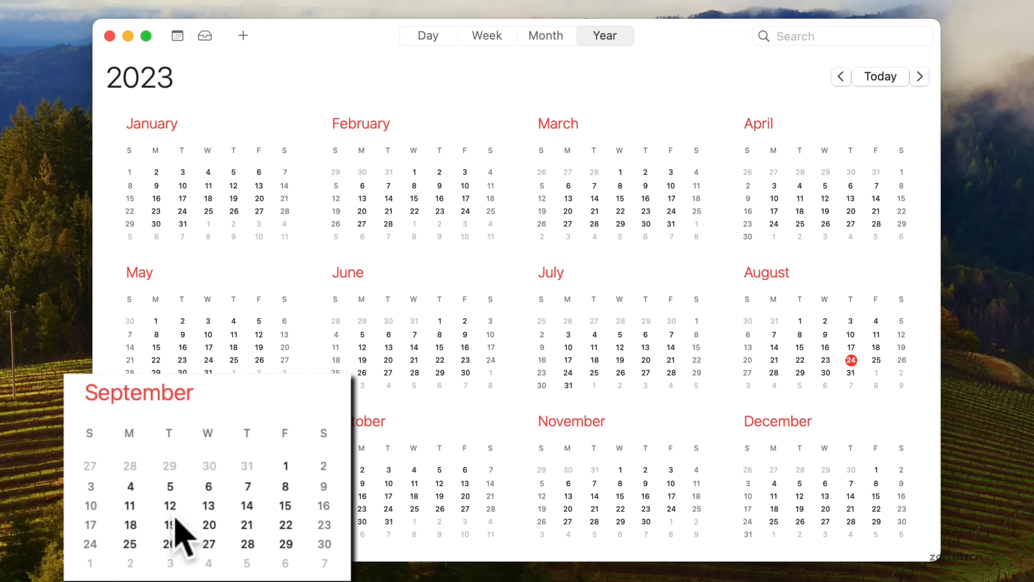
mouse_move(178, 528)
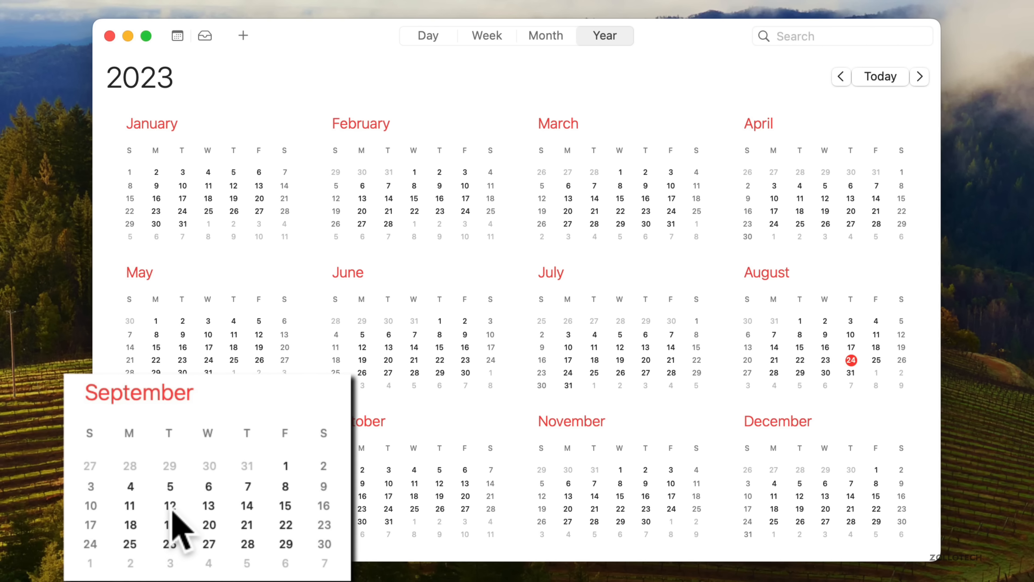
mouse_move(143, 554)
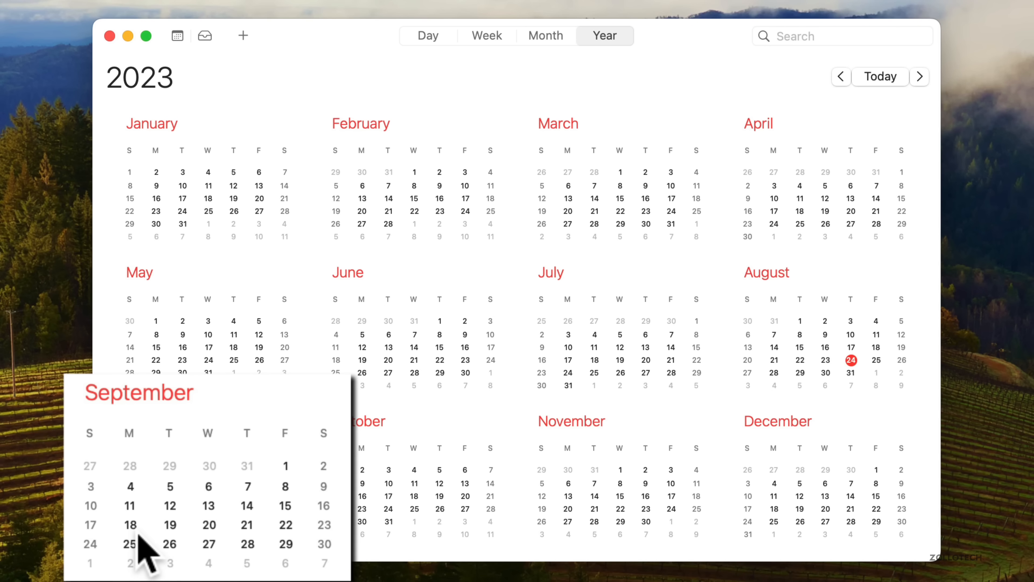
mouse_move(290, 541)
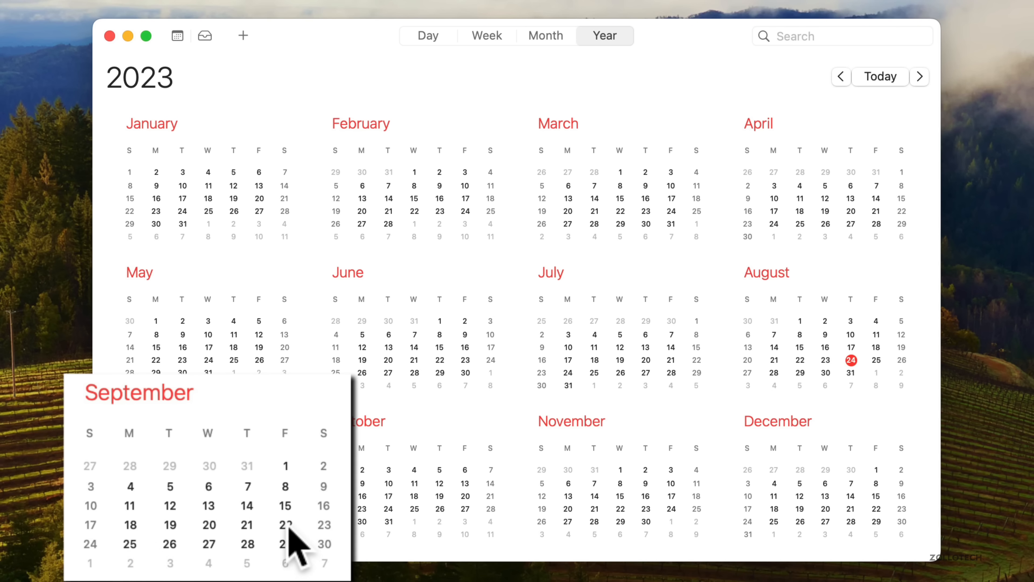
mouse_move(300, 548)
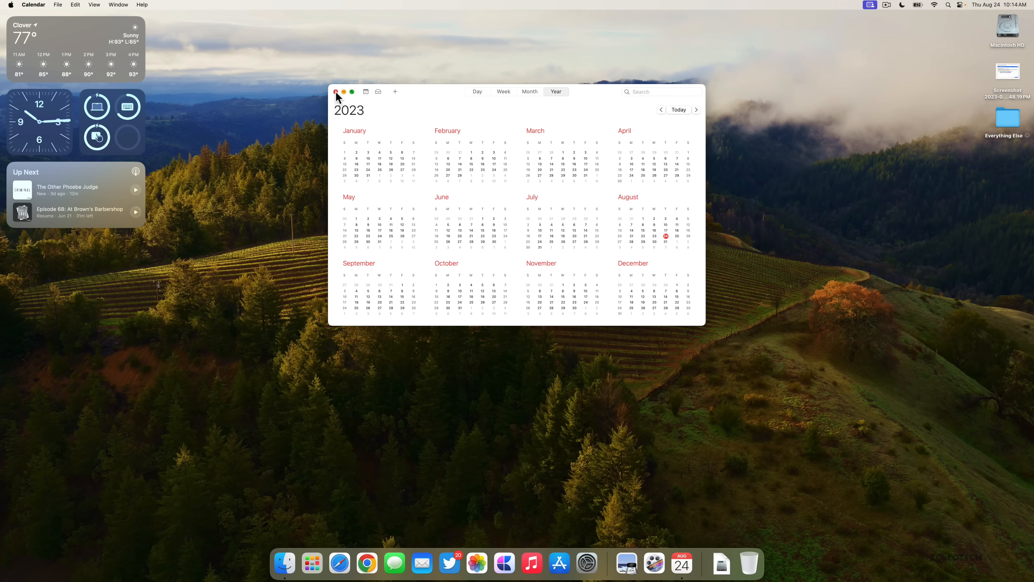
Close the Calendar window and return to the desktop with its widgets showing.
left_click(336, 92)
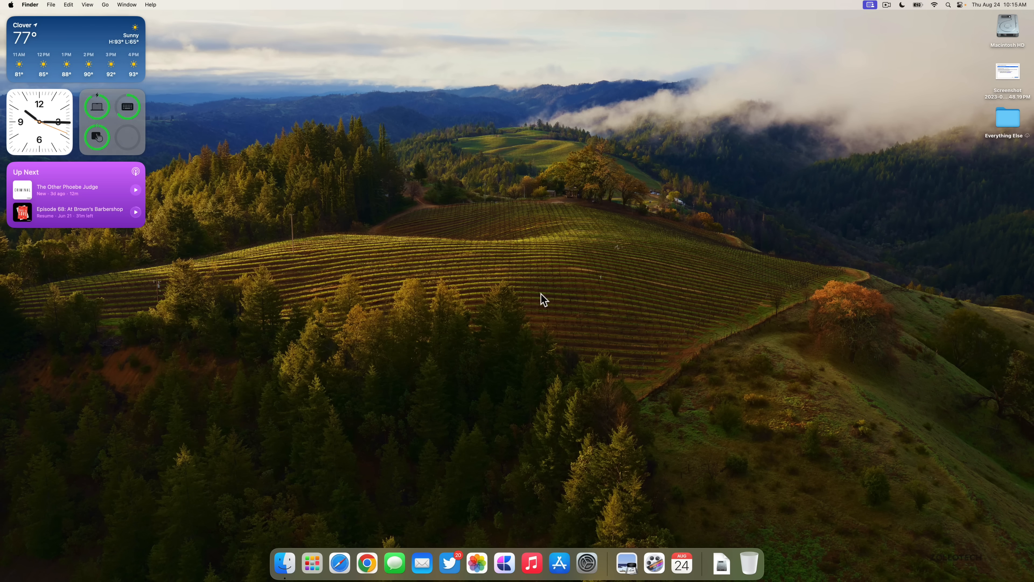
mouse_move(547, 291)
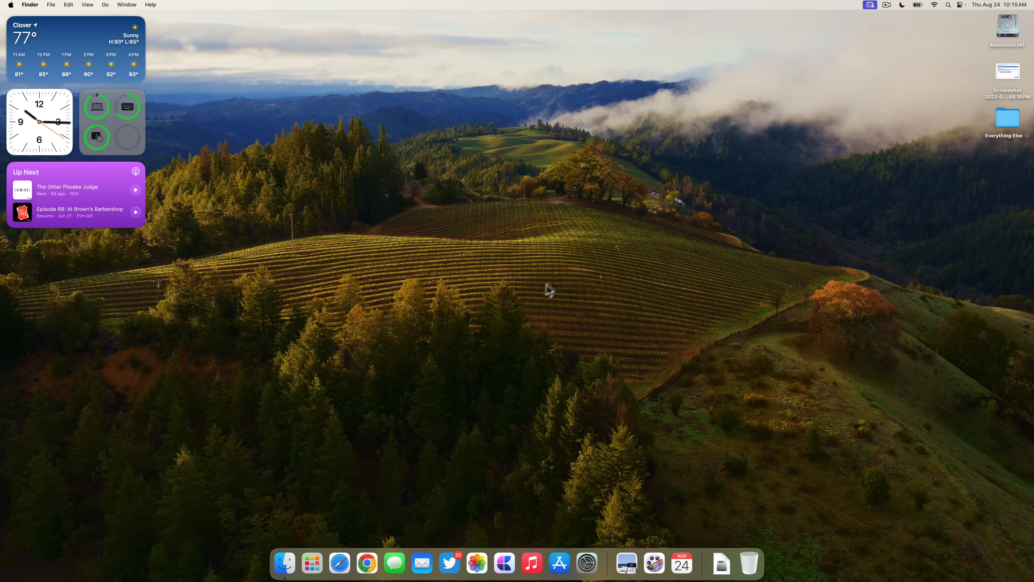
mouse_move(579, 288)
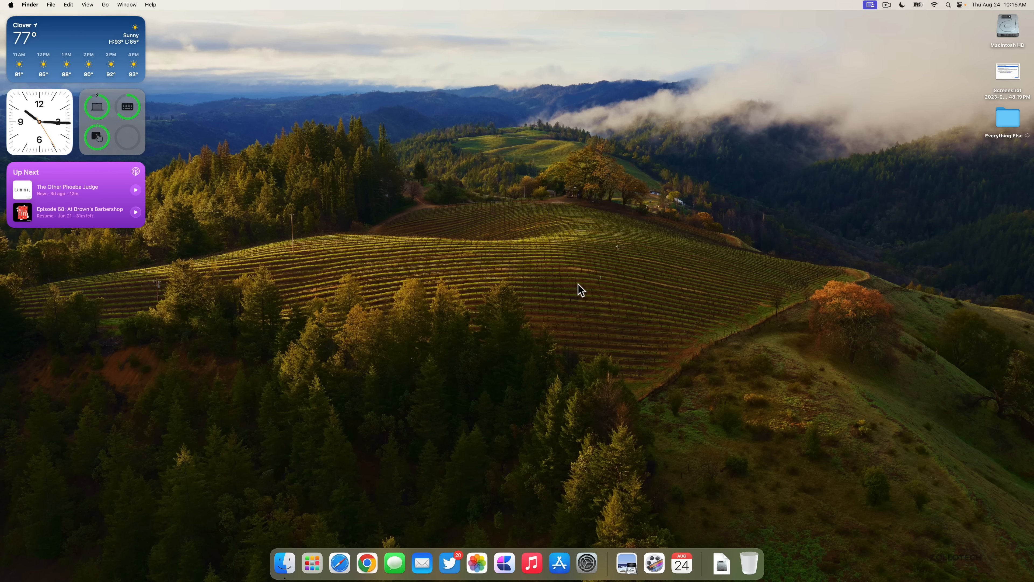
mouse_move(506, 322)
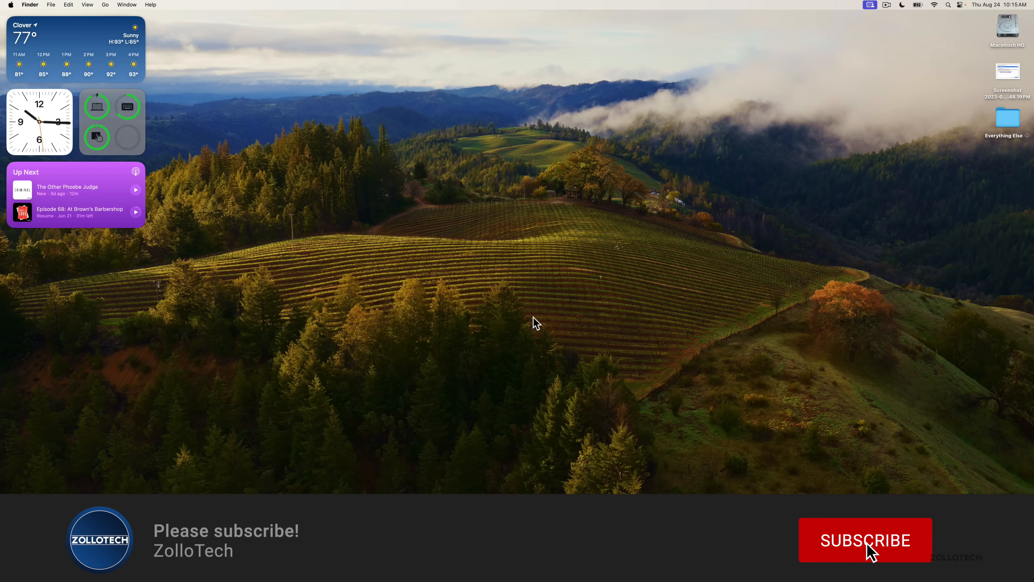
left_click(865, 539)
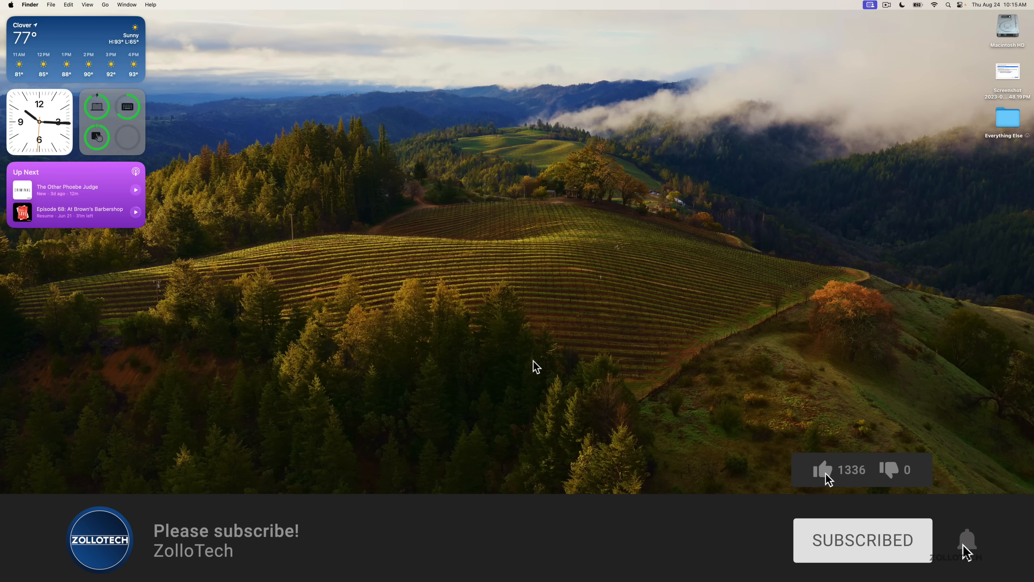
left_click(823, 469)
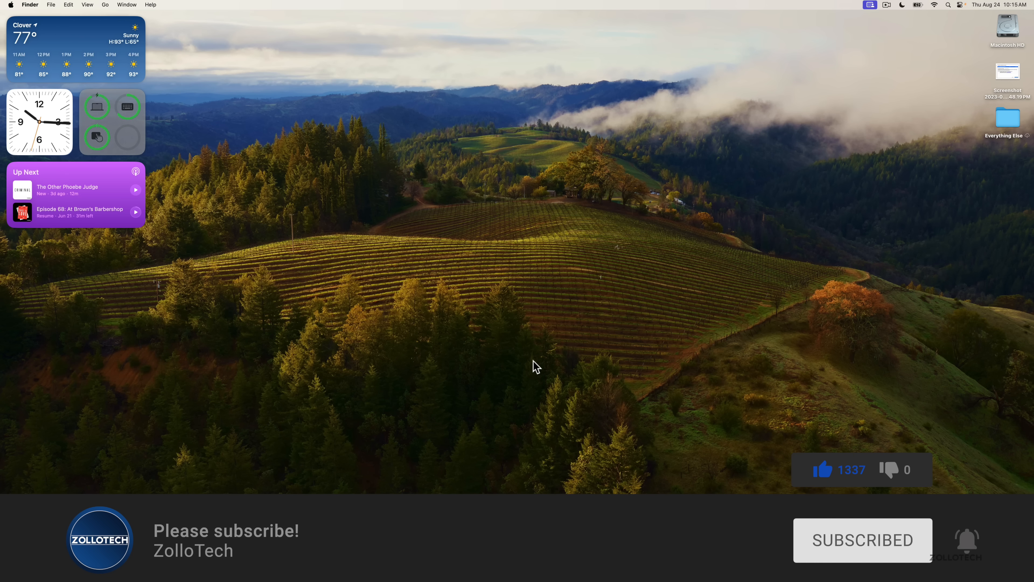
mouse_move(559, 342)
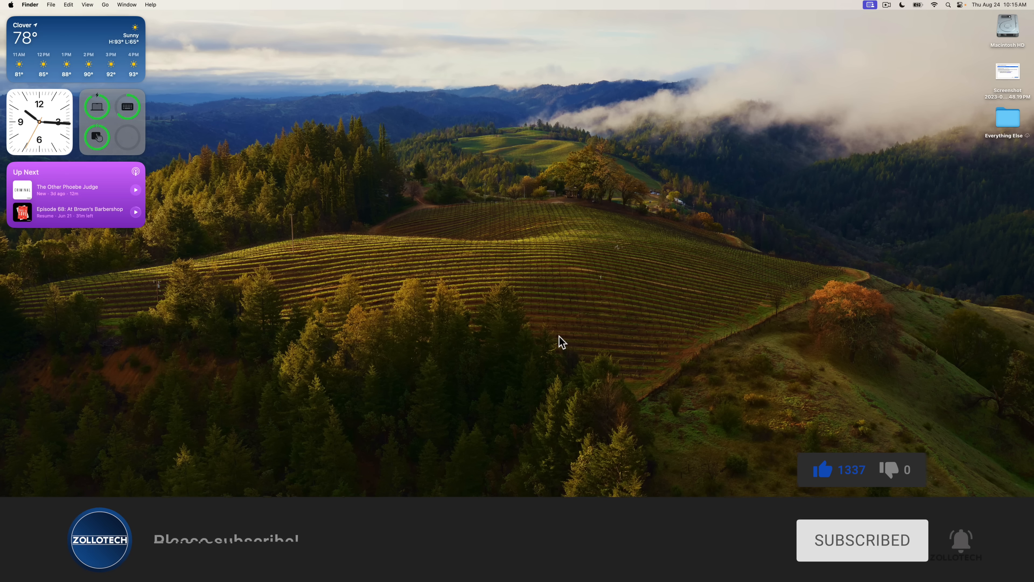